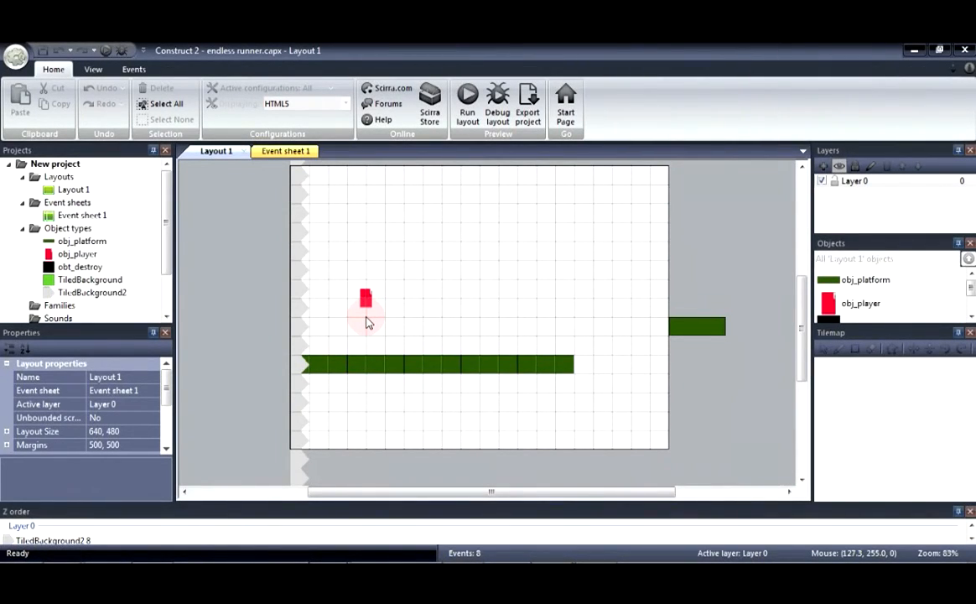
mouse_move(364, 327)
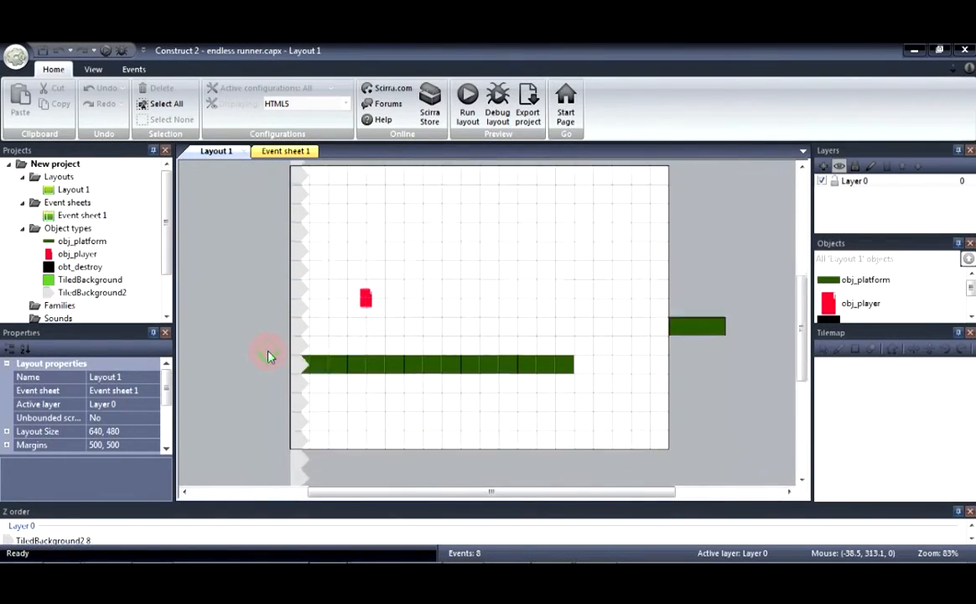
mouse_move(481, 381)
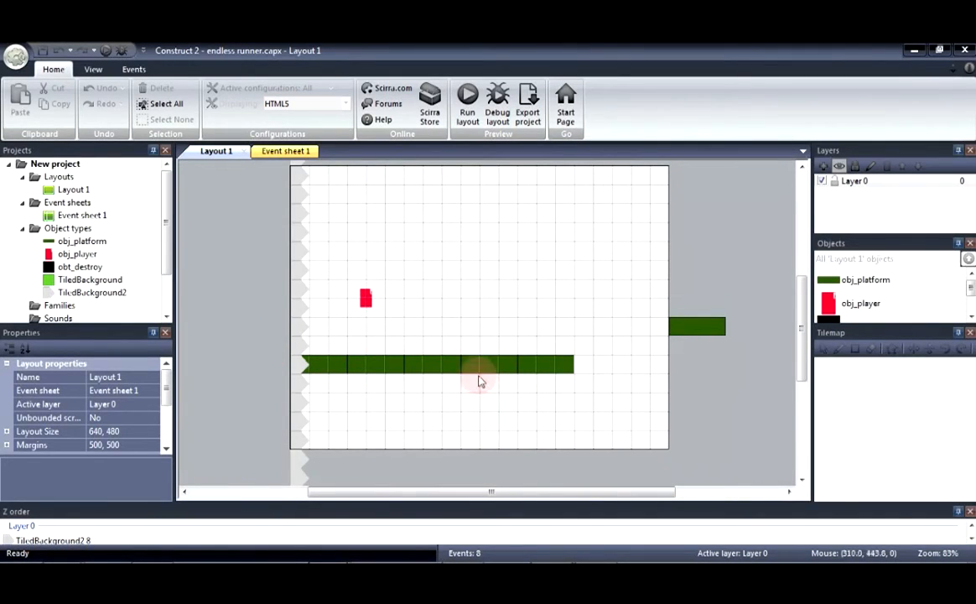
mouse_move(511, 366)
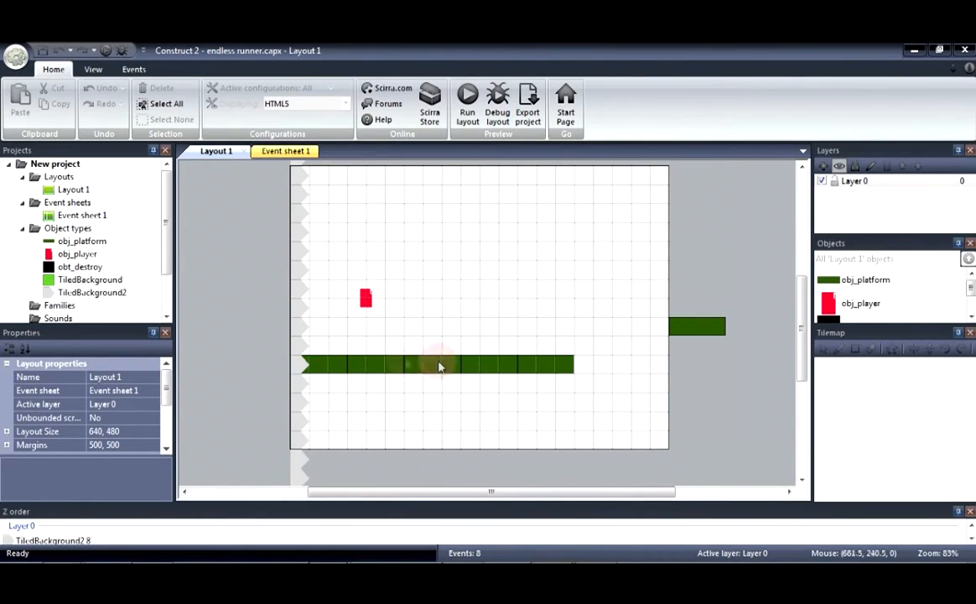
mouse_move(311, 281)
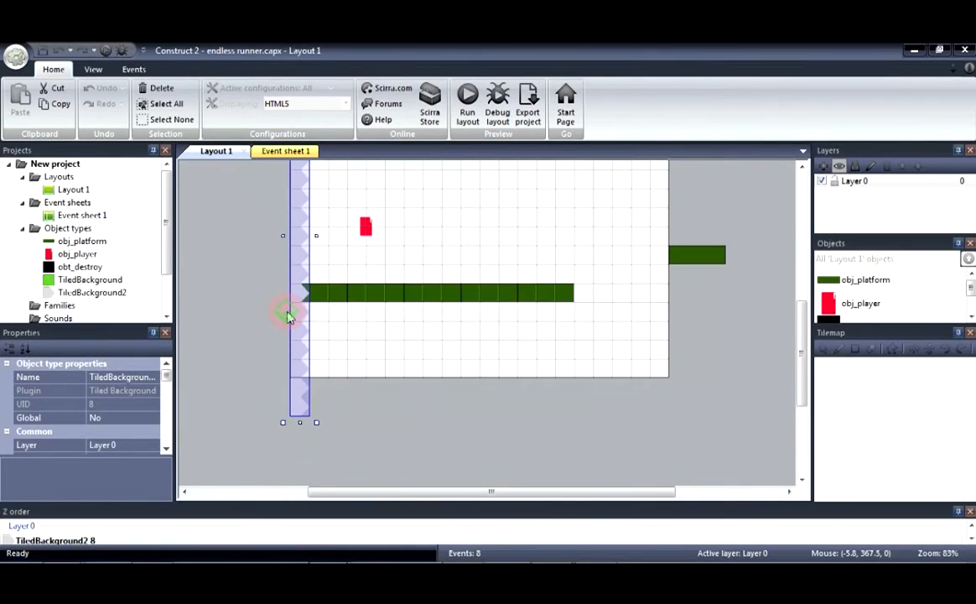
mouse_move(295, 249)
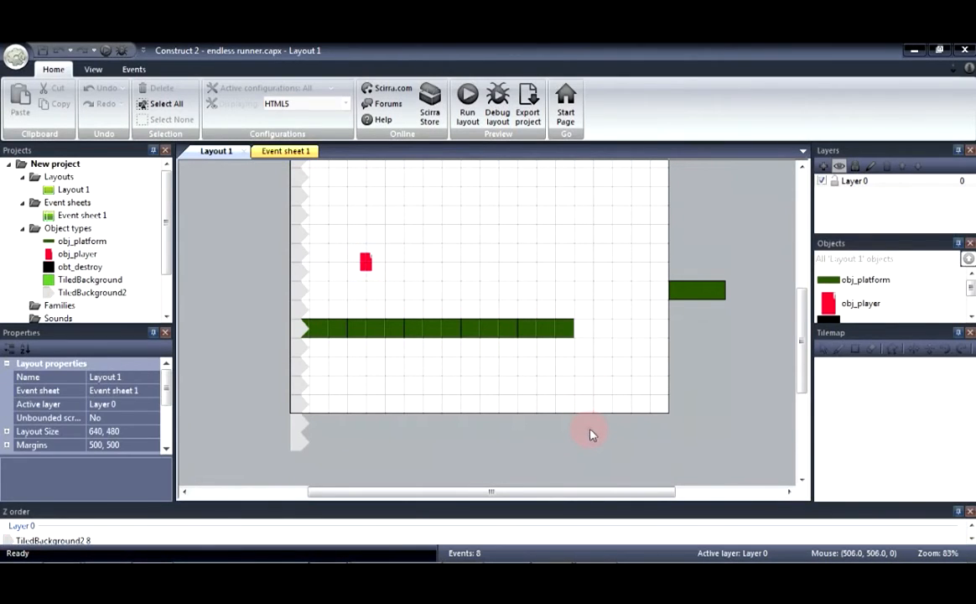
mouse_move(242, 270)
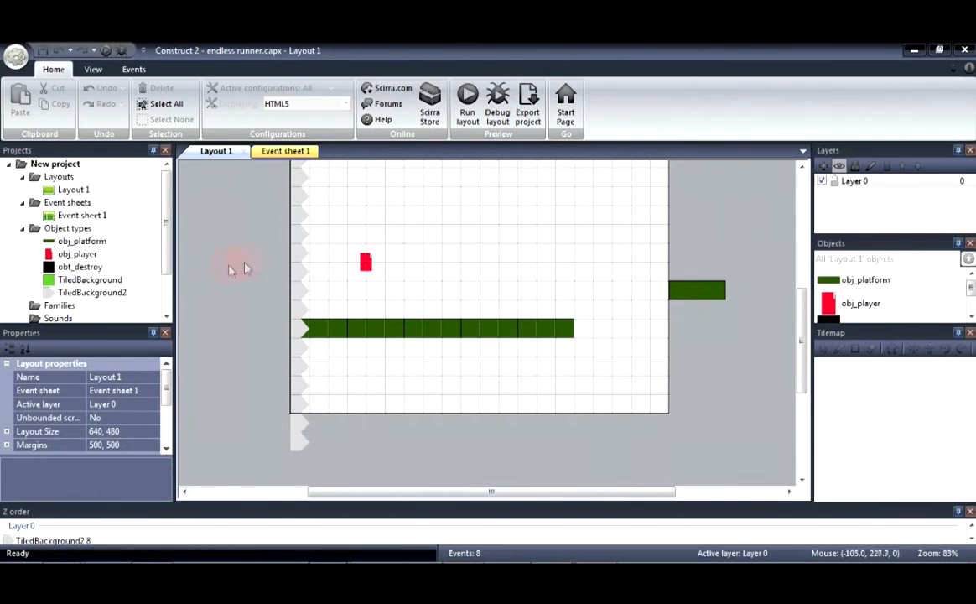
mouse_move(104, 49)
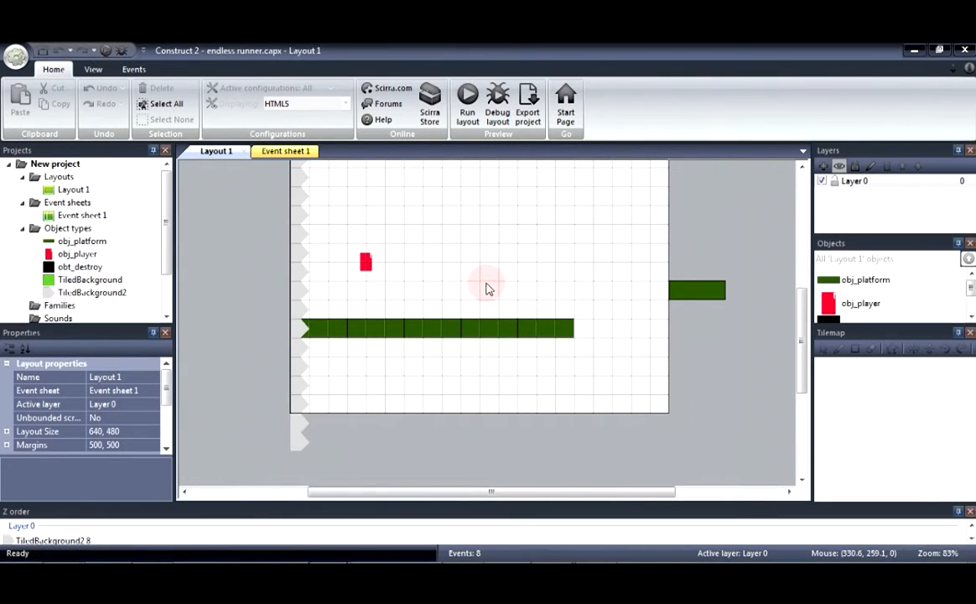
Run the layout preview in Opera and watch the green platforms advance toward the saw.
click(467, 96)
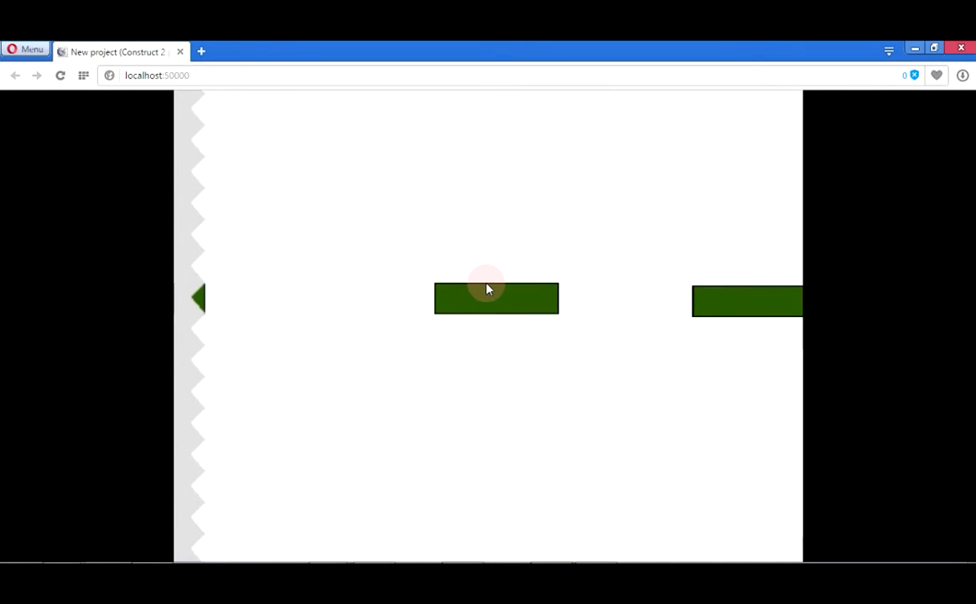
mouse_move(927, 54)
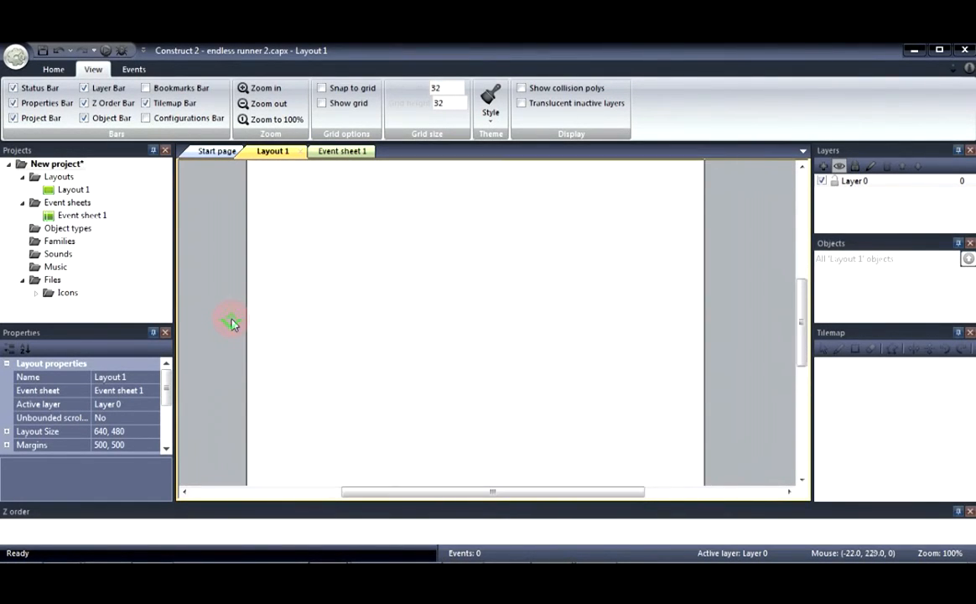
Insert a Sprite named obj_player and resize its image canvas to 20×32.
double_click(234, 325)
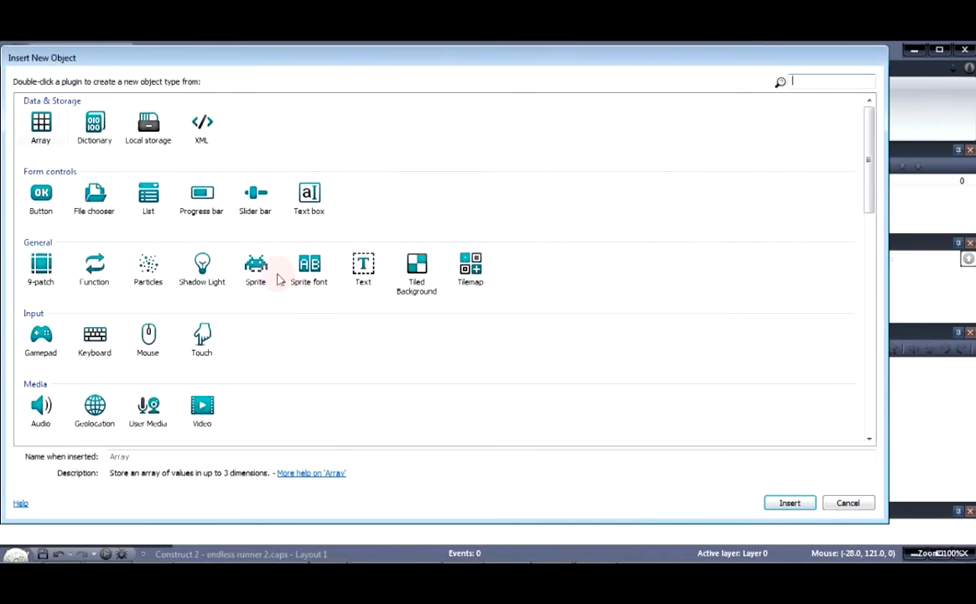
click(255, 264)
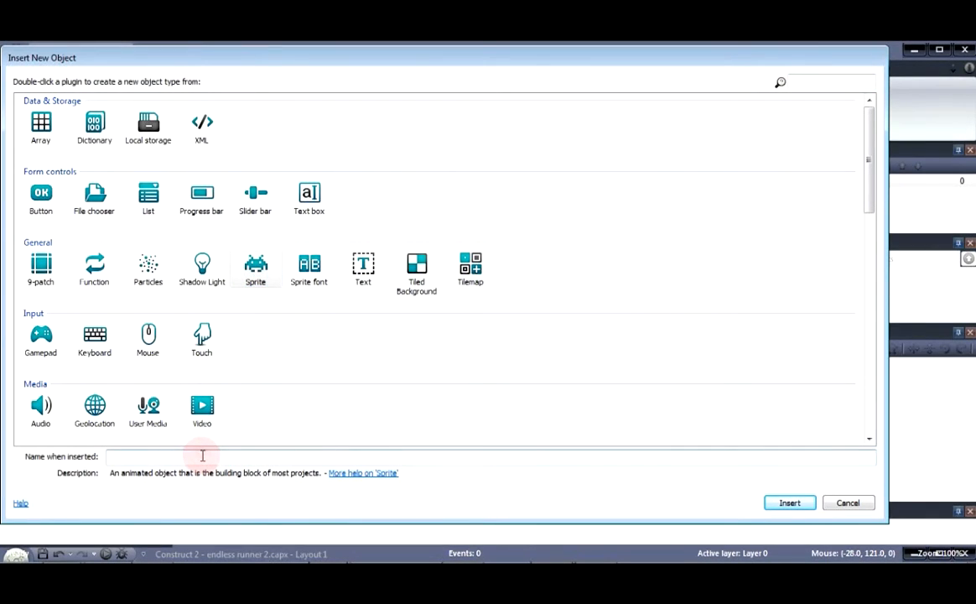
text(obj_pla)
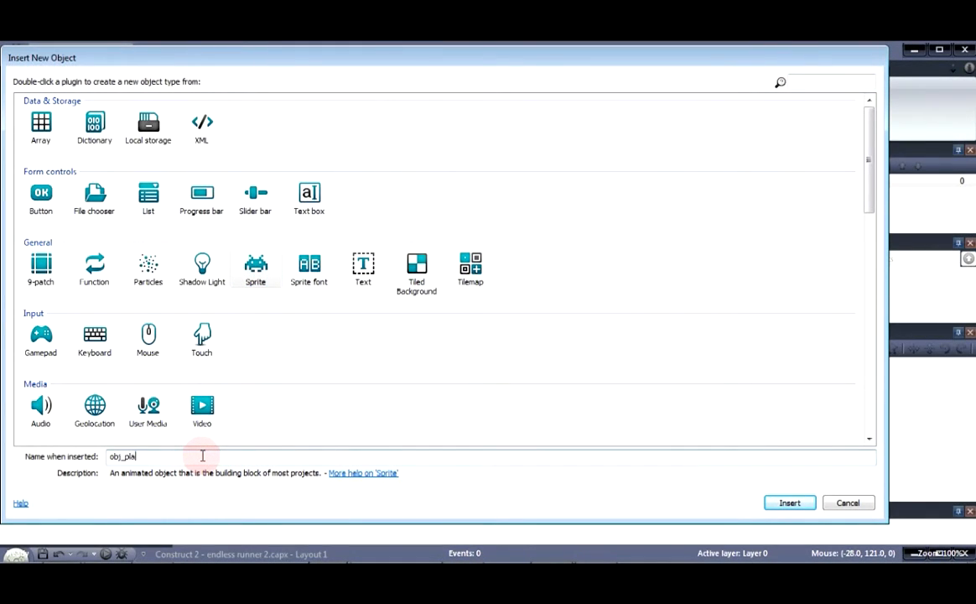
click(789, 502)
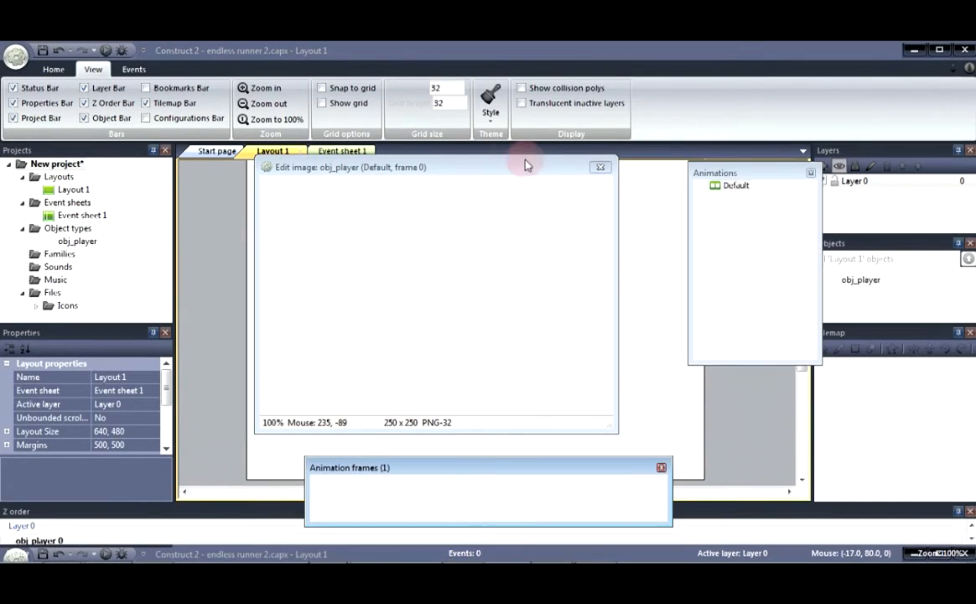
click(533, 184)
text(32)
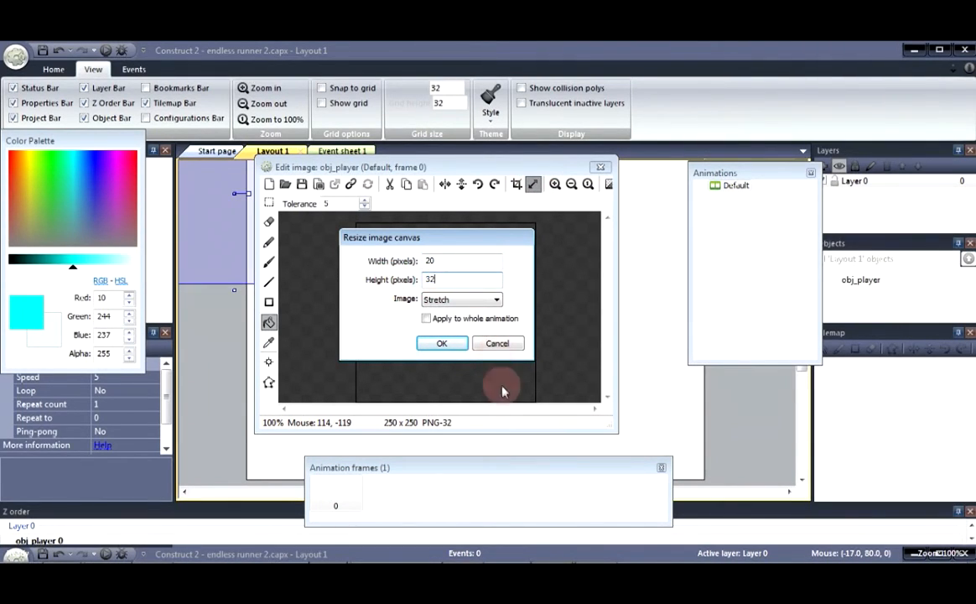
click(442, 343)
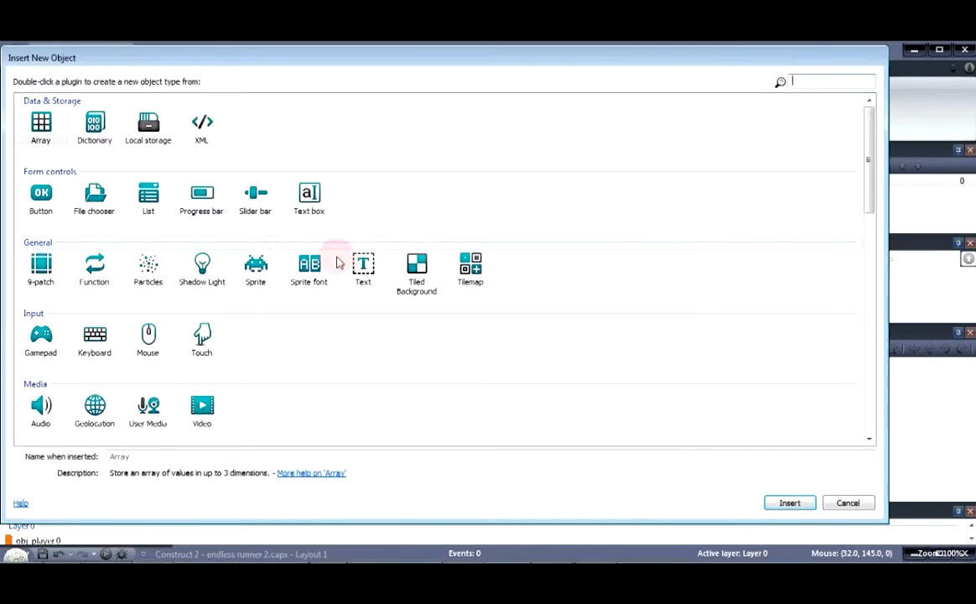
Insert a Sprite named obj_platform with a 96×32 image.
click(255, 269)
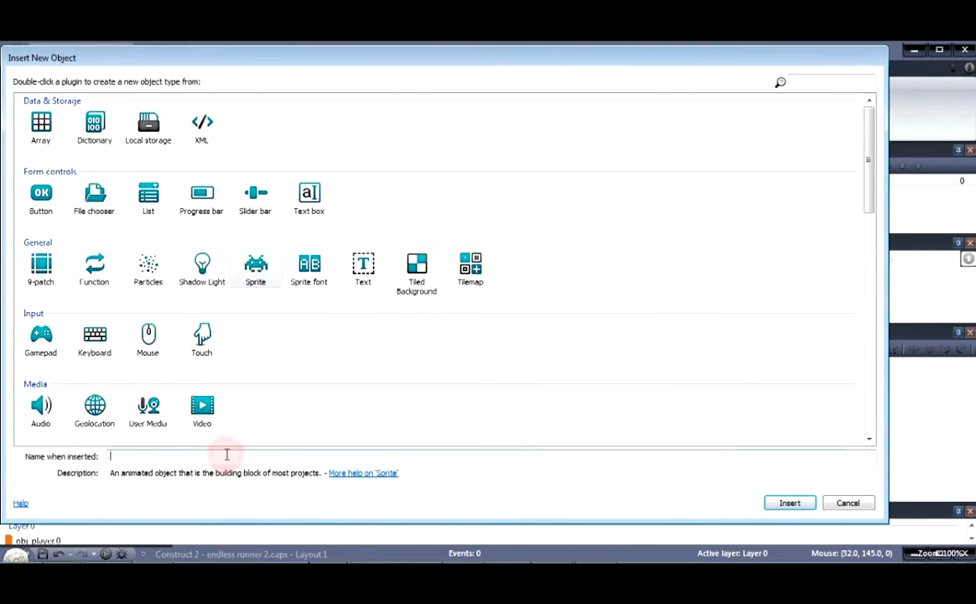
text(obj_platform)
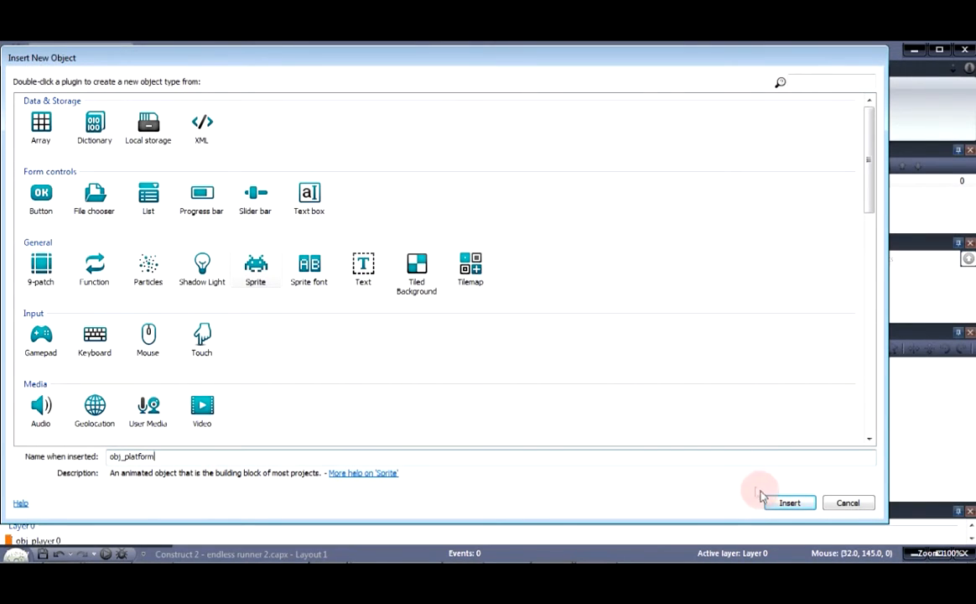
click(791, 503)
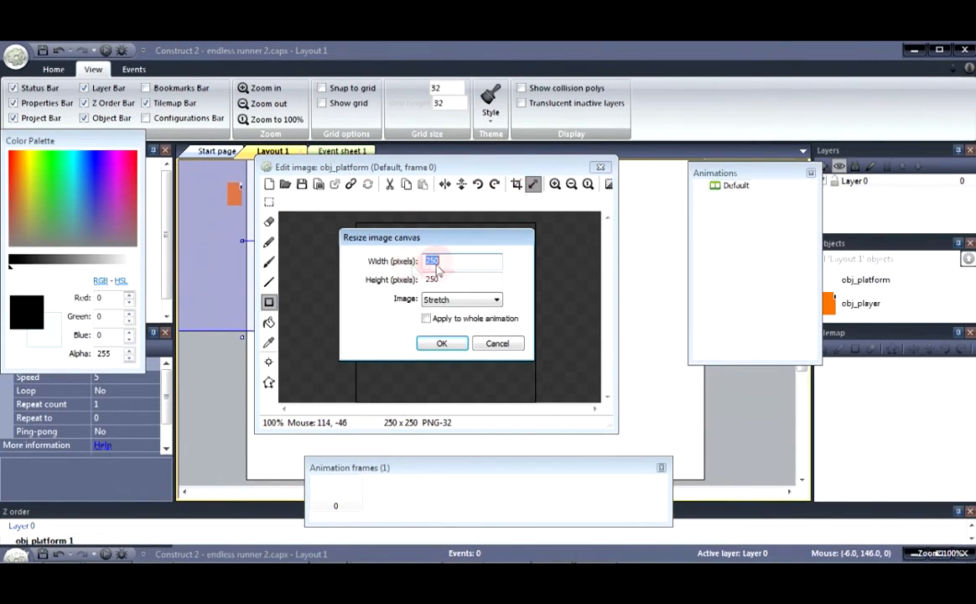
text(9)
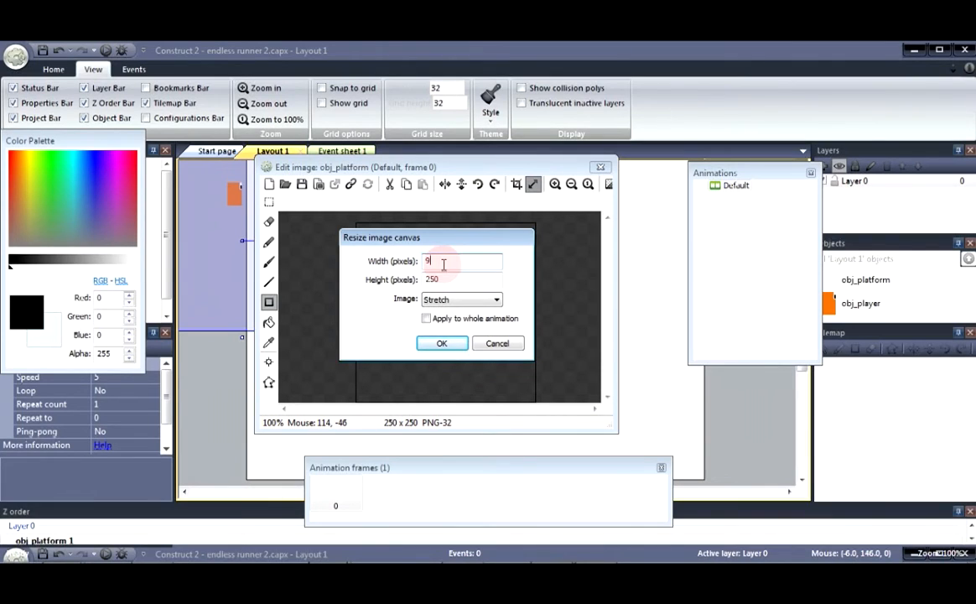
text(6)
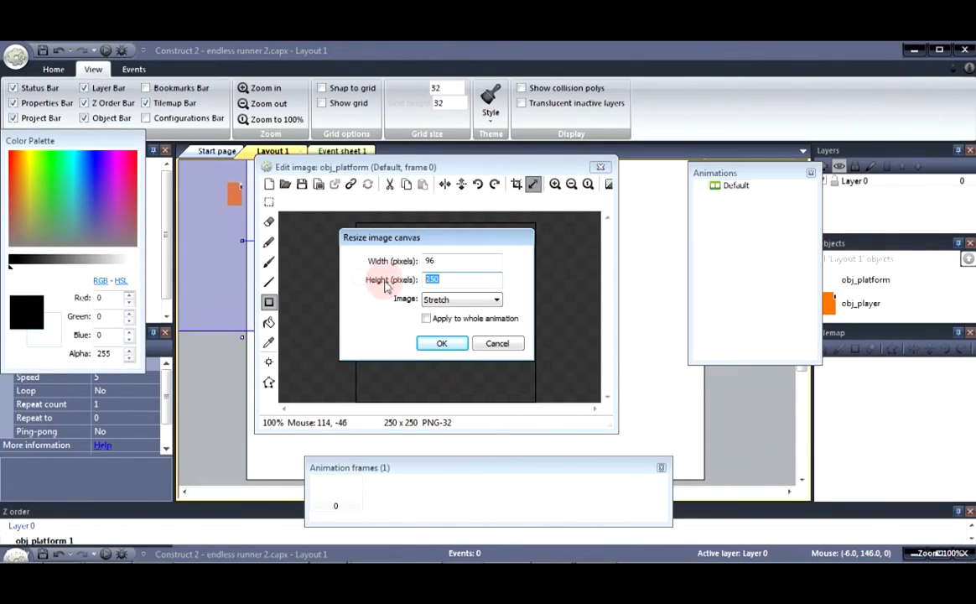
text(32)
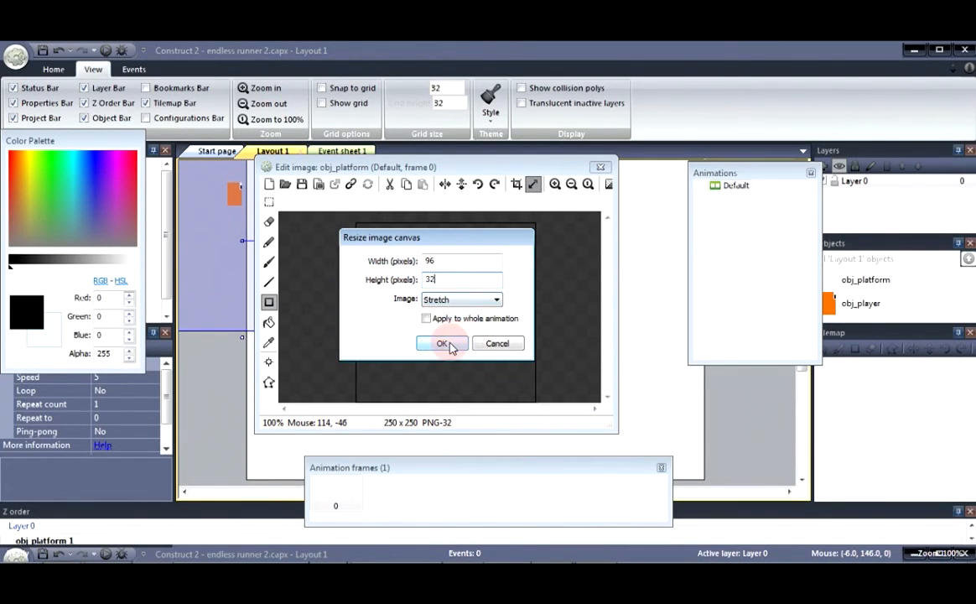
click(442, 343)
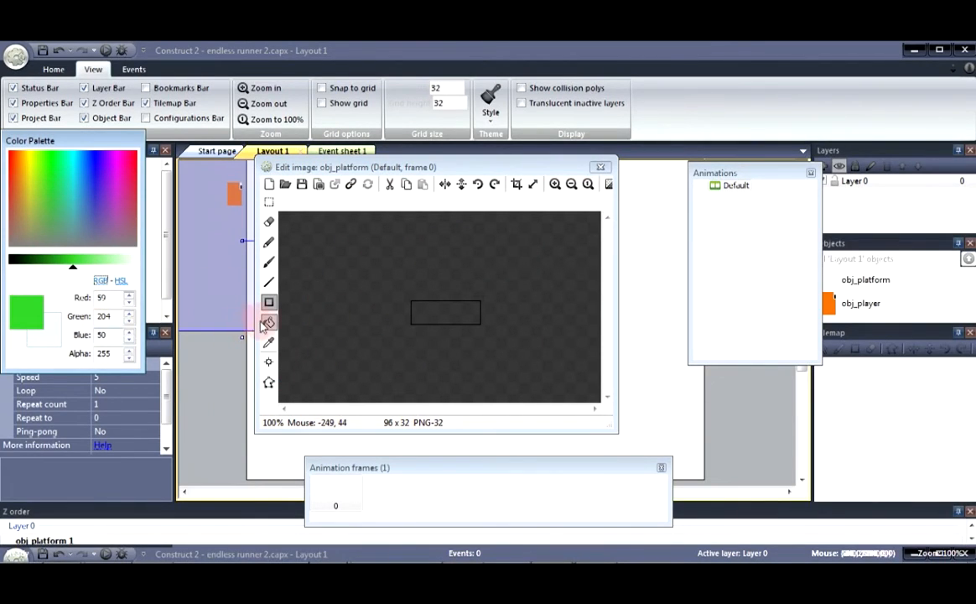
Fill the platform image green and set its origin to top-left.
click(269, 322)
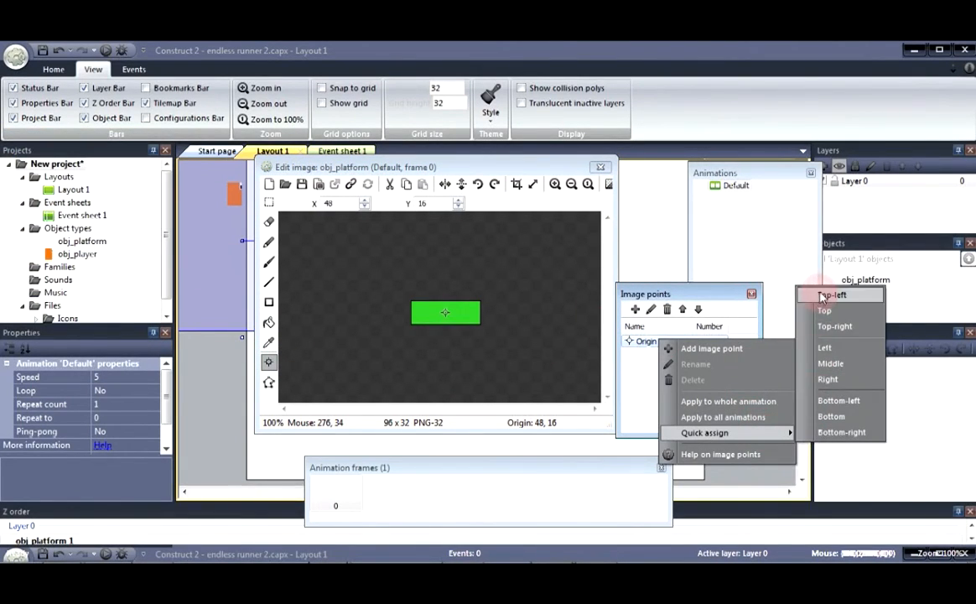
click(831, 294)
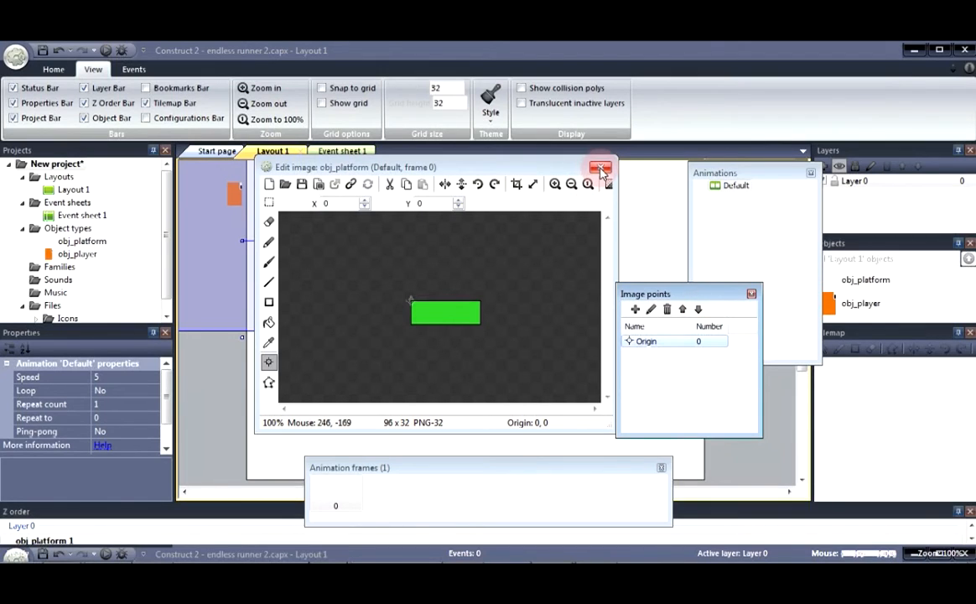
click(599, 167)
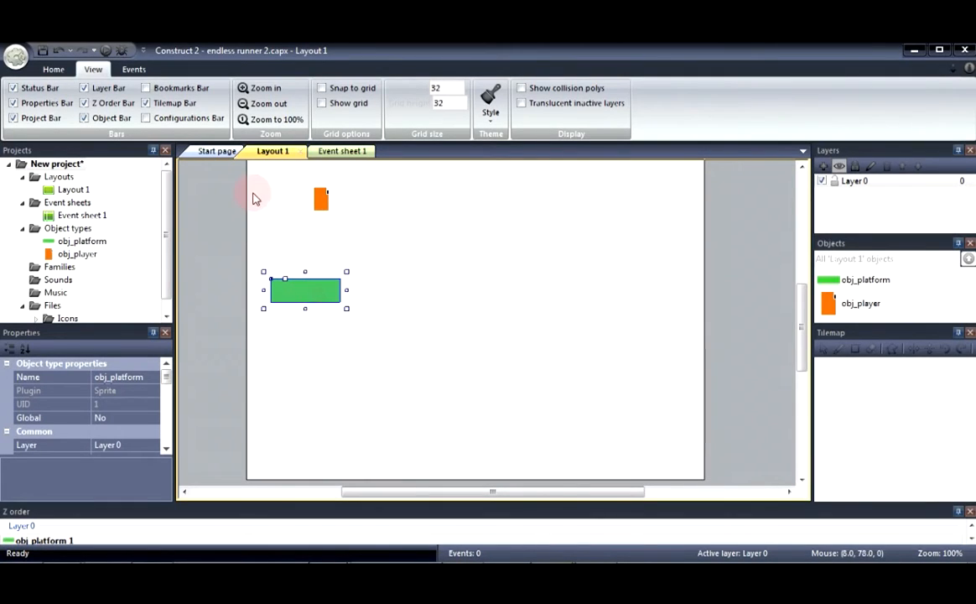
Drag the green platform onto the grid, flush with the layout's left edge.
drag(304, 289, 312, 296)
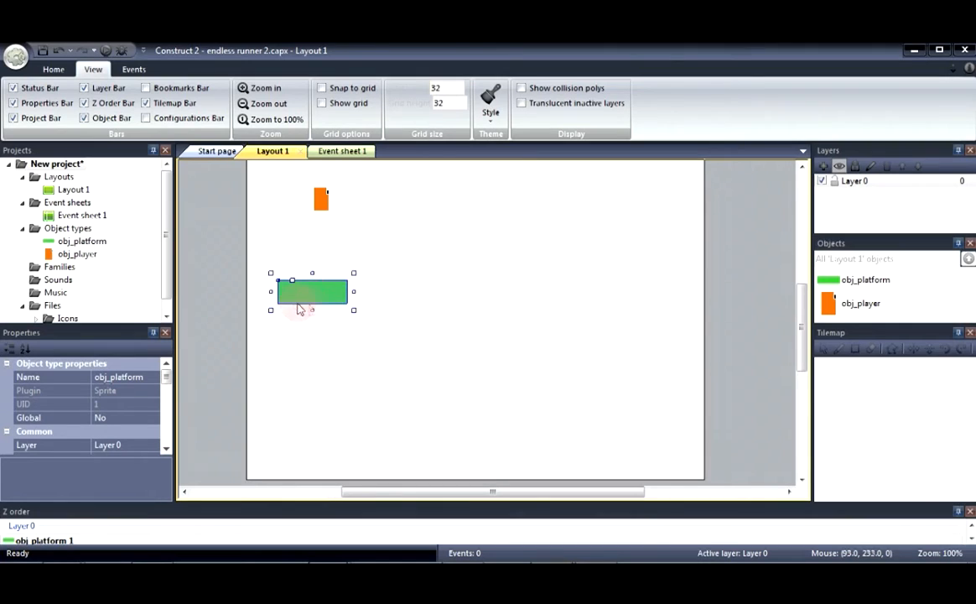
drag(311, 291, 309, 308)
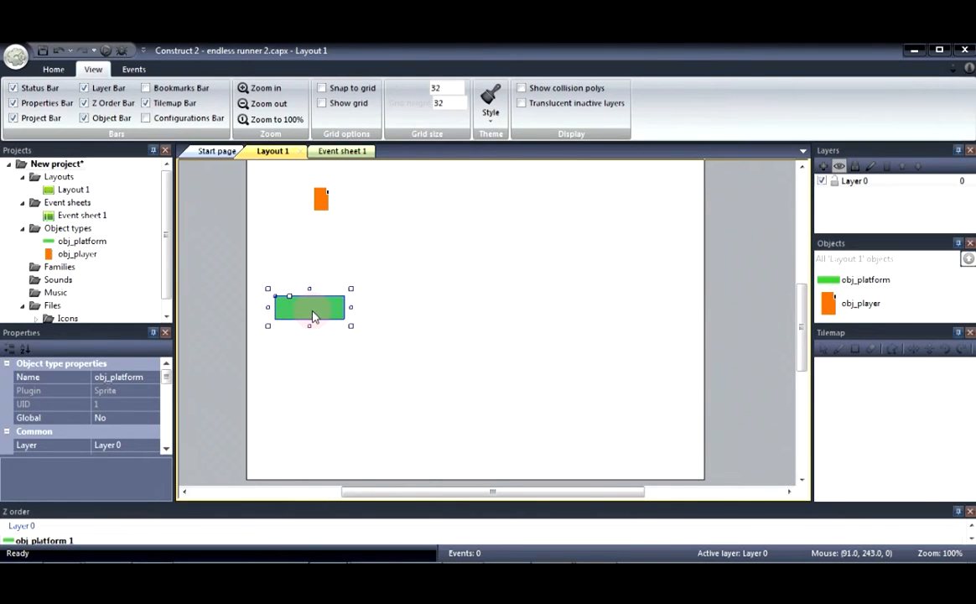
drag(311, 309, 297, 310)
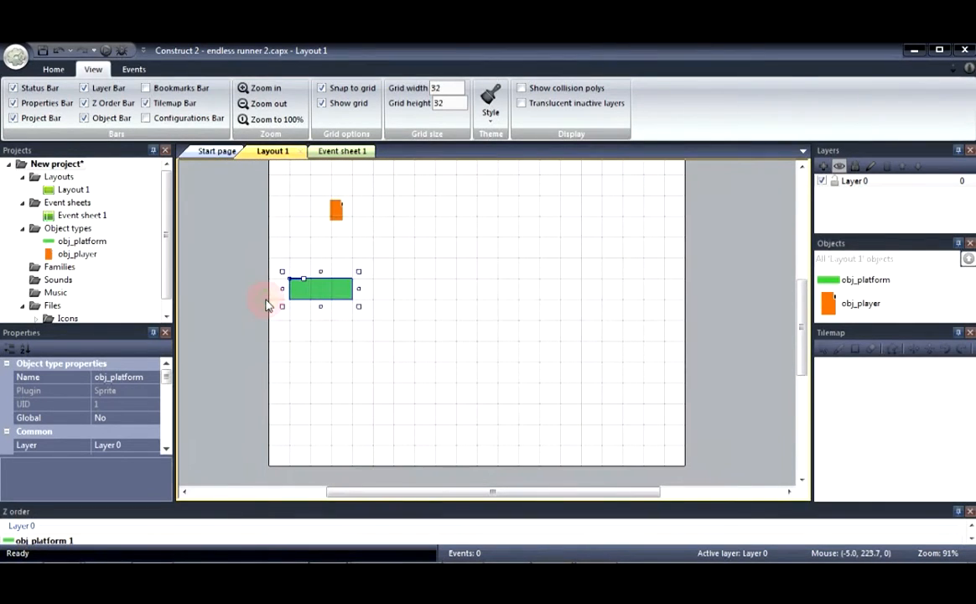
drag(321, 289, 299, 287)
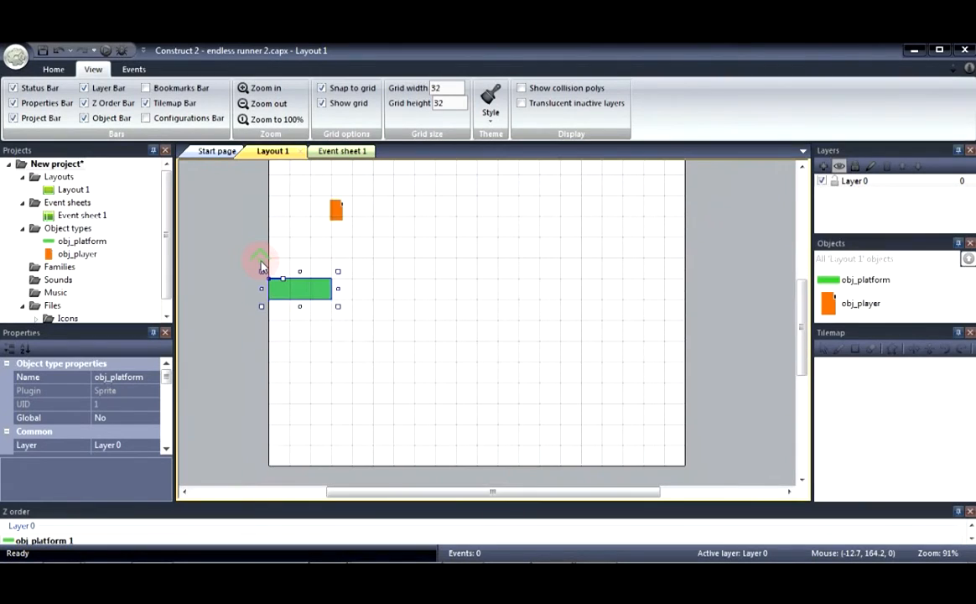
drag(300, 289, 320, 330)
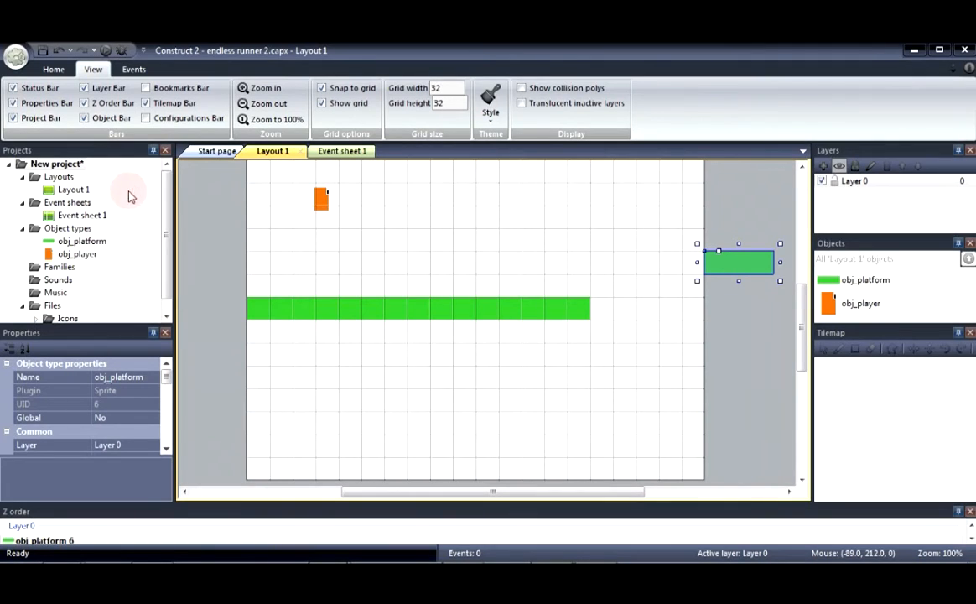
mouse_move(579, 146)
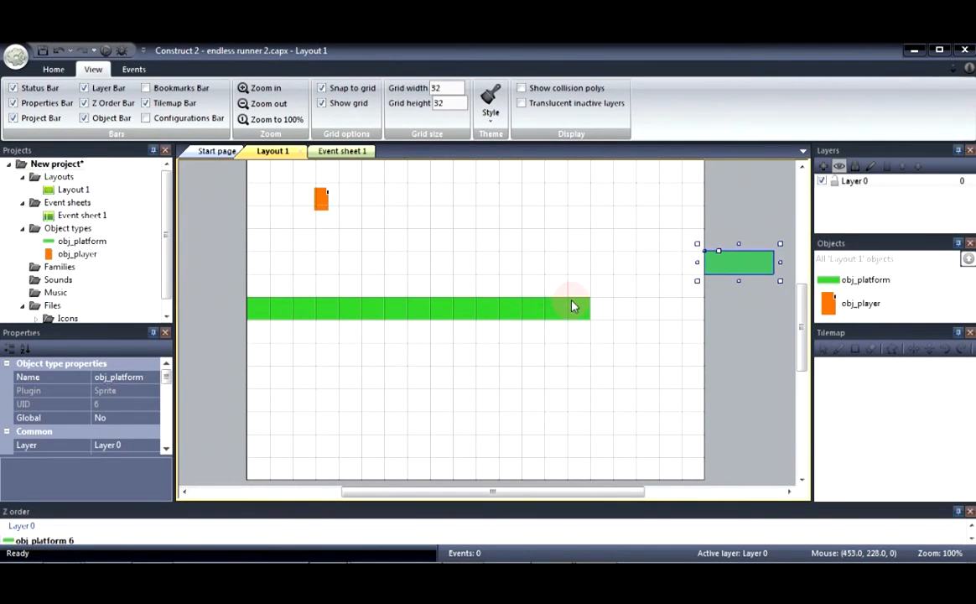
mouse_move(320, 266)
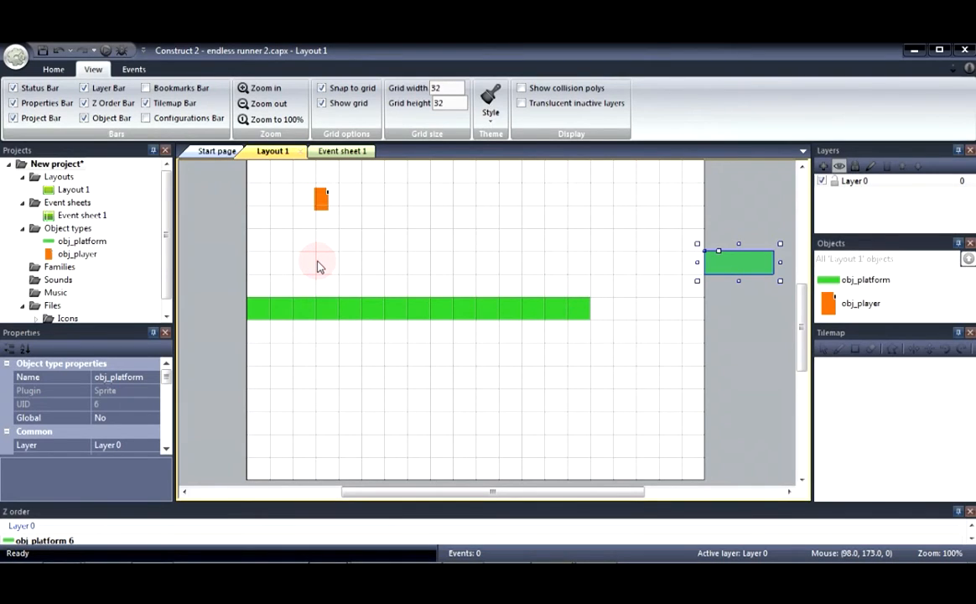
mouse_move(280, 252)
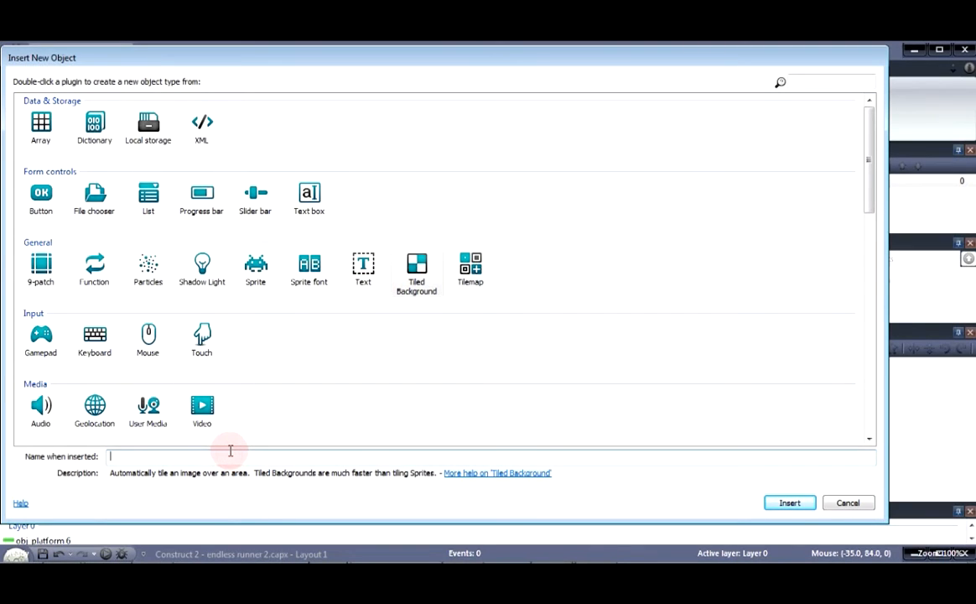
Name the tiled background saw and resize its image to 32×32.
text(saw)
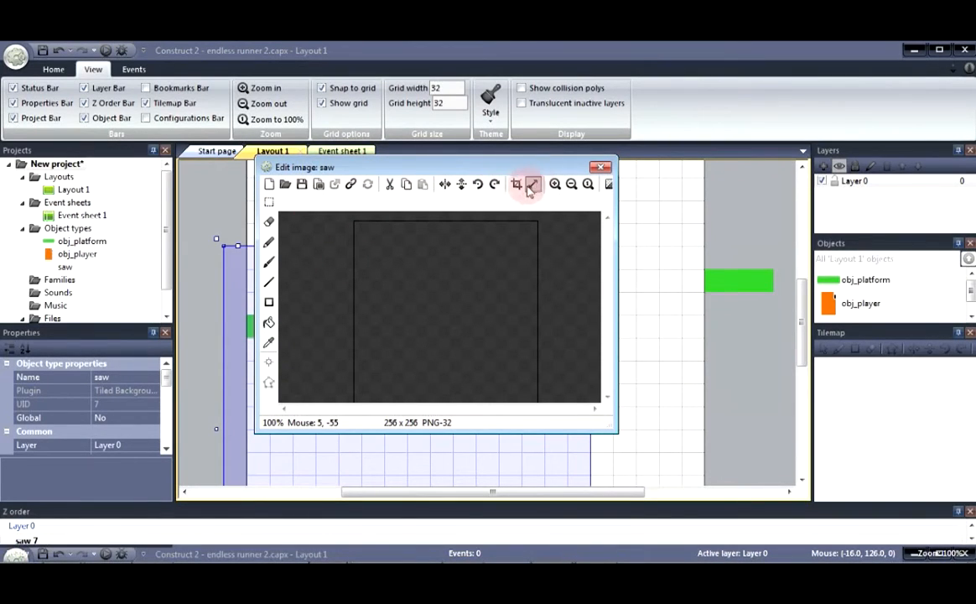
click(516, 183)
text(32)
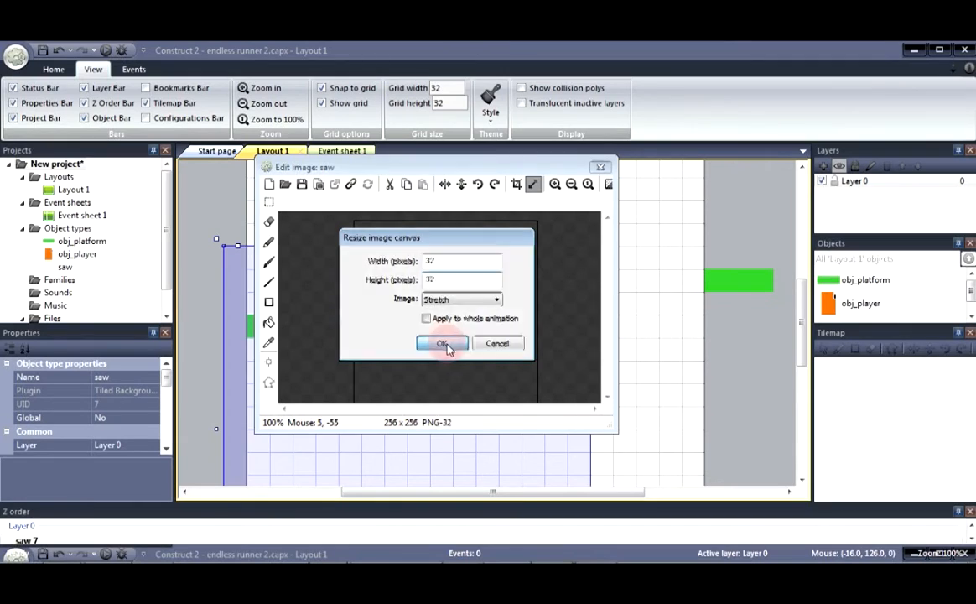
click(442, 343)
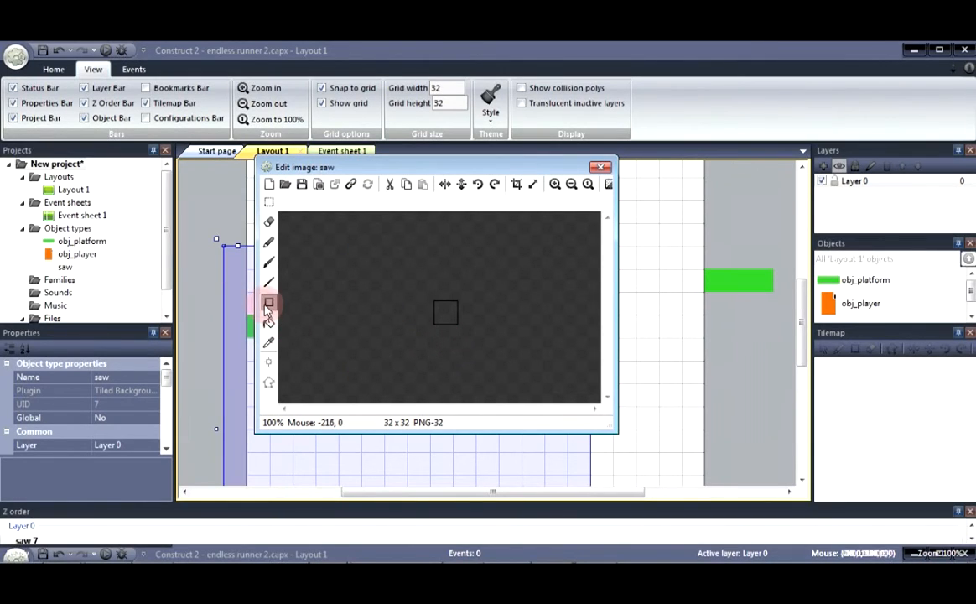
Draw a cyan block with a filled triangular spike point on the saw image.
click(270, 303)
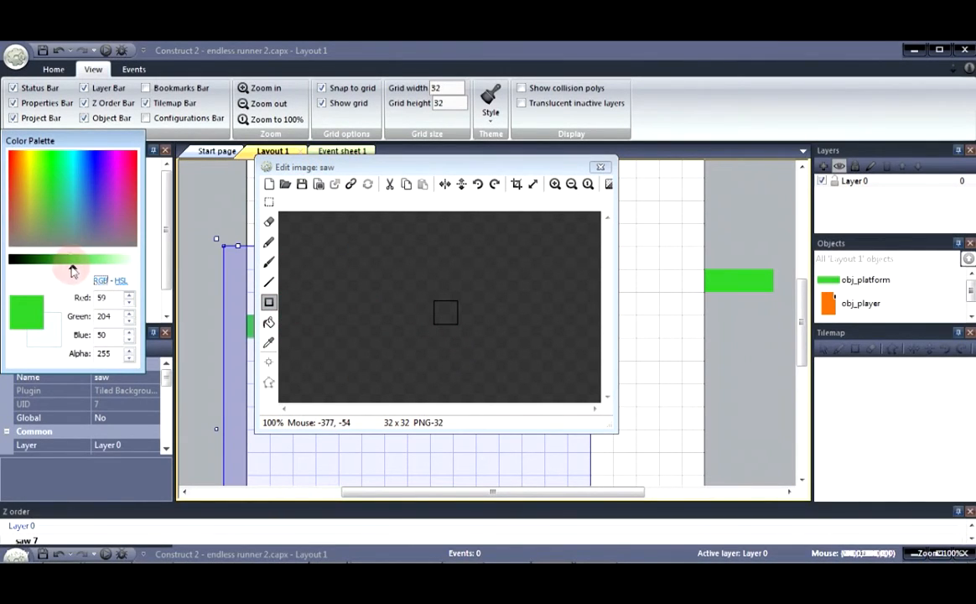
click(71, 269)
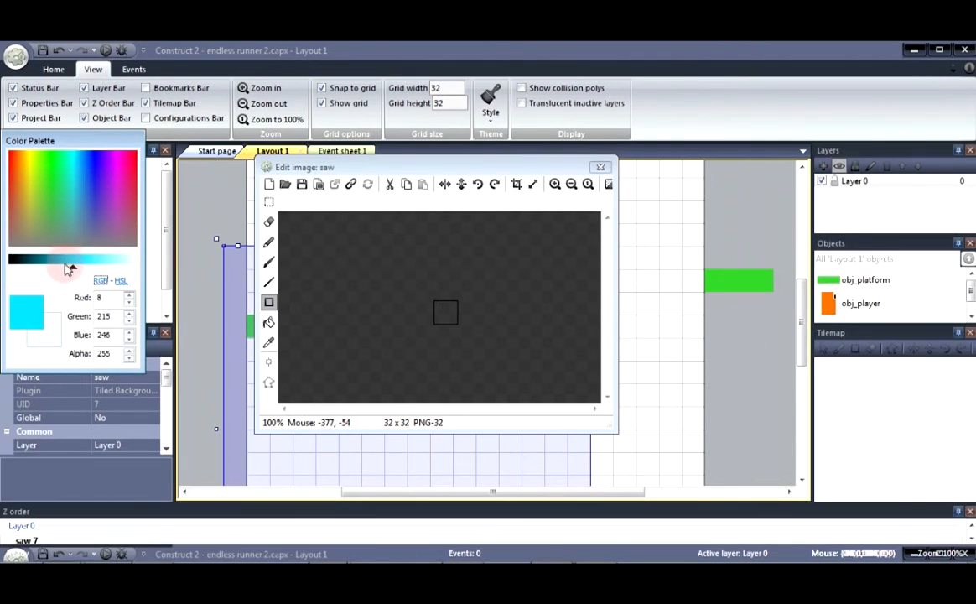
click(444, 312)
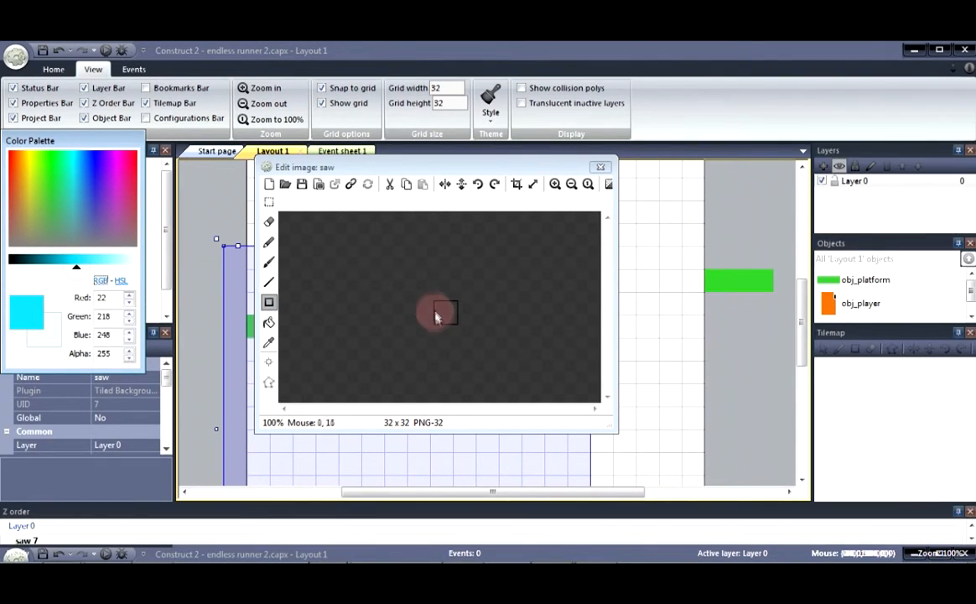
click(555, 184)
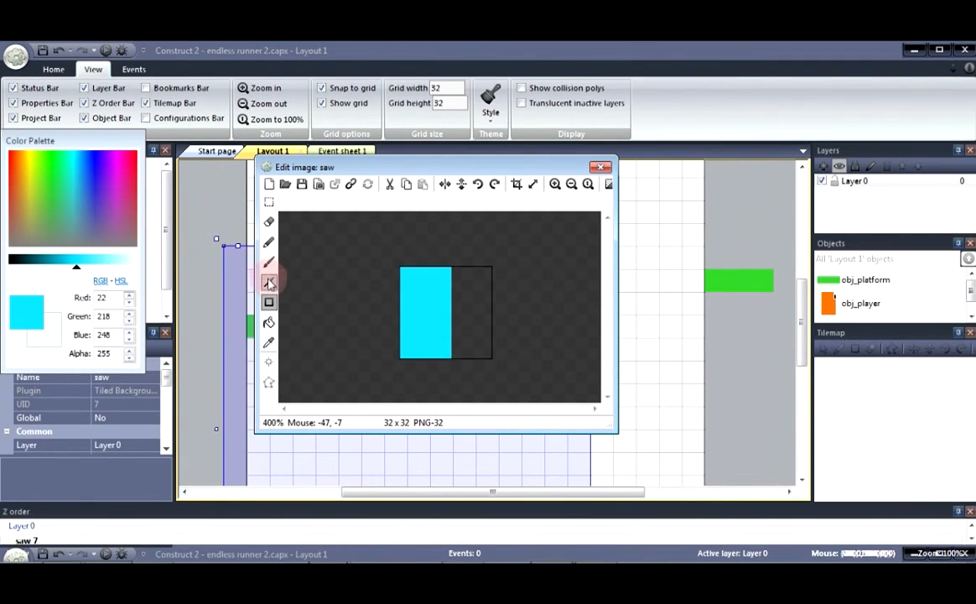
click(268, 282)
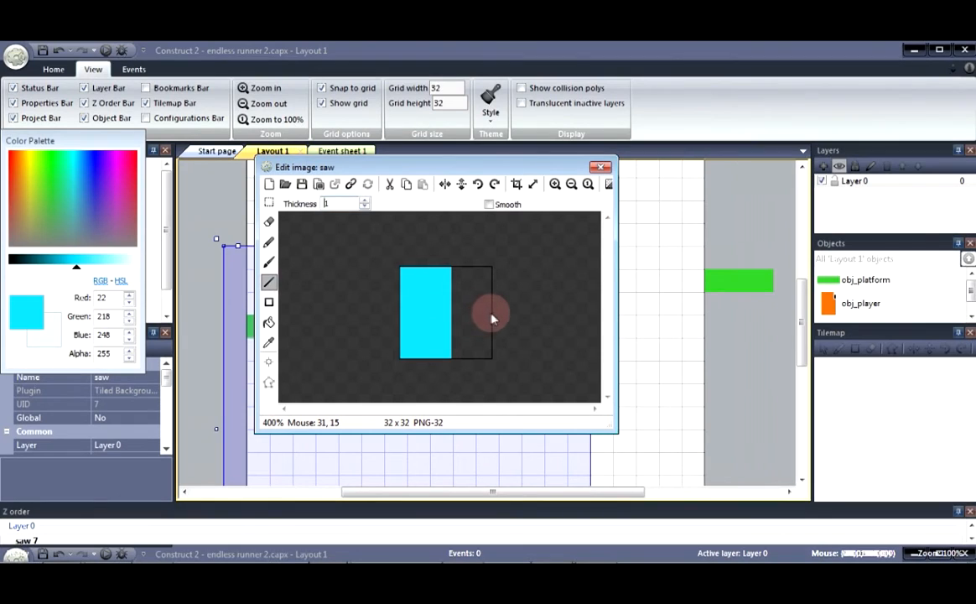
drag(491, 317, 453, 363)
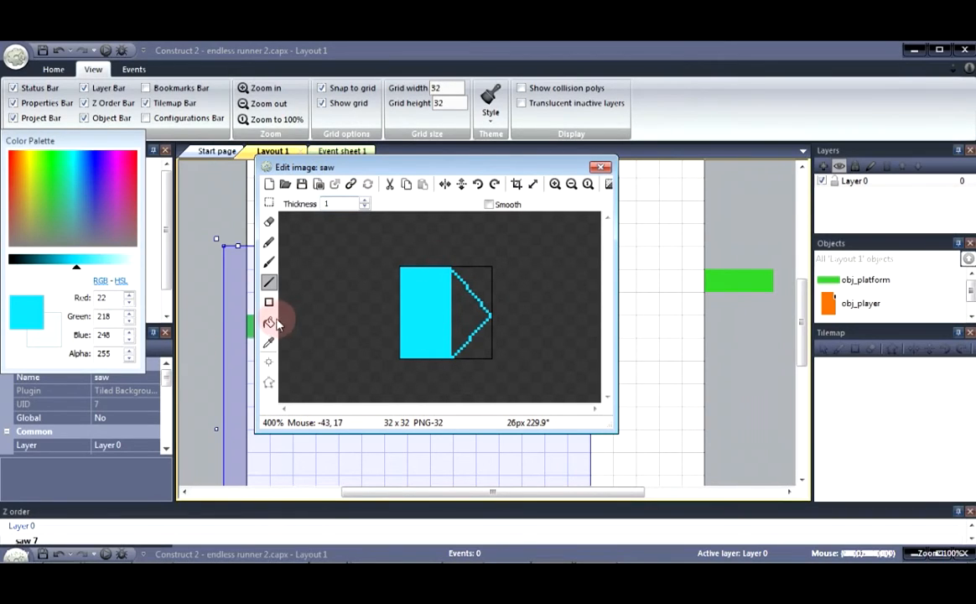
click(269, 322)
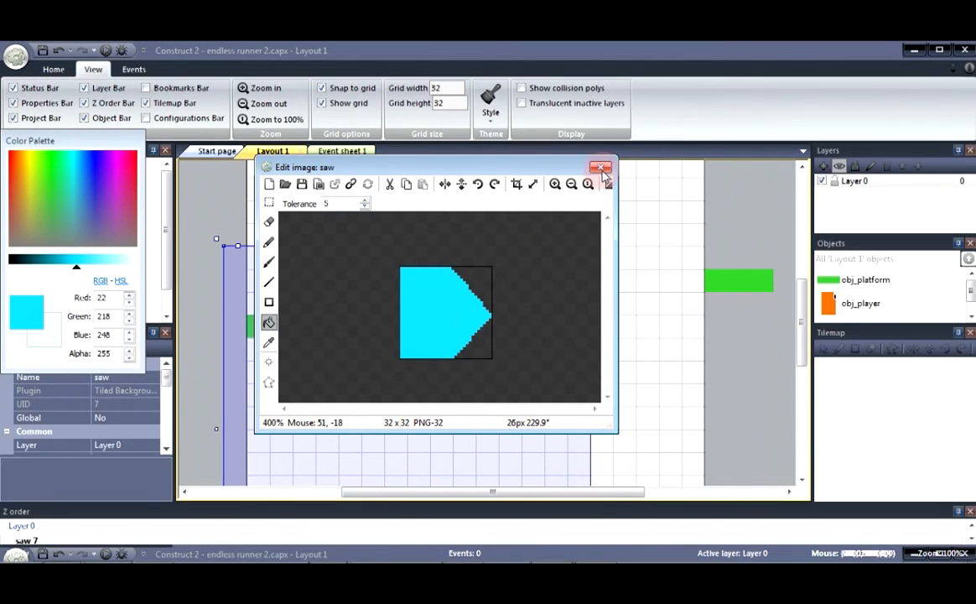
click(599, 167)
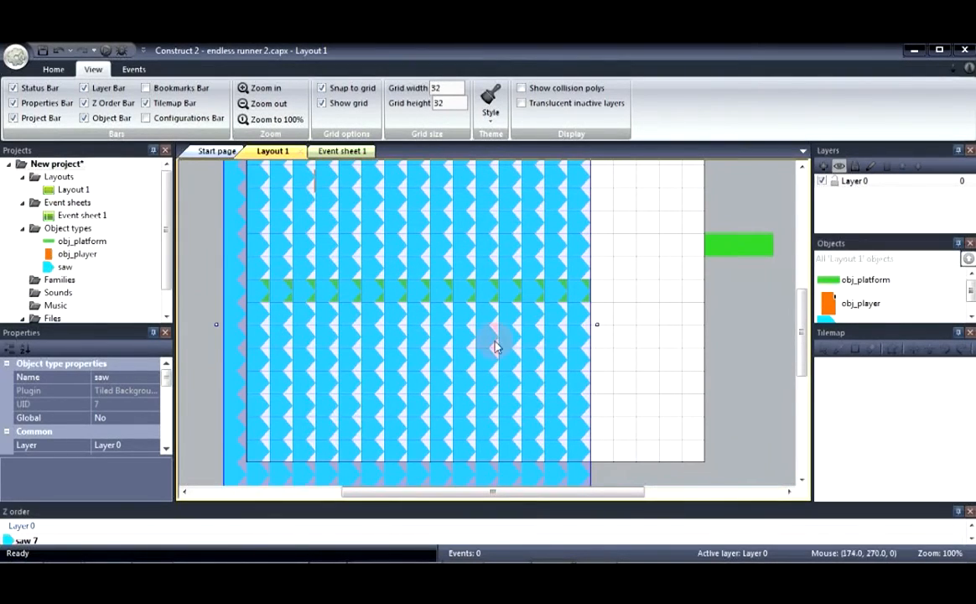
mouse_move(313, 323)
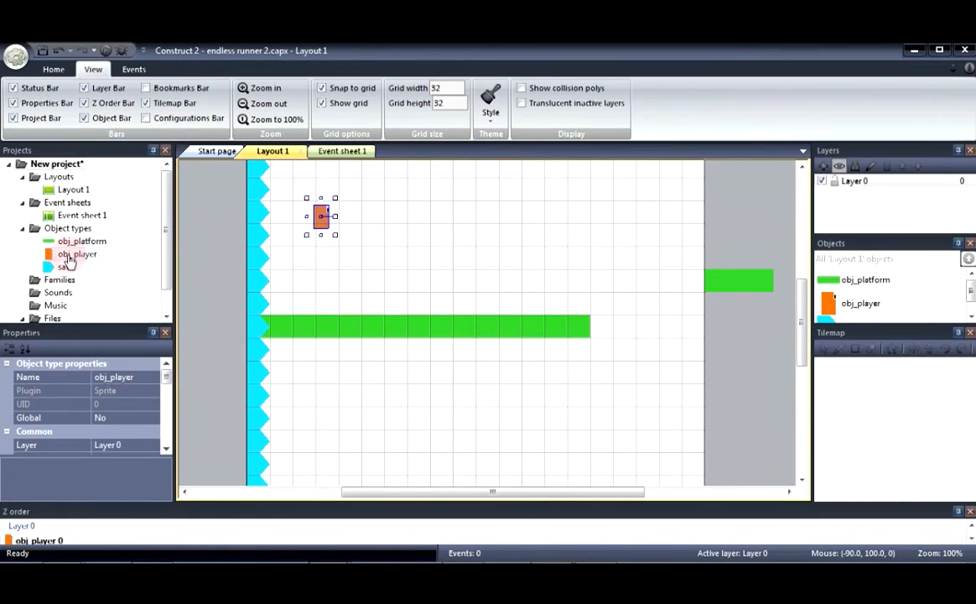
Add the Platform behavior to obj_player, removing a mistakenly added Fade behavior.
right_click(76, 254)
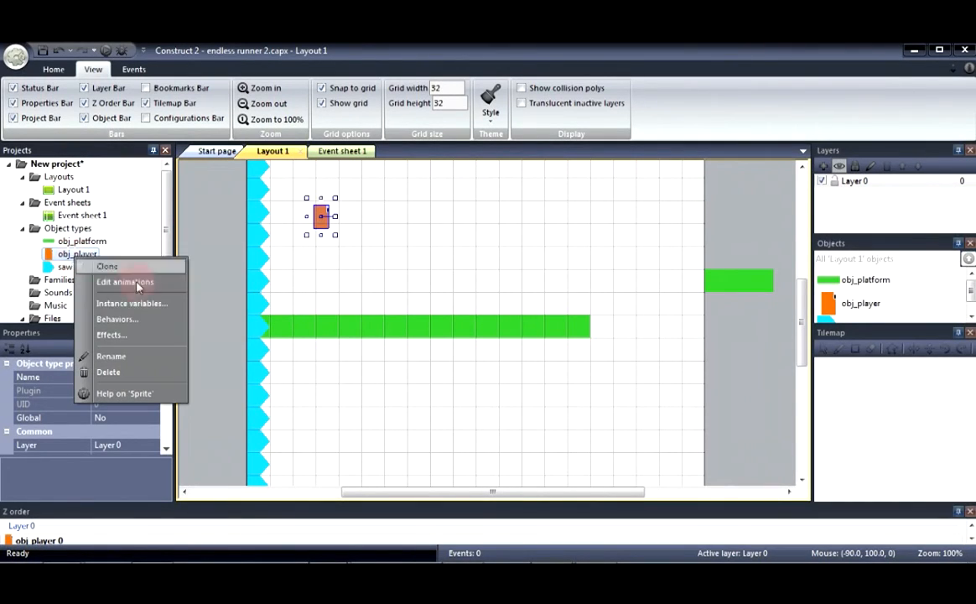
click(118, 319)
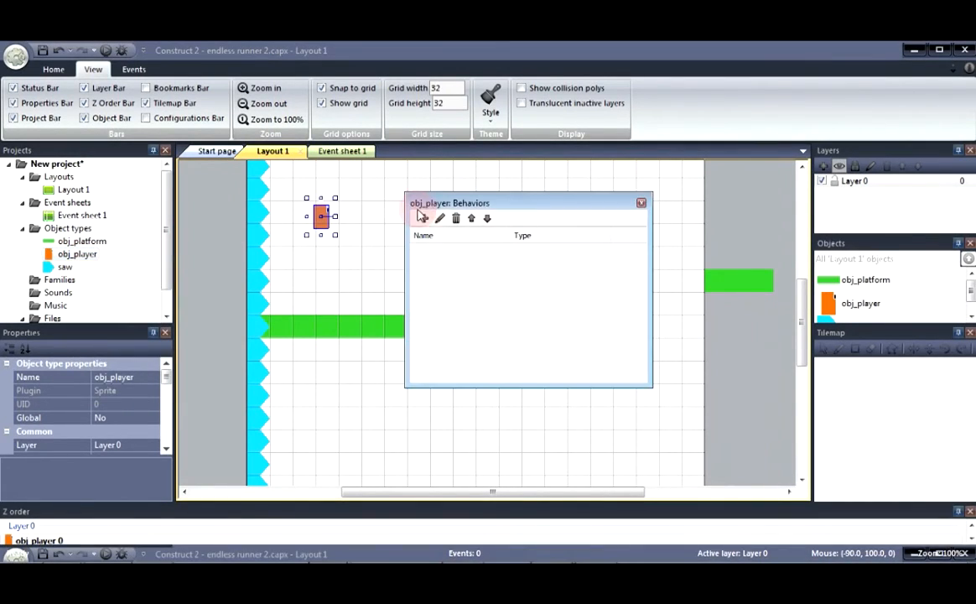
click(422, 218)
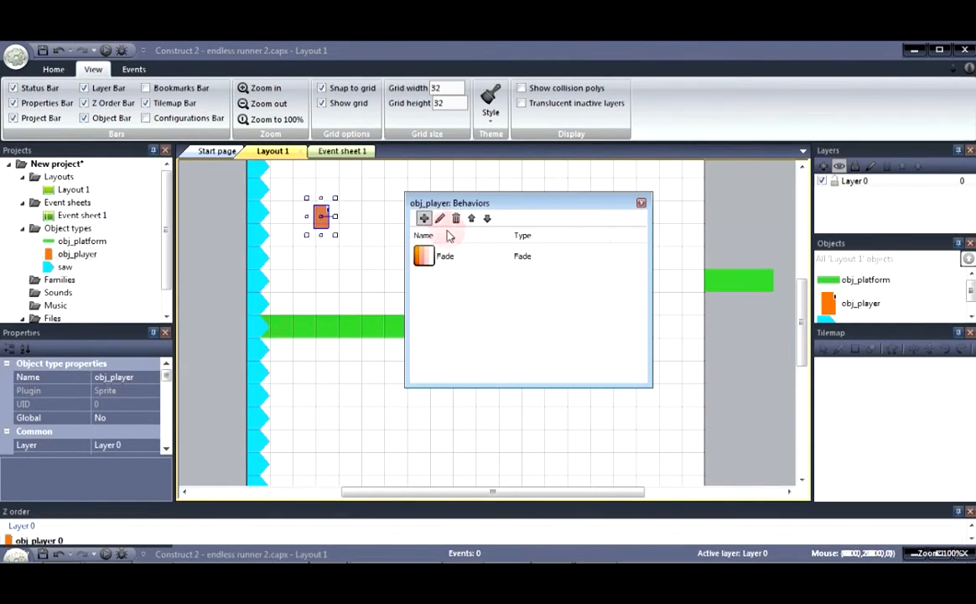
click(455, 218)
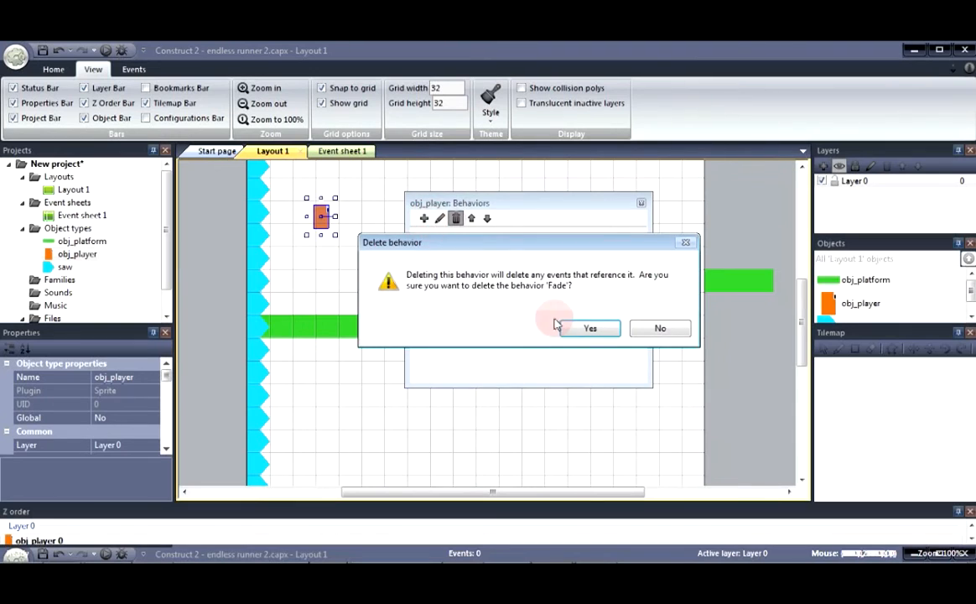
click(590, 327)
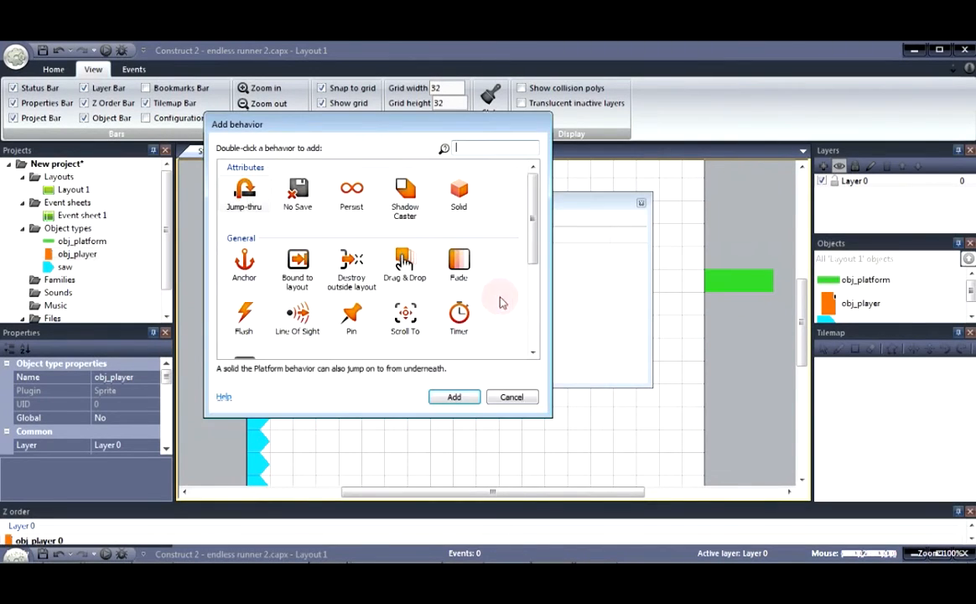
click(453, 396)
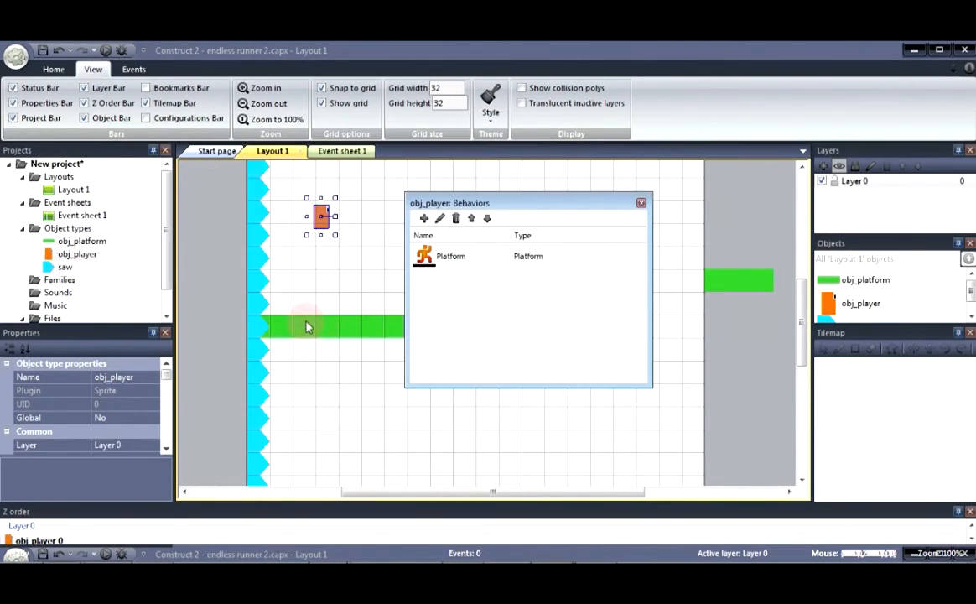
click(641, 202)
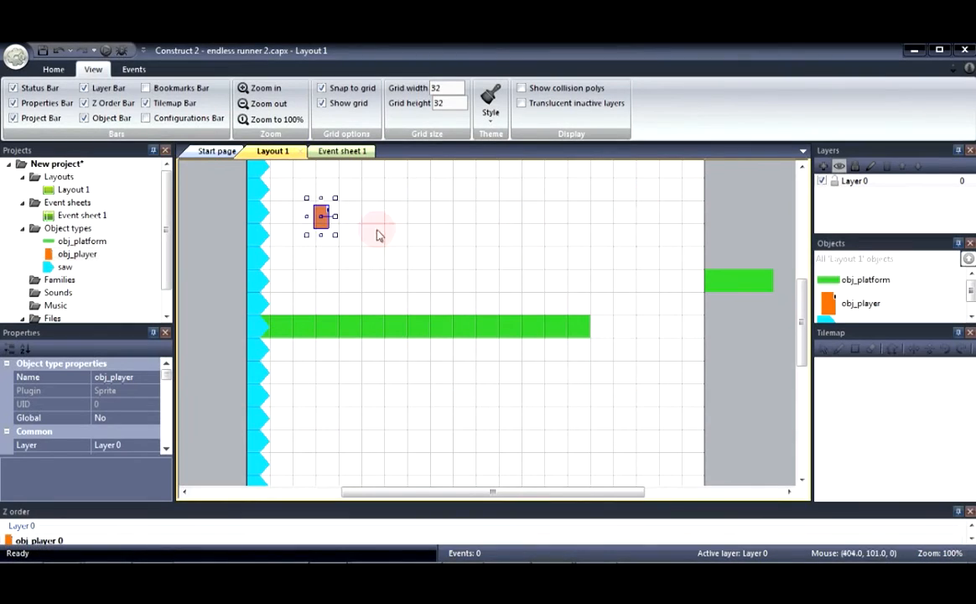
click(81, 242)
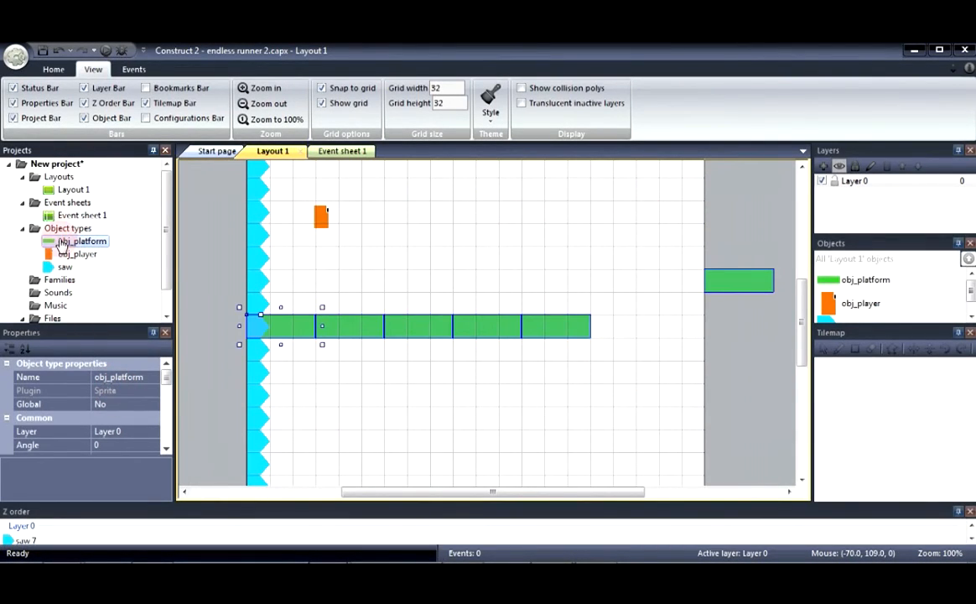
Add the Solid behavior, then the Bullet behavior, to obj_platform.
right_click(82, 241)
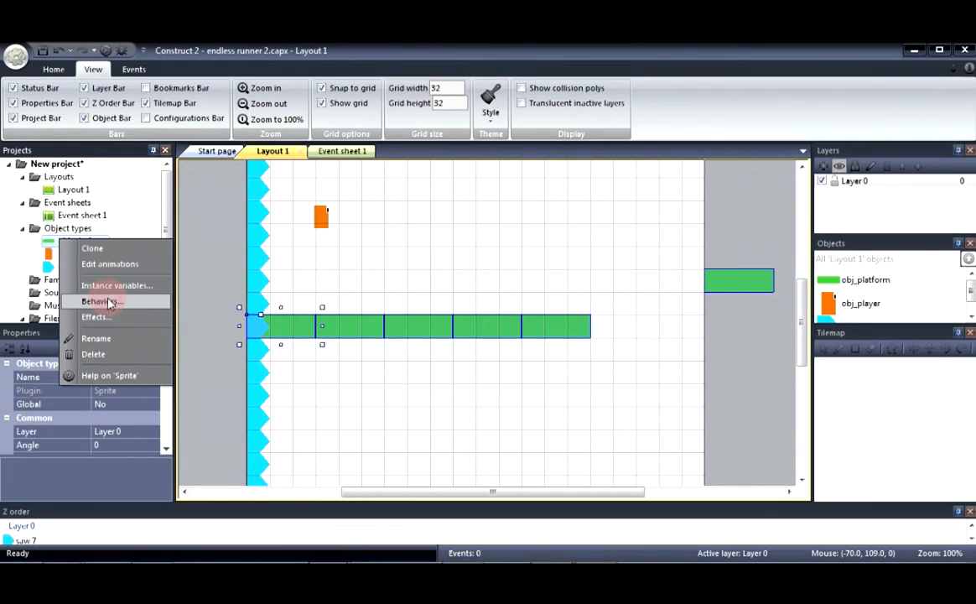
click(97, 301)
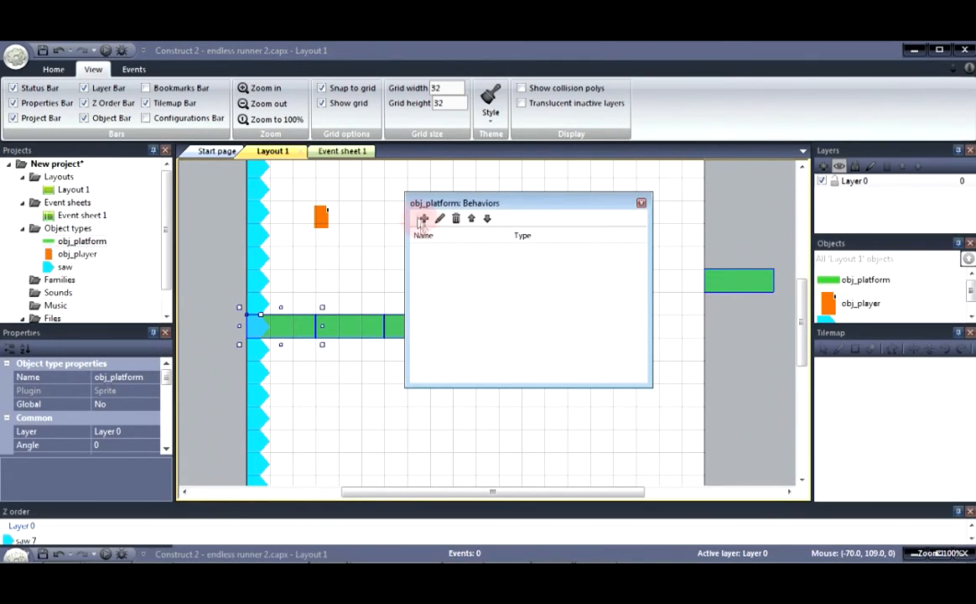
click(424, 218)
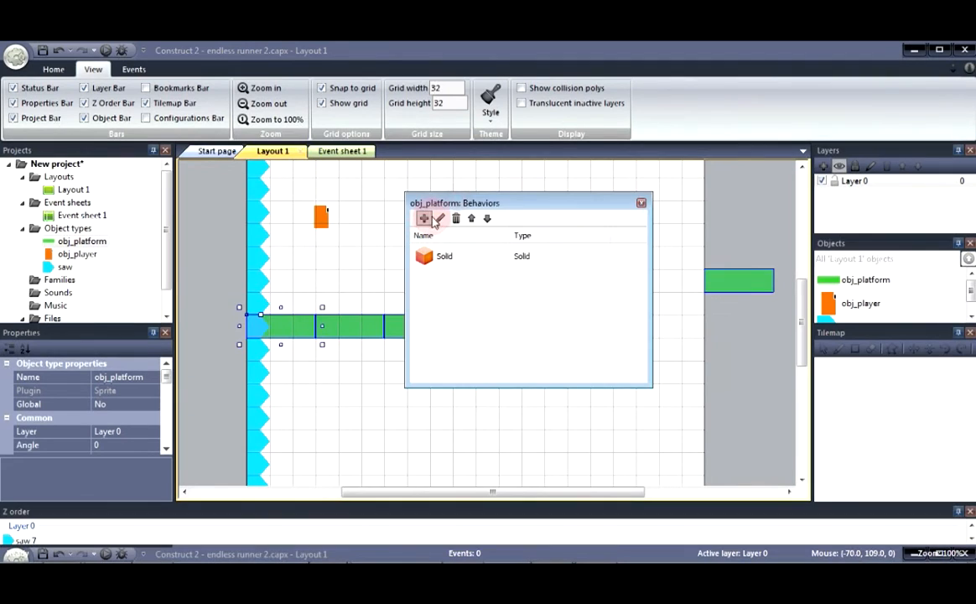
click(424, 218)
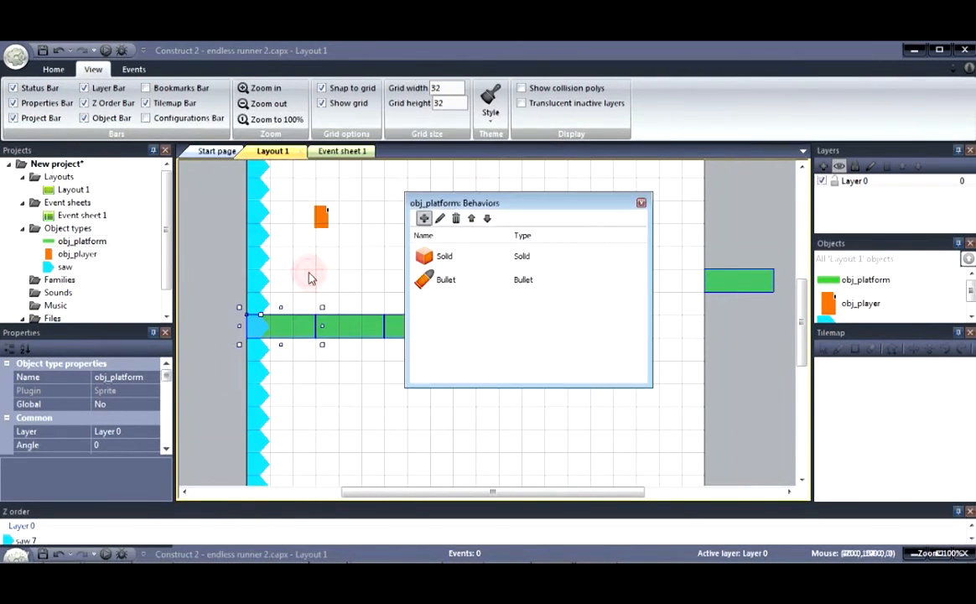
click(641, 202)
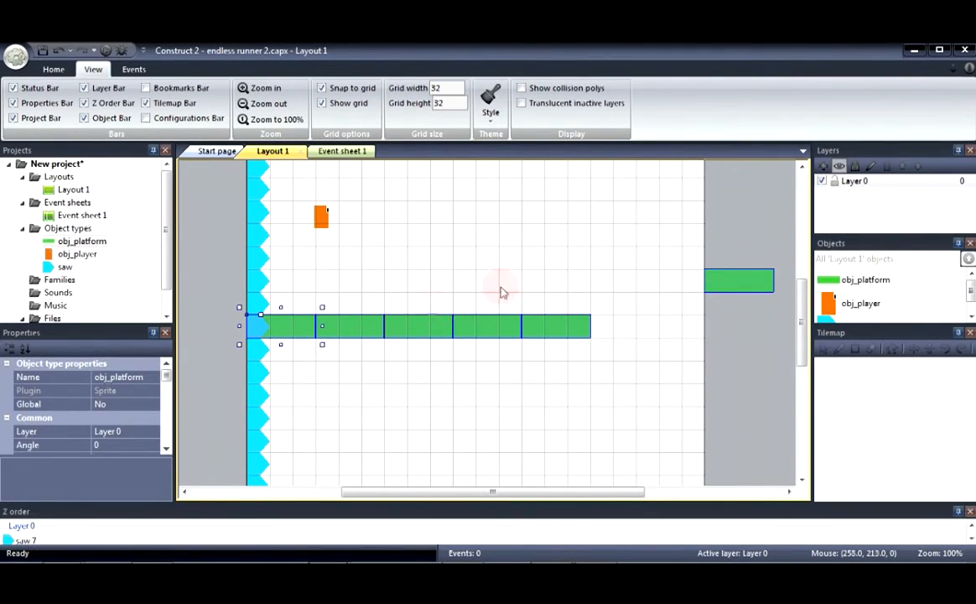
mouse_move(270, 290)
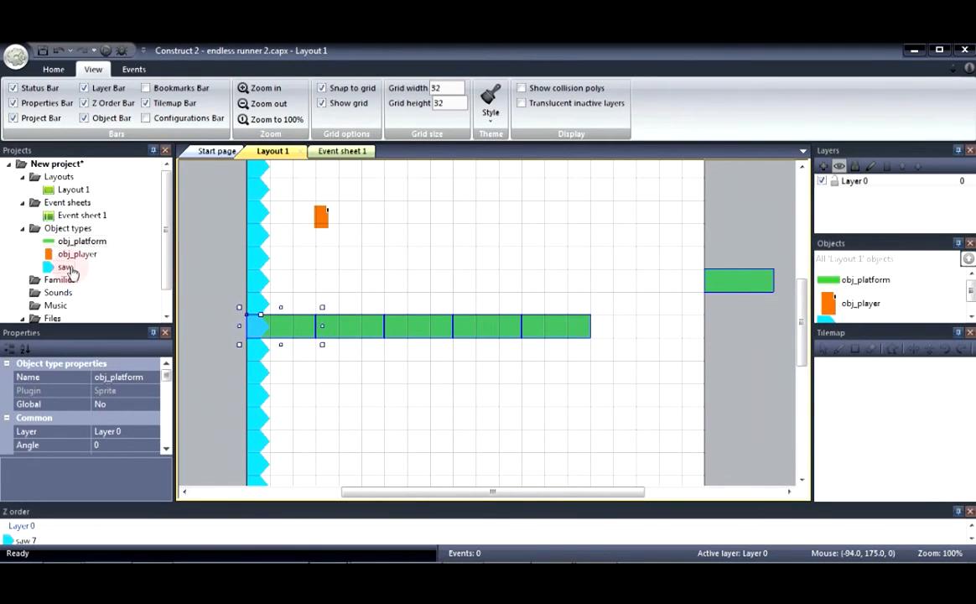
Add the Sine behavior to the saw, then select the orange player instance.
click(61, 267)
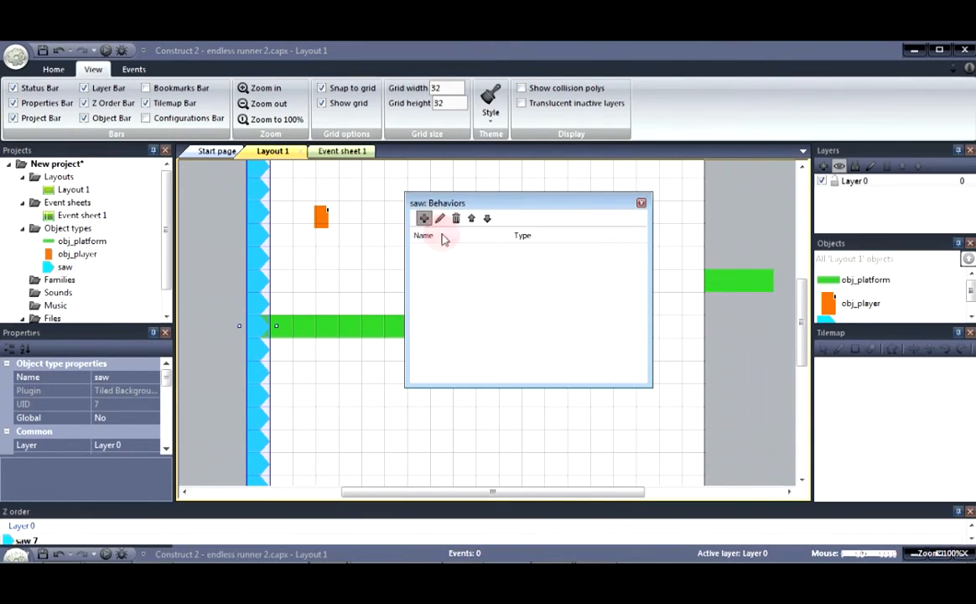
click(423, 218)
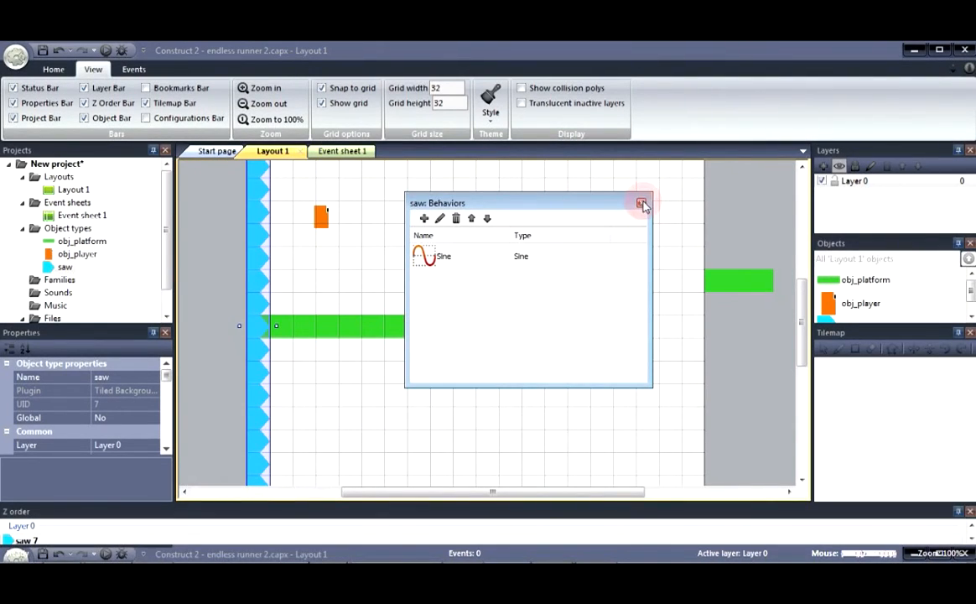
click(642, 204)
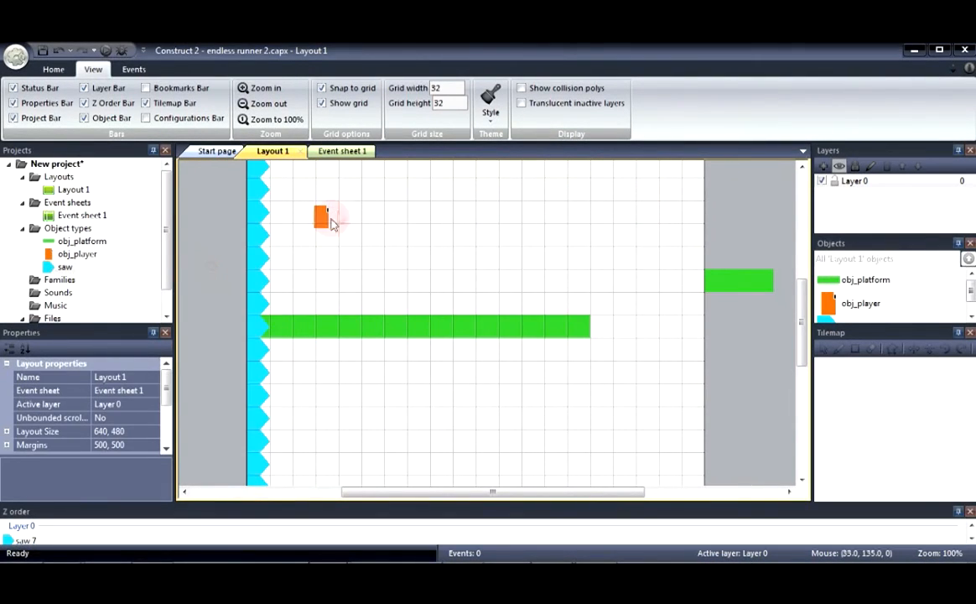
click(320, 215)
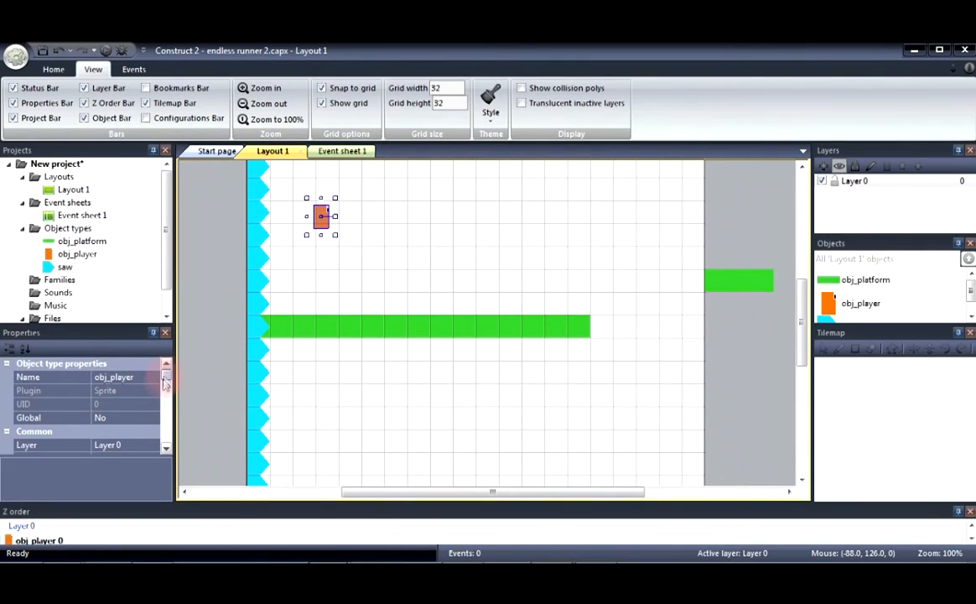
Set obj_player's Platform max speed 255, jump strength 400, and double jump Enabled.
scroll(down, 3)
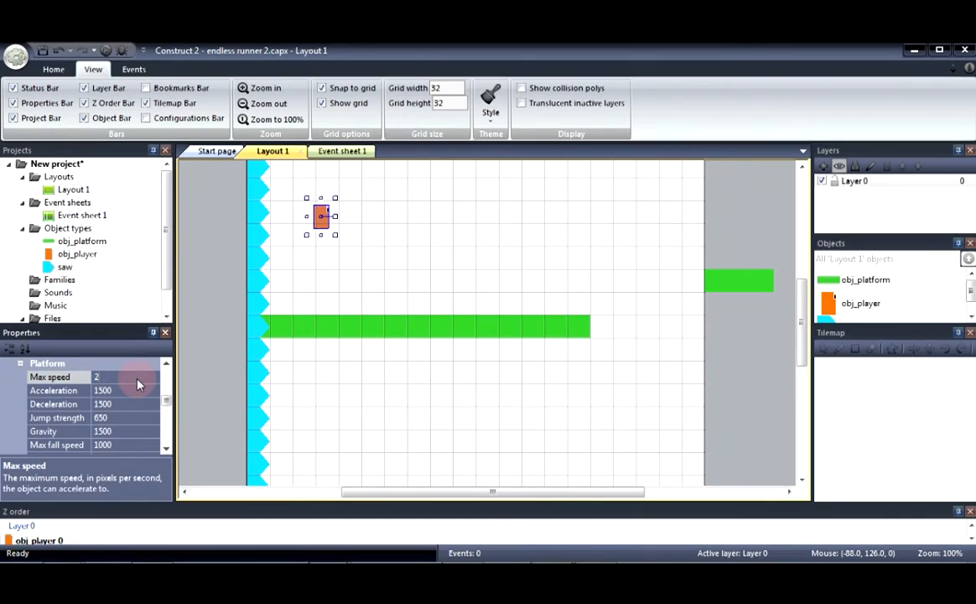
text(255)
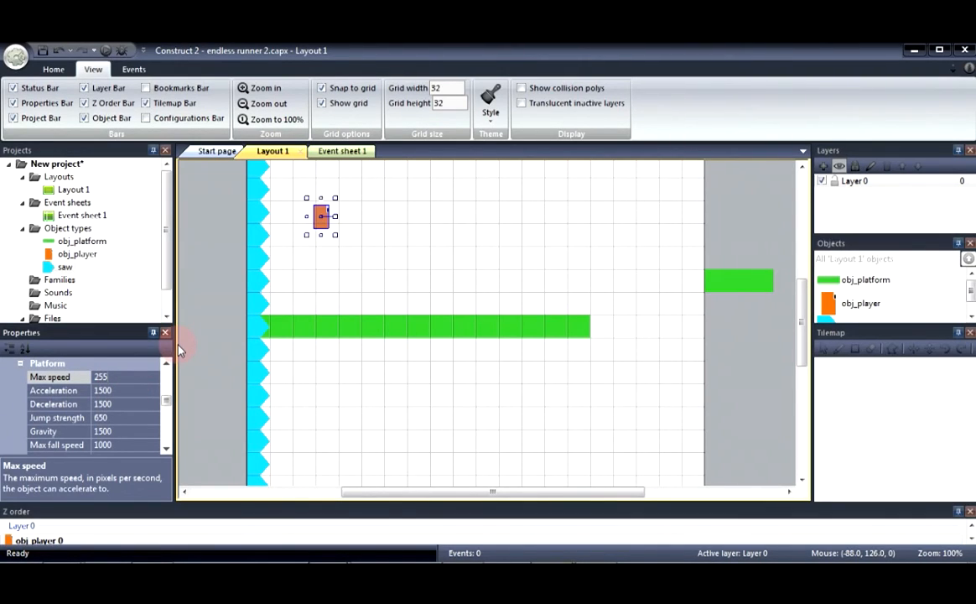
click(119, 416)
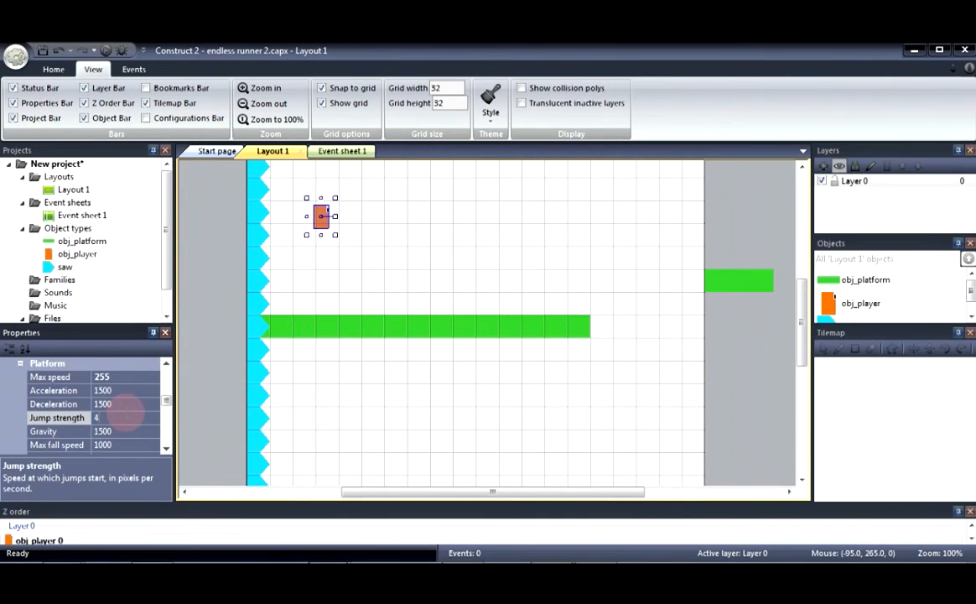
text(400)
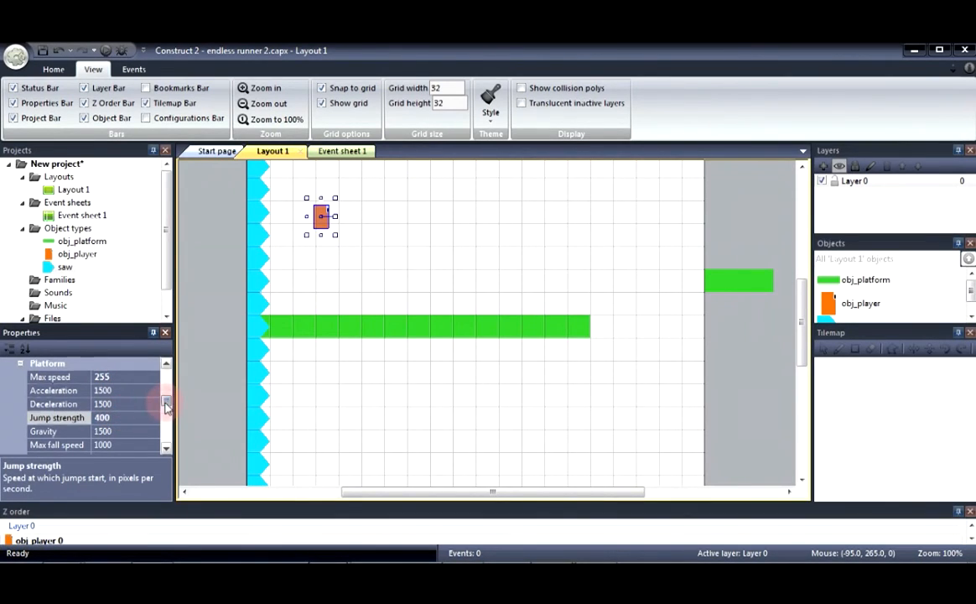
scroll(down, 3)
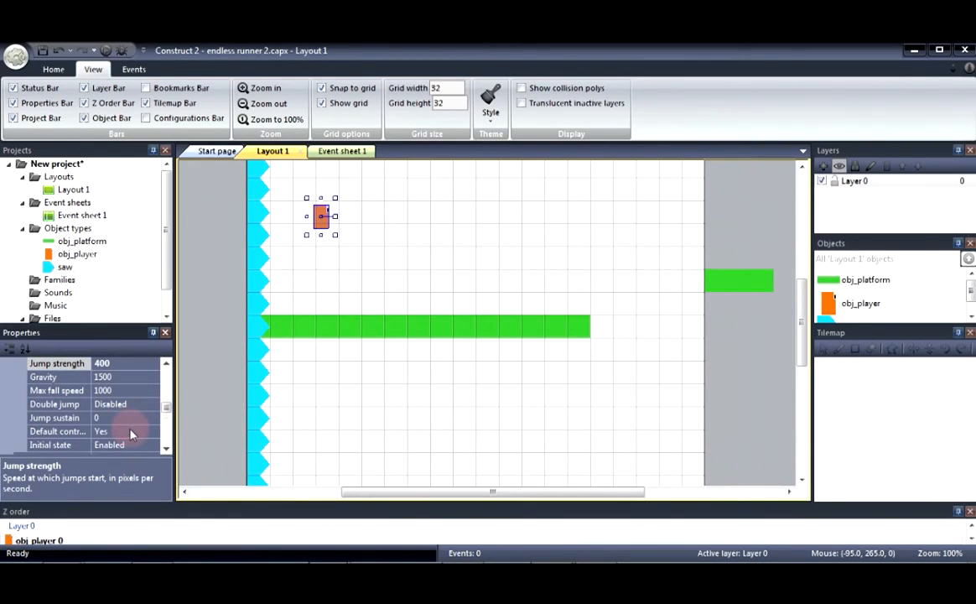
mouse_move(144, 403)
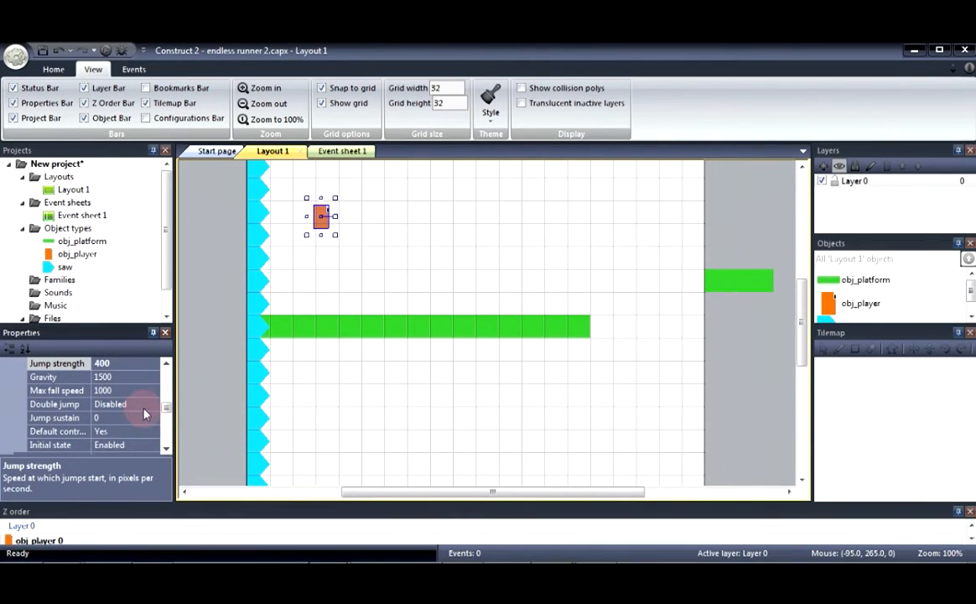
click(121, 403)
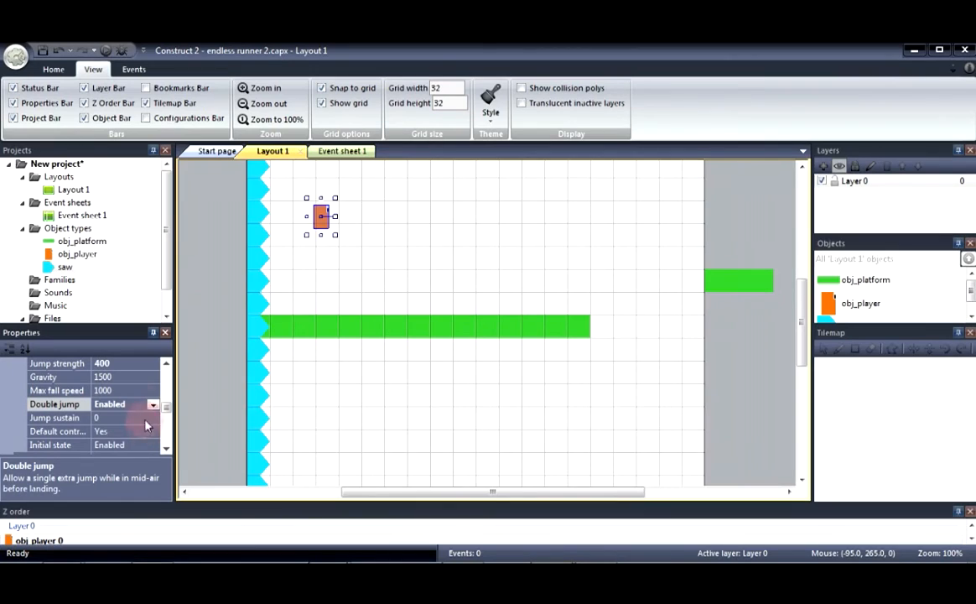
mouse_move(307, 237)
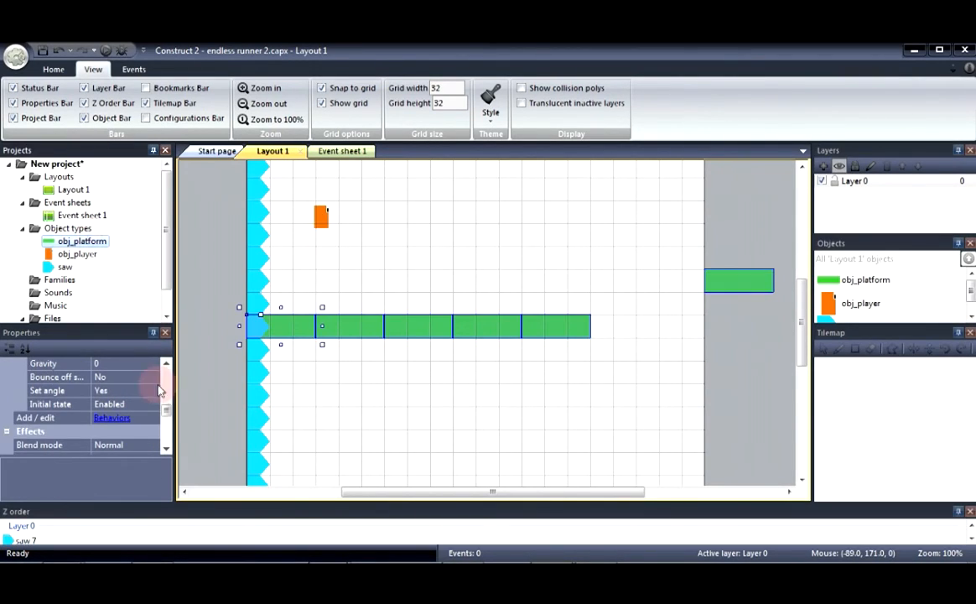
Set obj_platform's Bullet speed to 250 and Set angle to No.
scroll(down, 3)
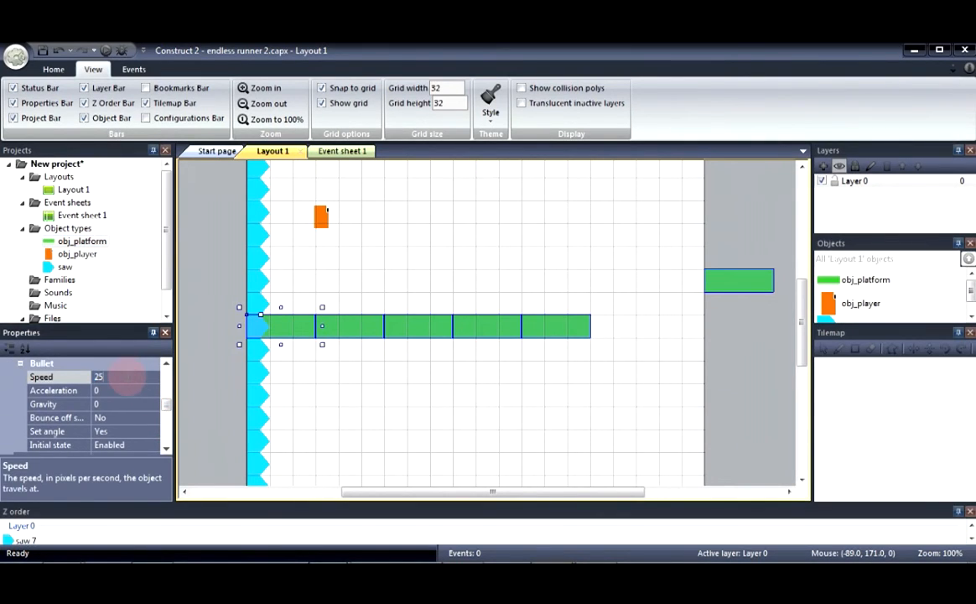
text(250)
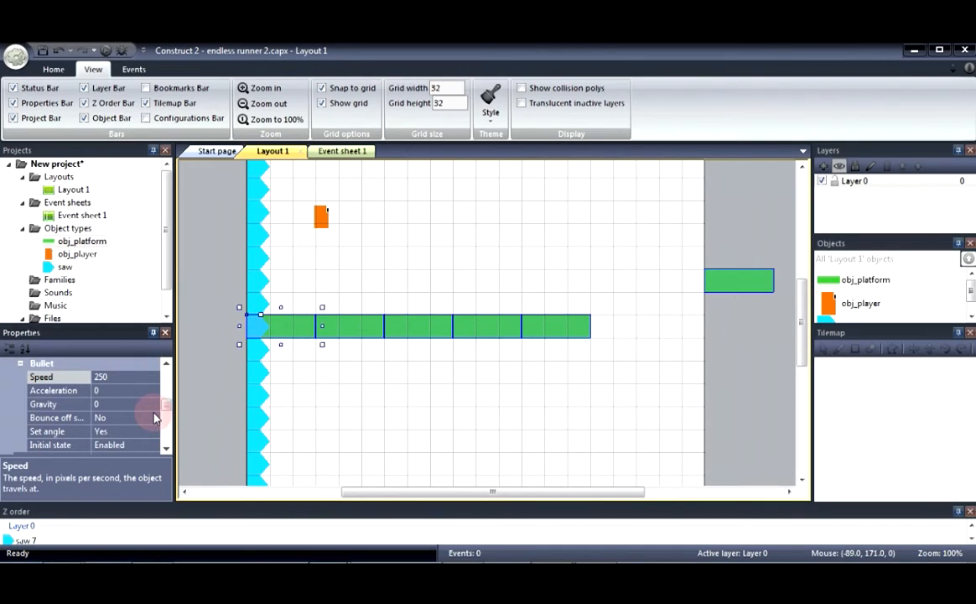
mouse_move(165, 410)
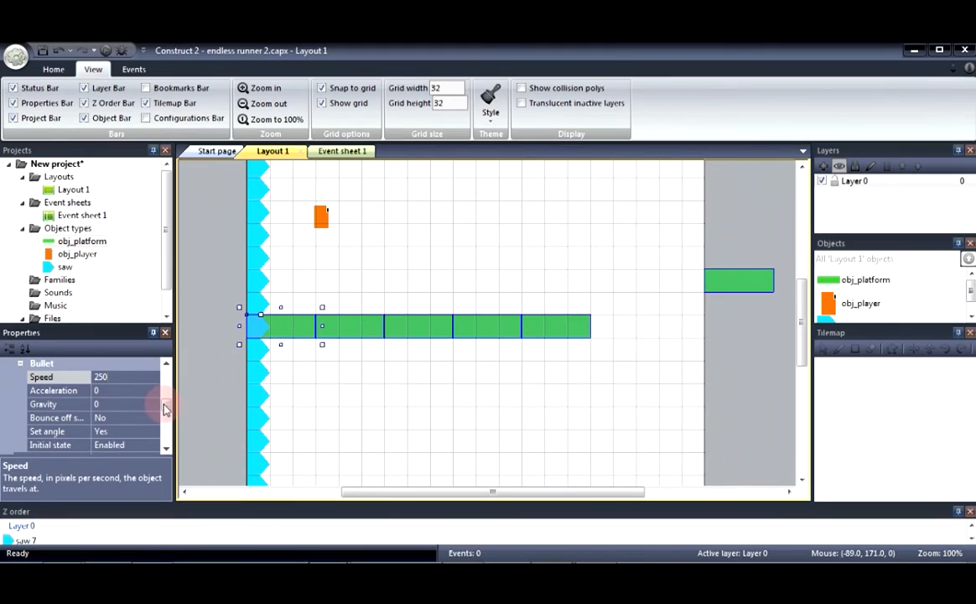
mouse_move(170, 400)
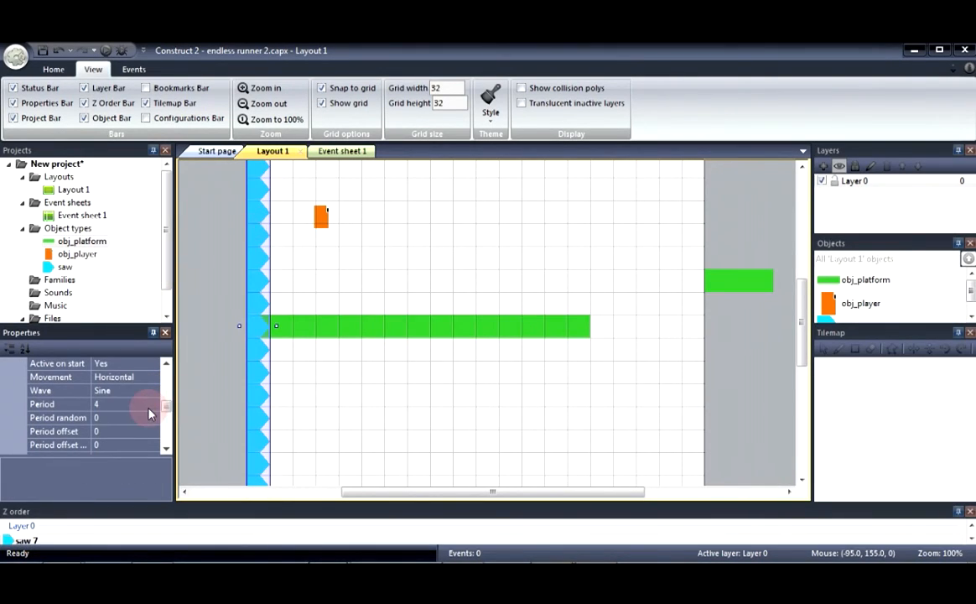
click(76, 241)
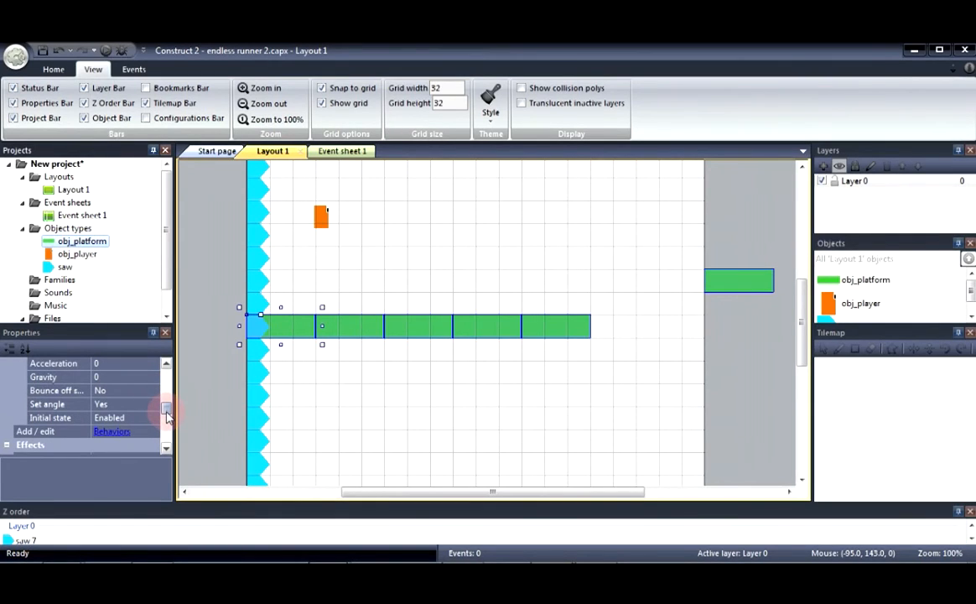
click(156, 417)
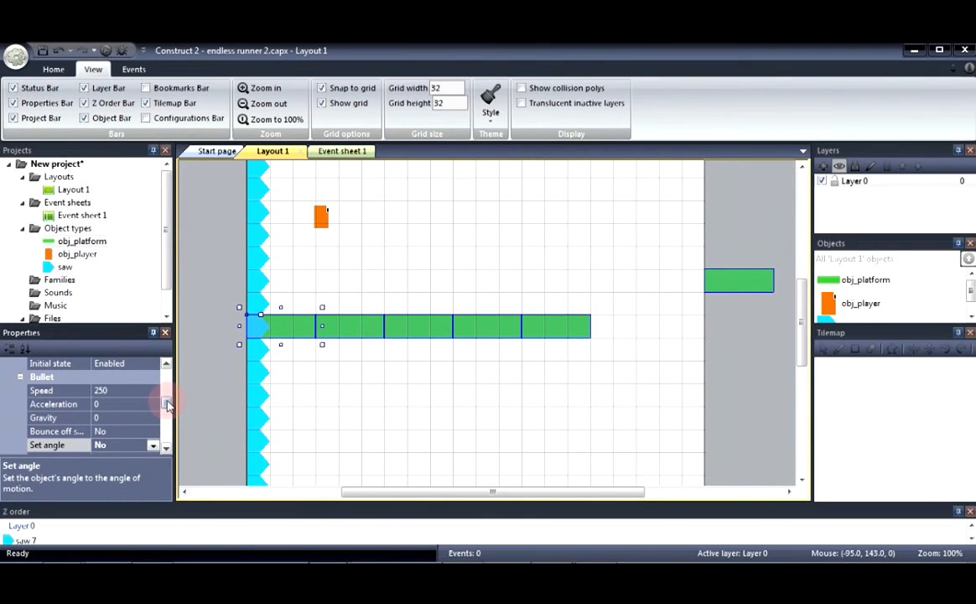
mouse_move(244, 304)
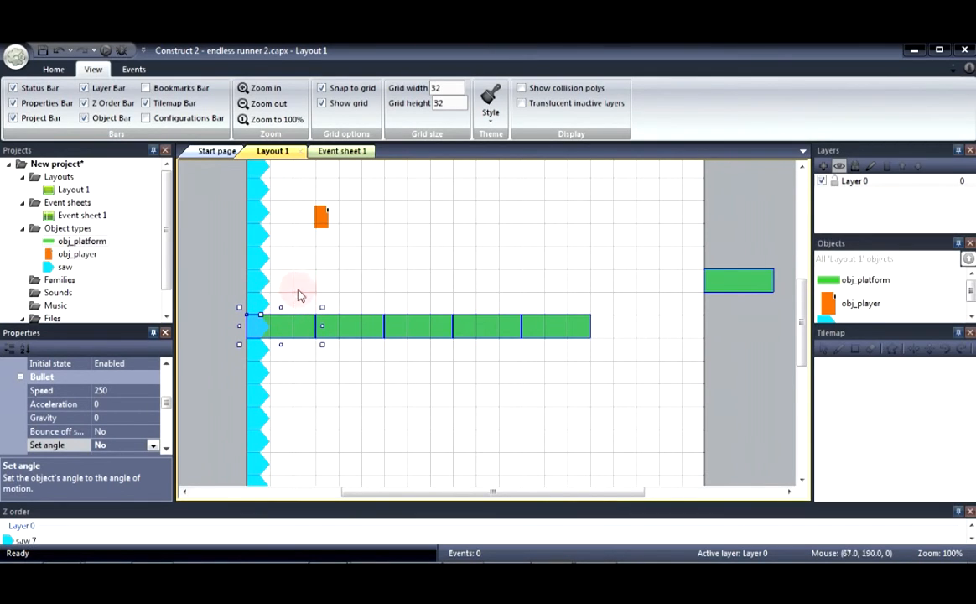
mouse_move(441, 285)
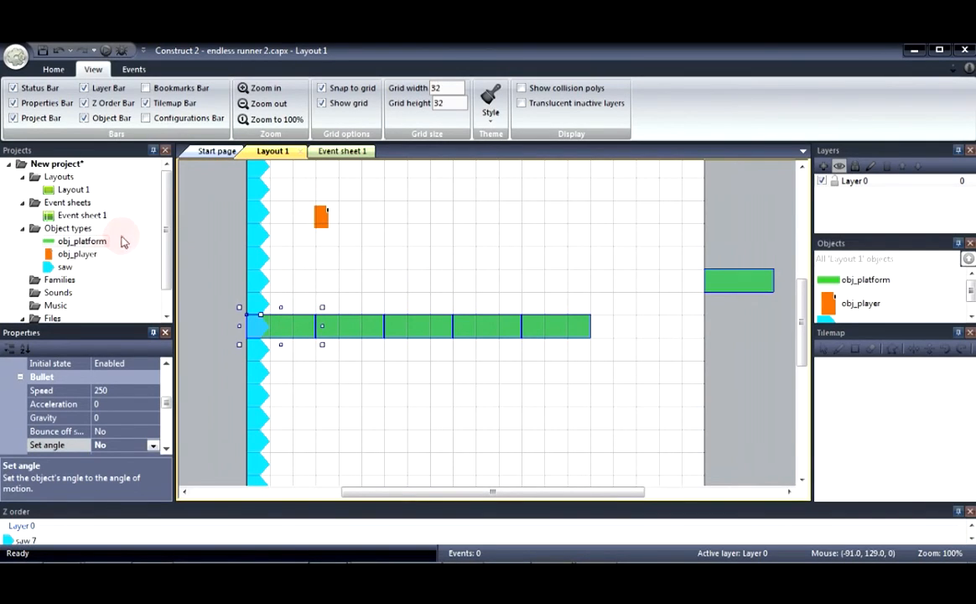
mouse_move(167, 233)
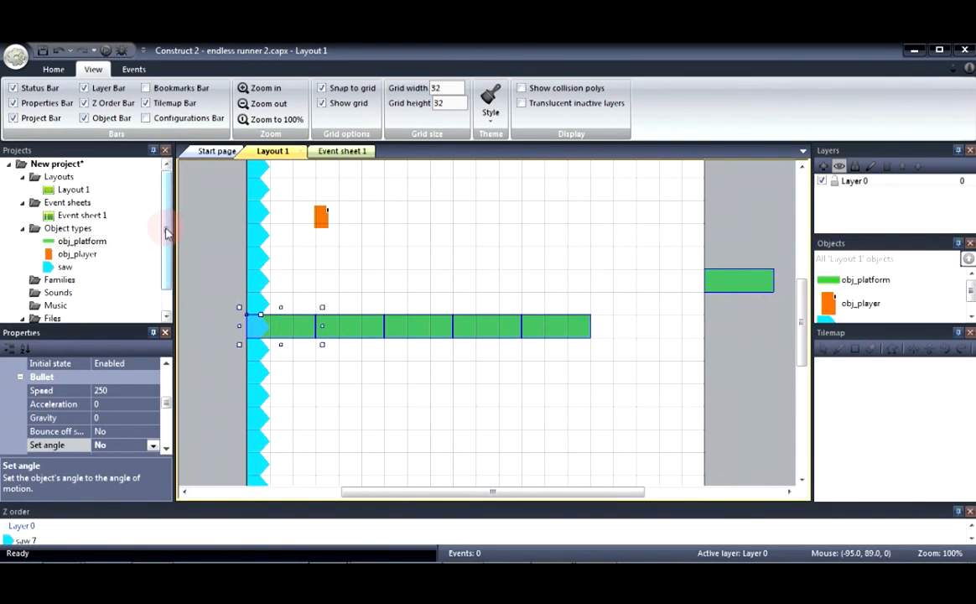
Select the cyan saw and set its Sine behavior Movement to Vertical.
click(307, 223)
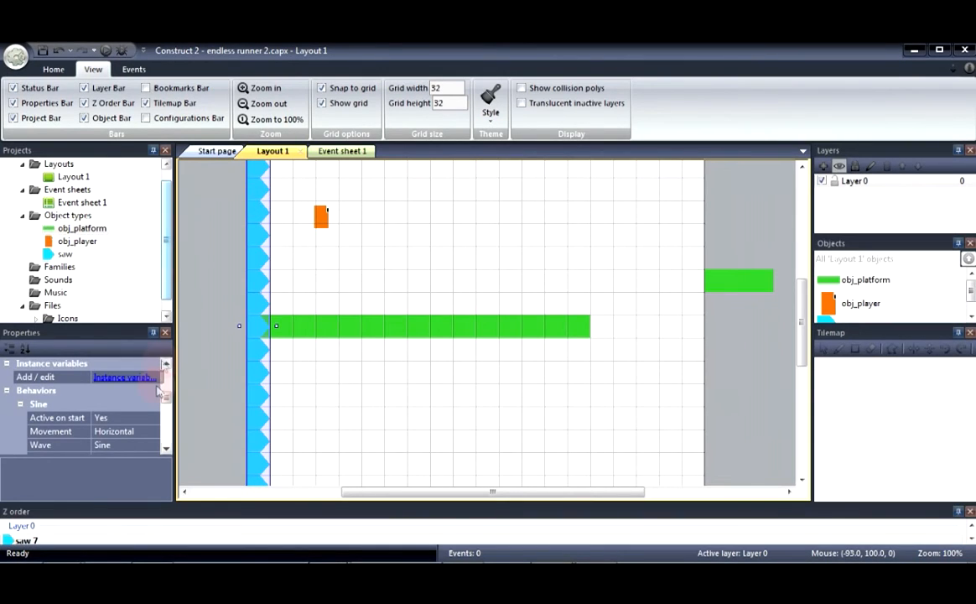
scroll(down, 3)
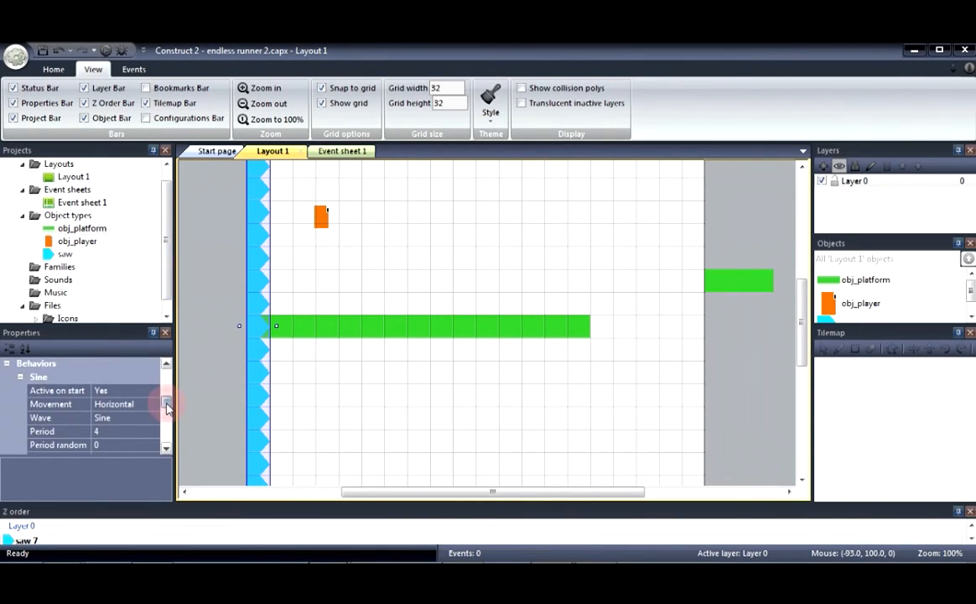
click(165, 403)
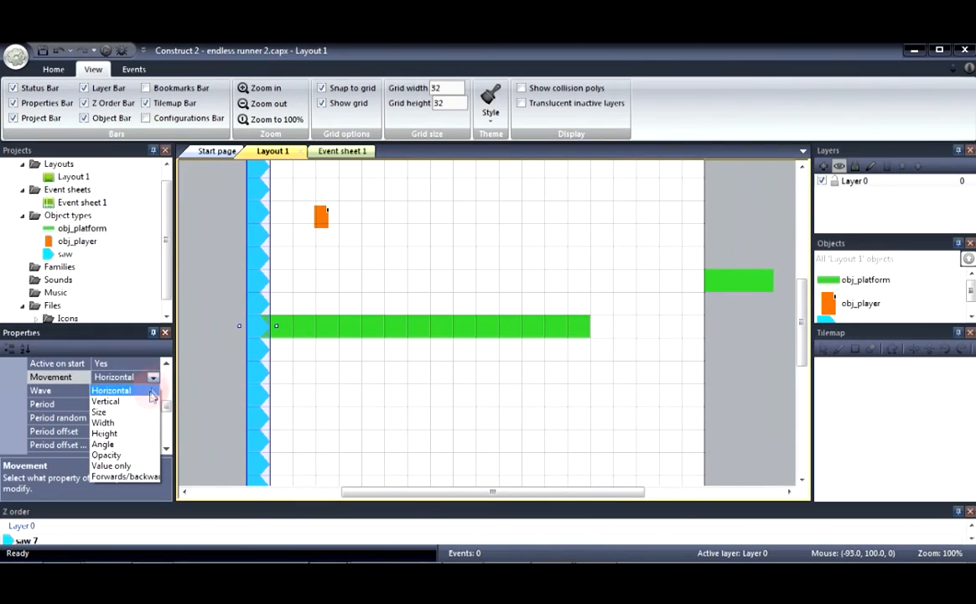
click(105, 401)
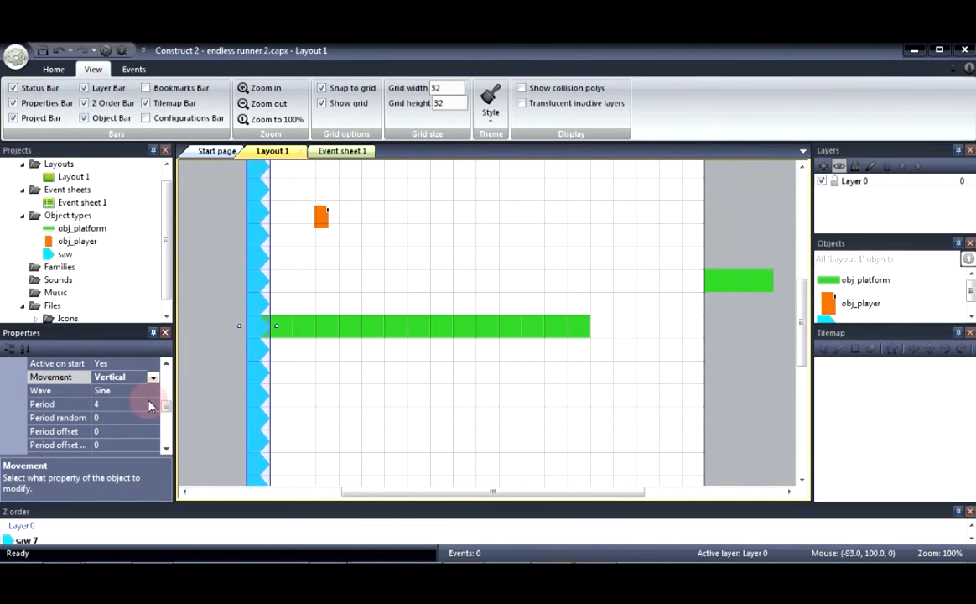
click(122, 404)
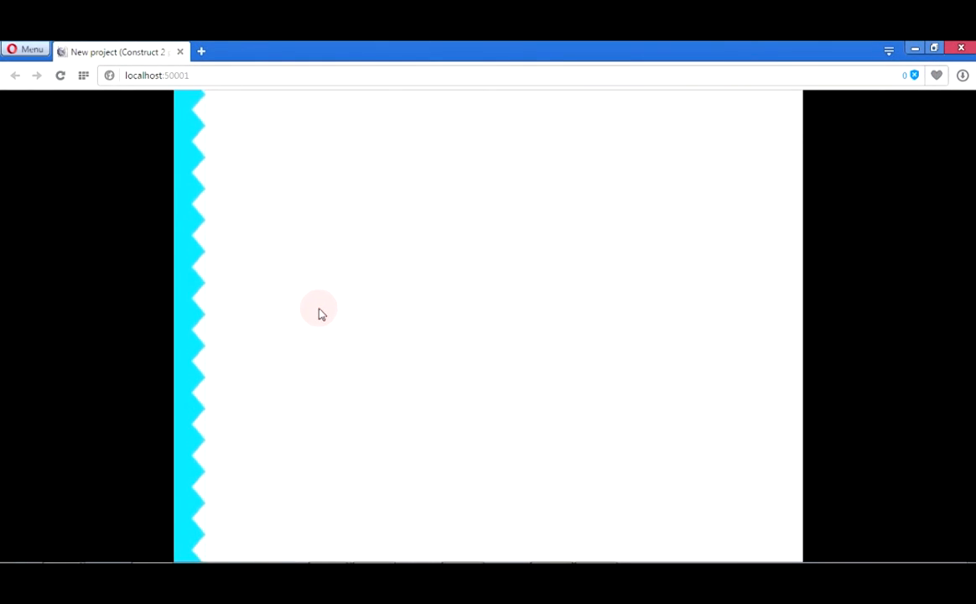
mouse_move(467, 316)
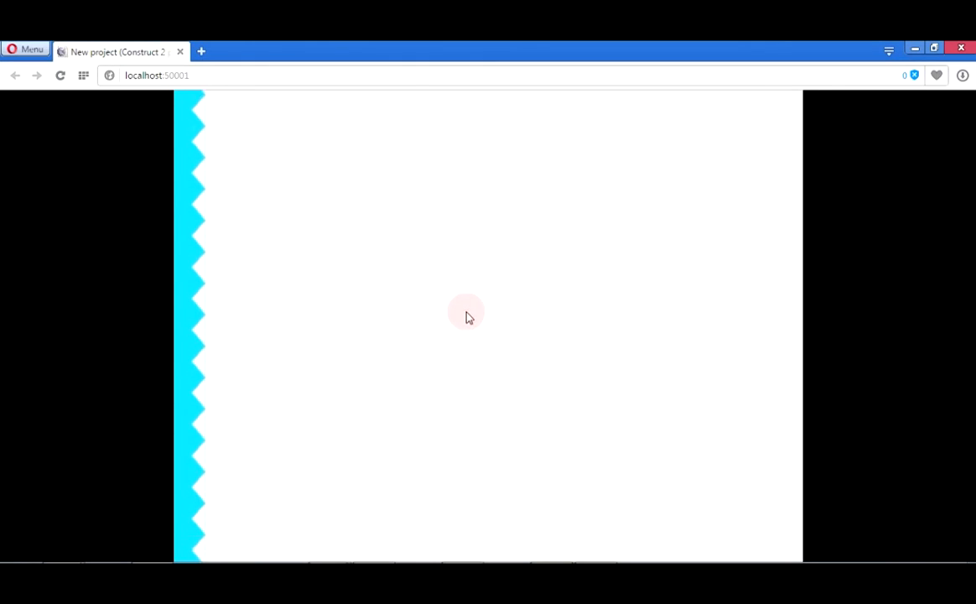
mouse_move(233, 270)
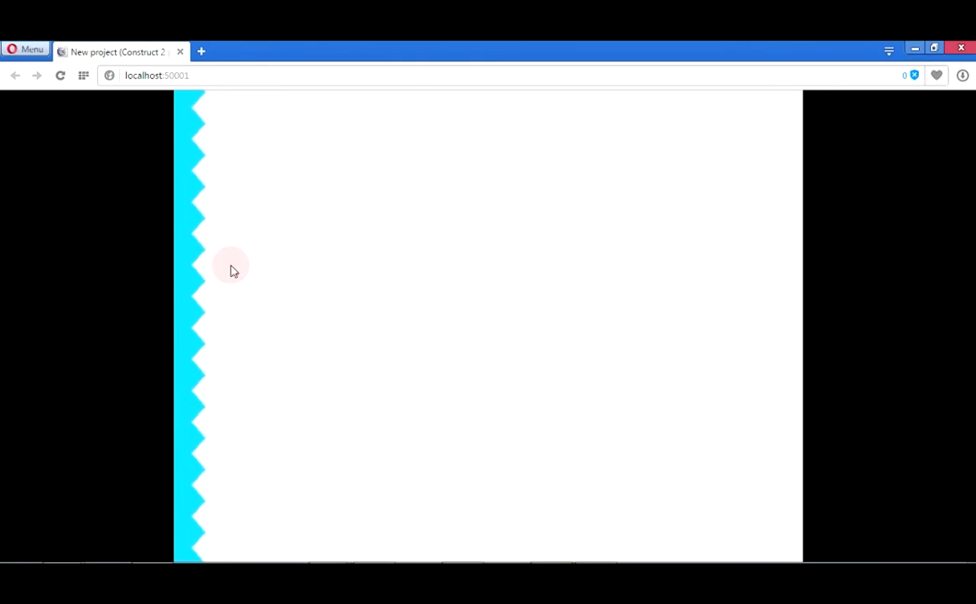
mouse_move(456, 264)
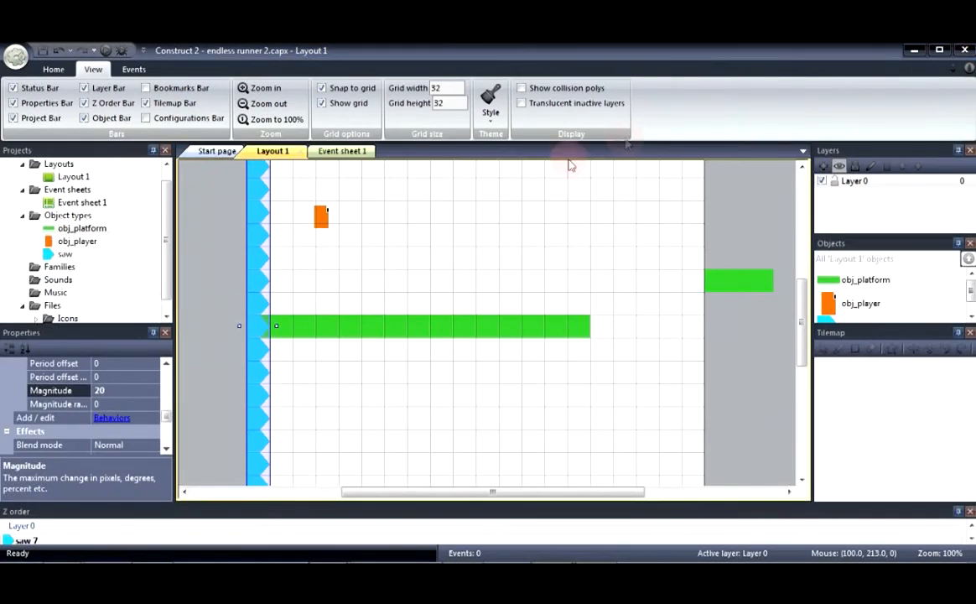
mouse_move(586, 296)
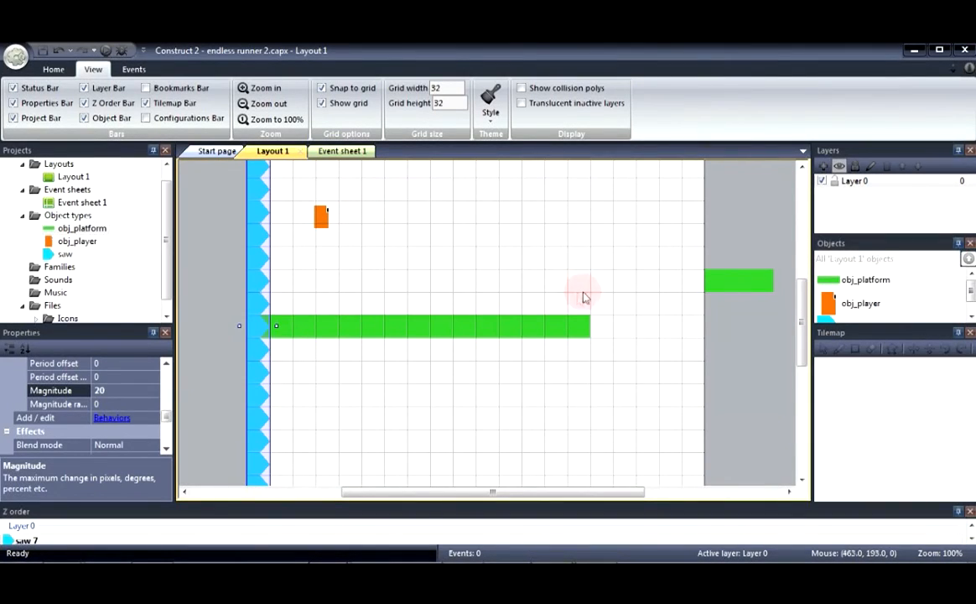
Select the right-hand green platform, then switch to Event sheet 1.
click(738, 279)
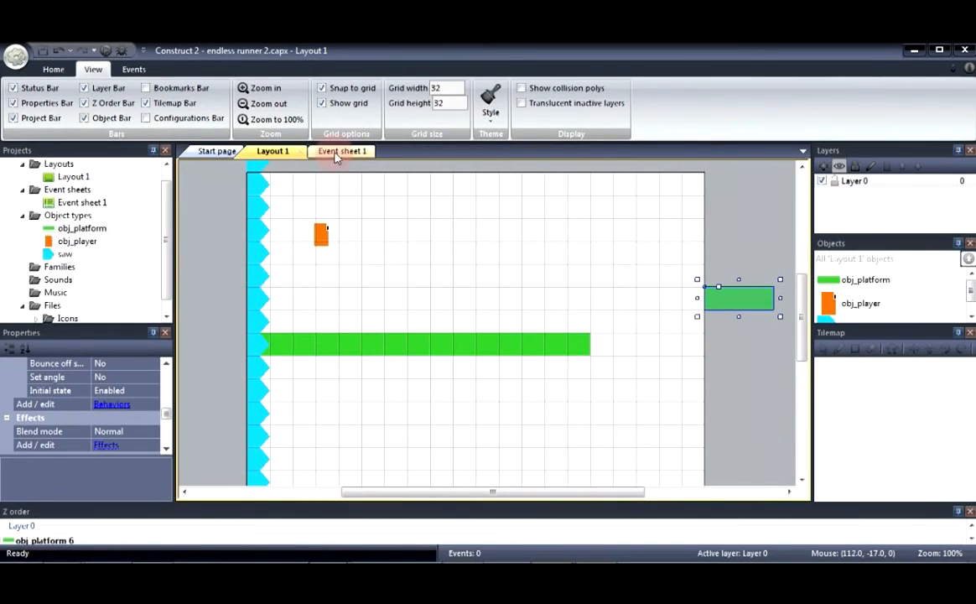
click(339, 151)
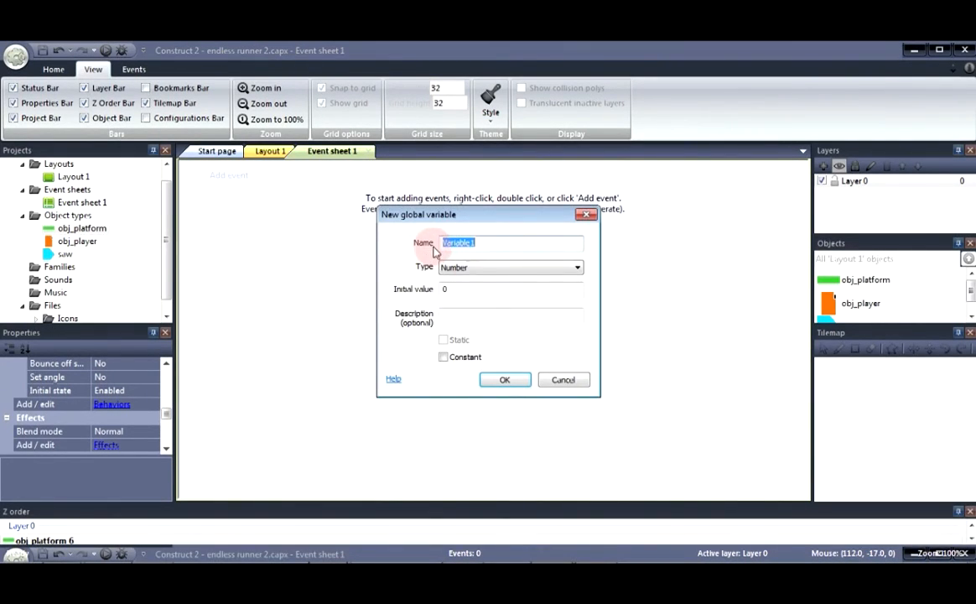
Create the global Number variable player_alive with initial value 1.
text(Pla)
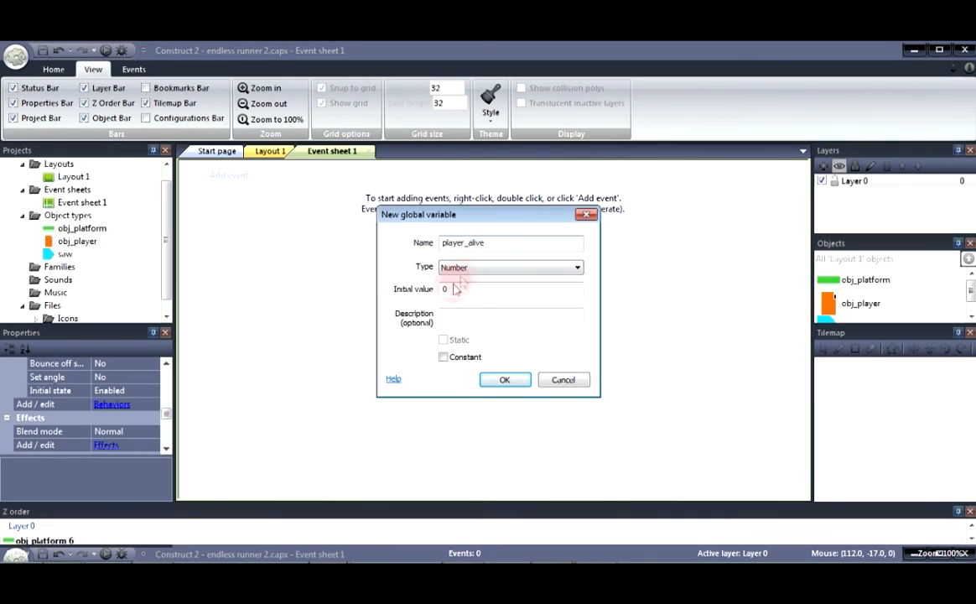
text(1)
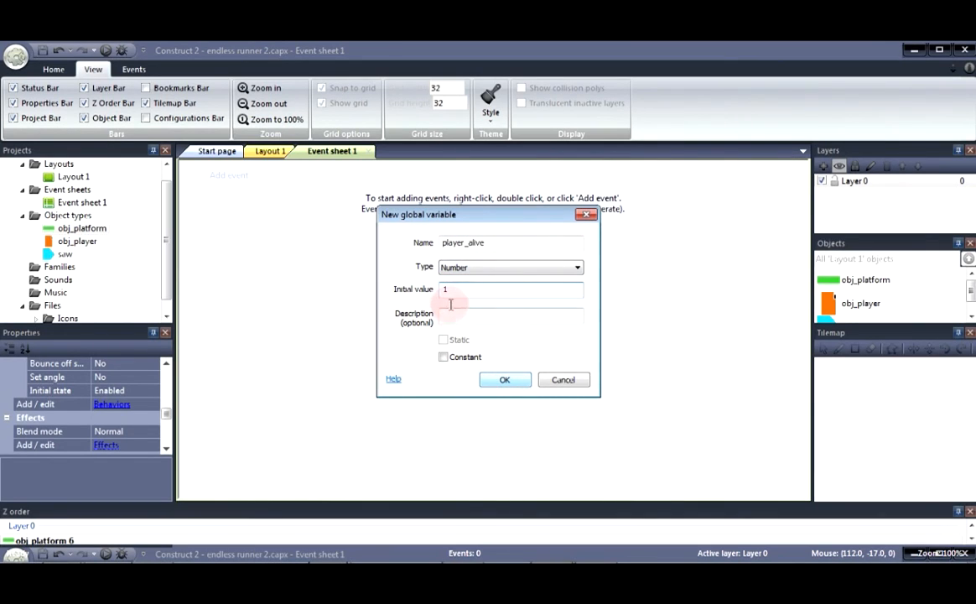
click(505, 379)
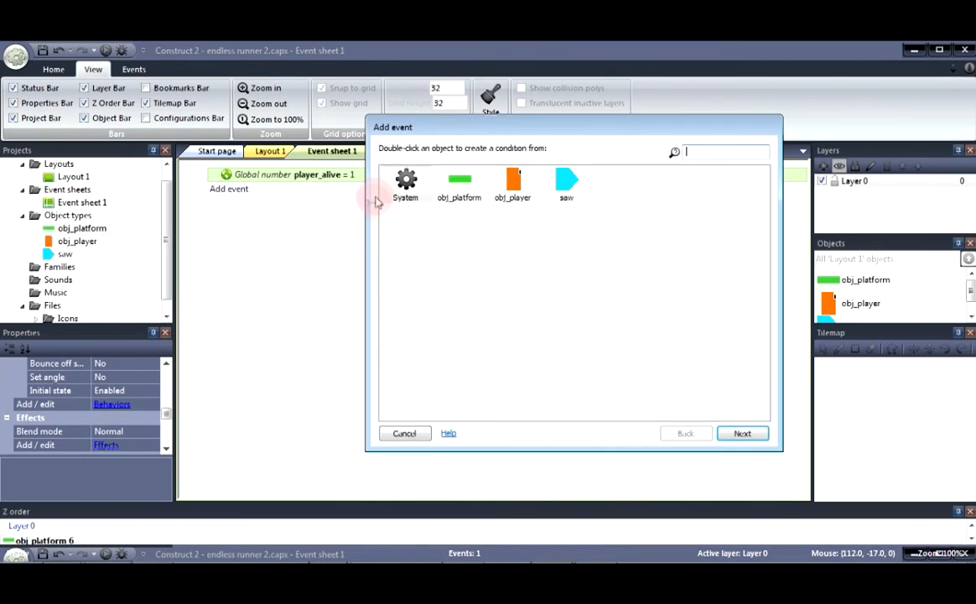
Add a System Compare variable condition: player_alive equal to 1.
double_click(406, 178)
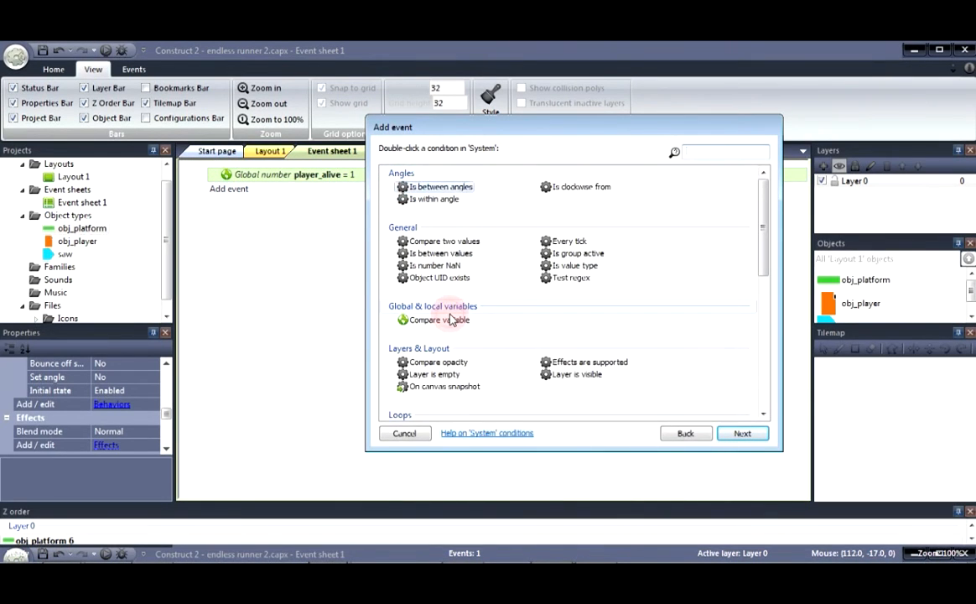
double_click(436, 320)
text(1)
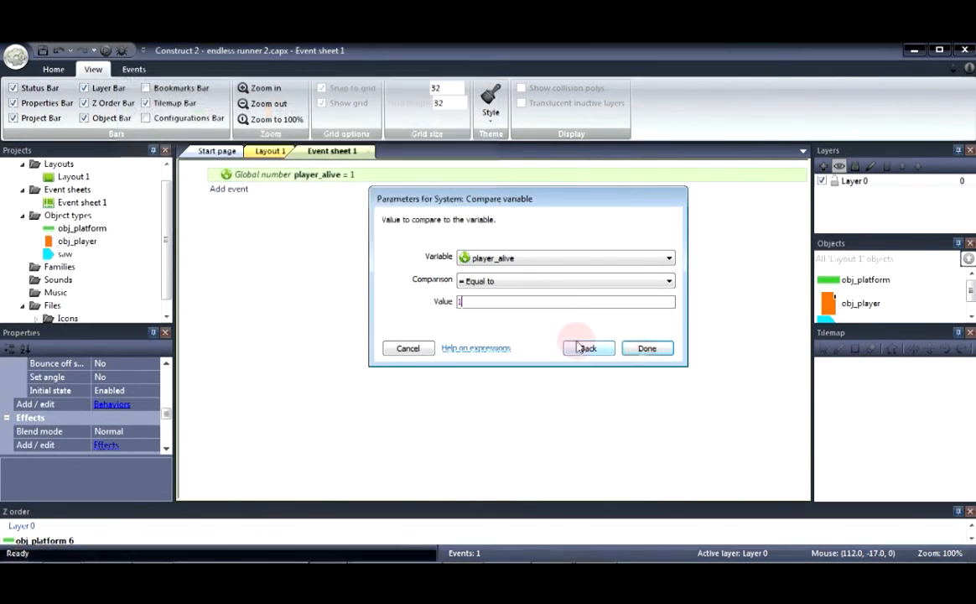
click(648, 348)
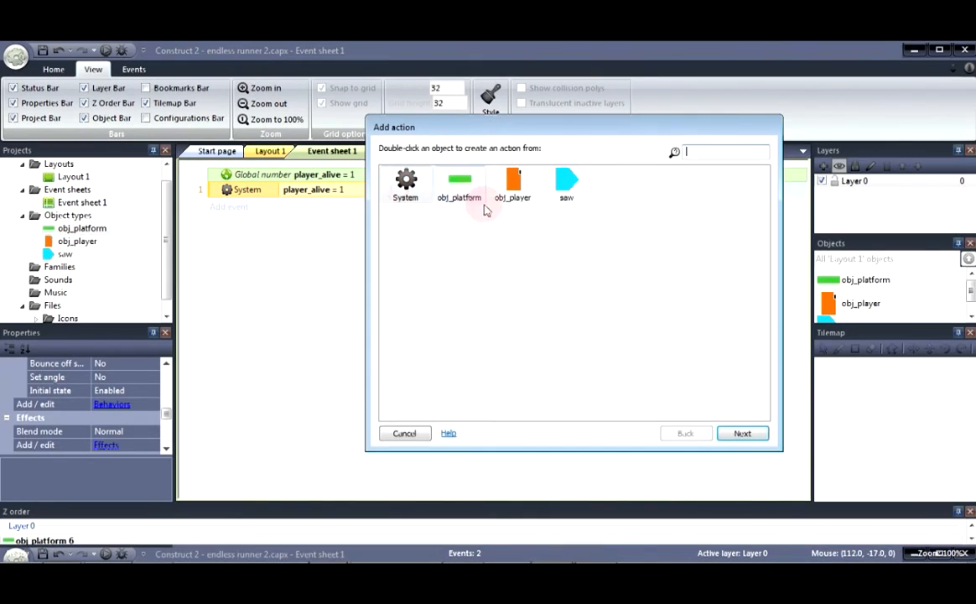
Add an action setting obj_platform's Bullet angle of motion to 180 degrees.
double_click(459, 181)
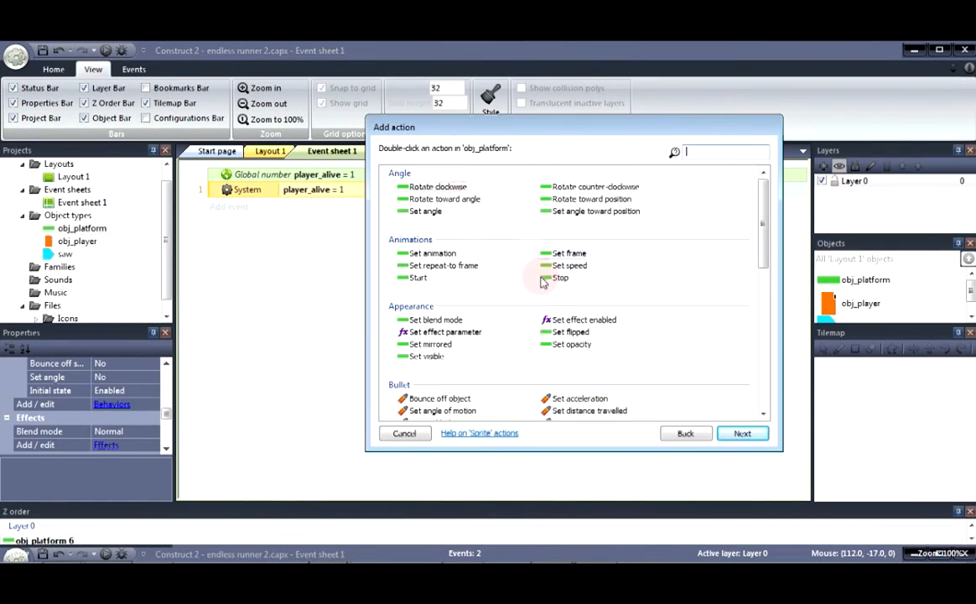
scroll(down, 3)
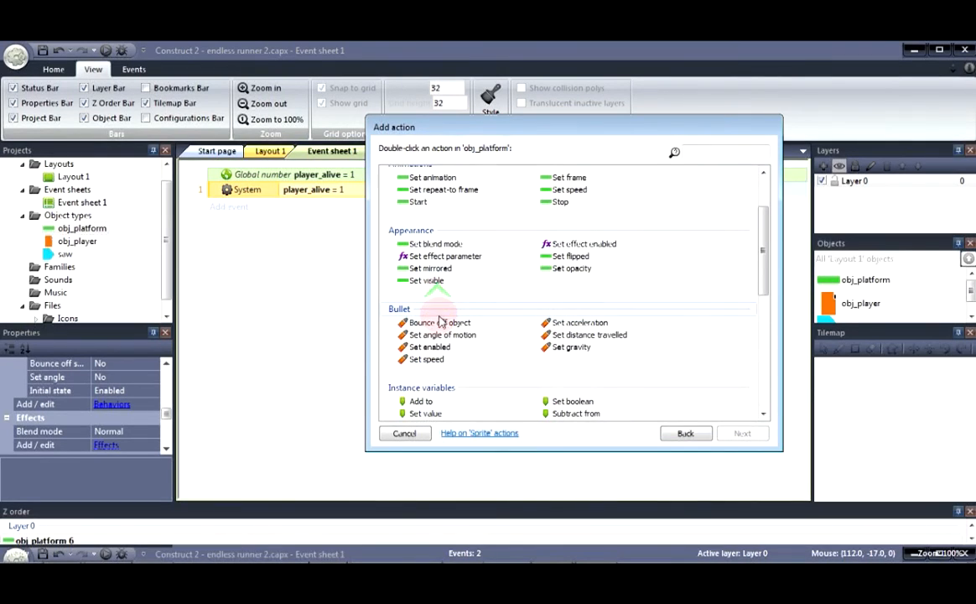
double_click(434, 334)
text(180)
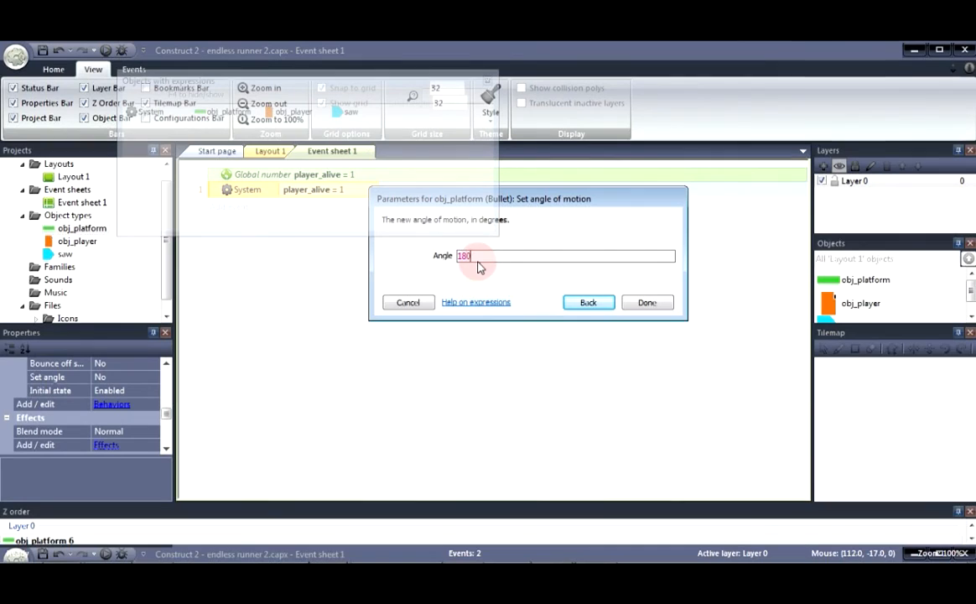
click(646, 302)
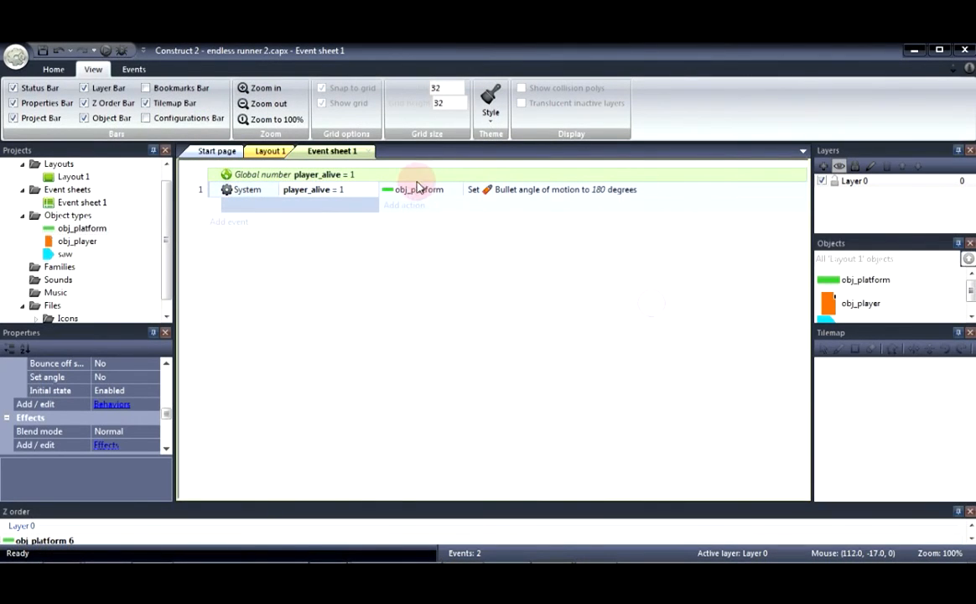
mouse_move(501, 192)
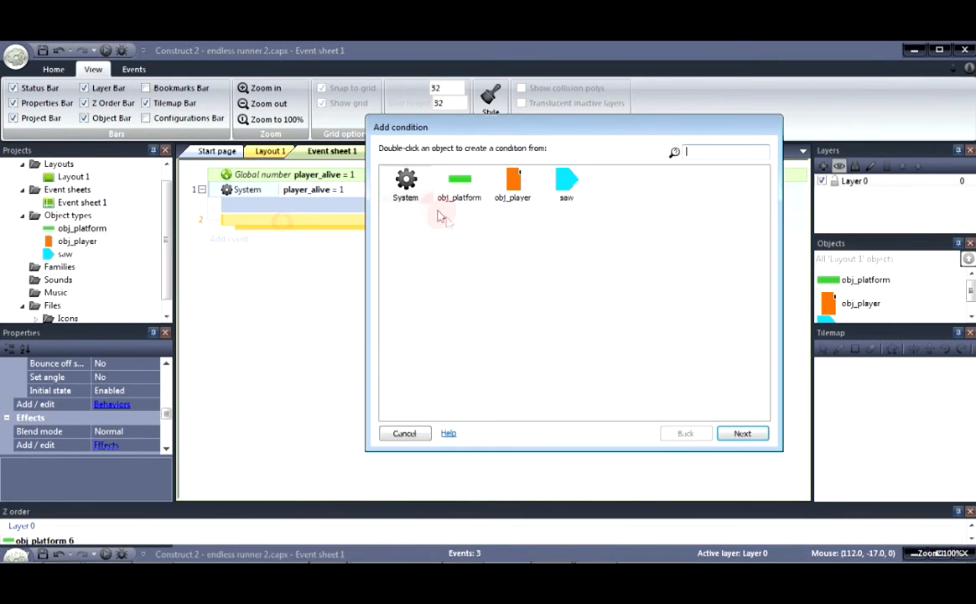
Add an obj_player Is on floor event with action Simulate control Right.
double_click(513, 179)
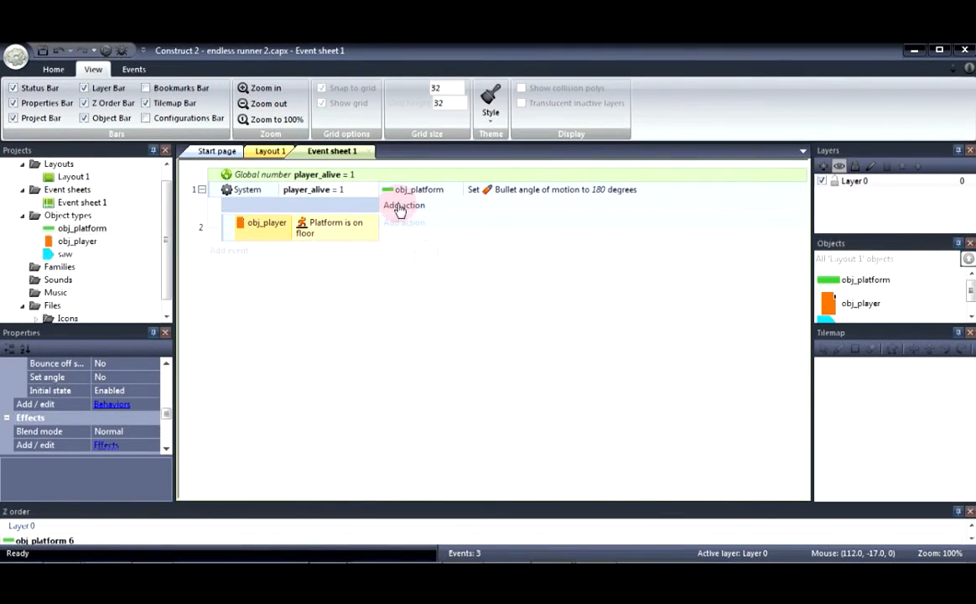
click(401, 206)
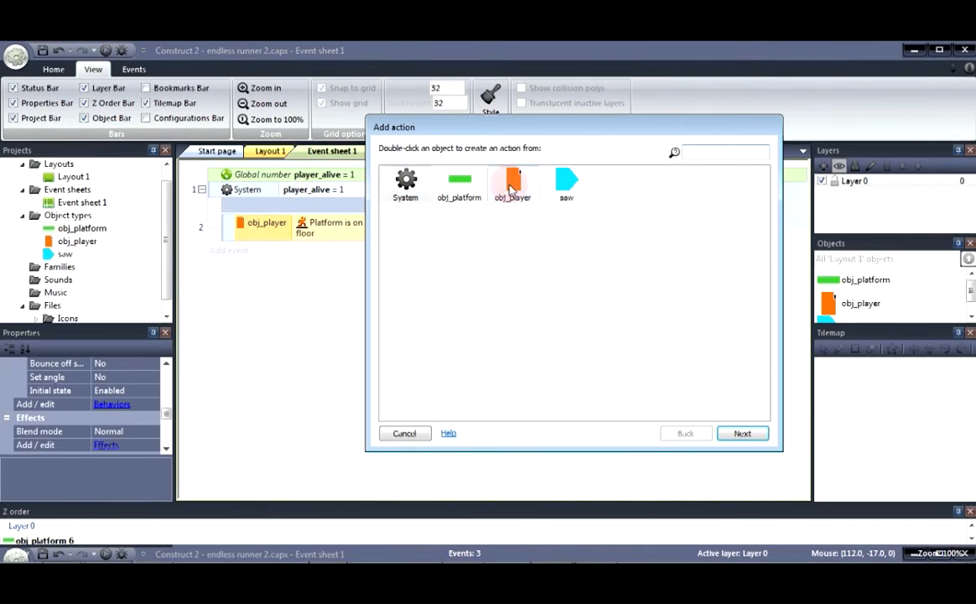
double_click(511, 180)
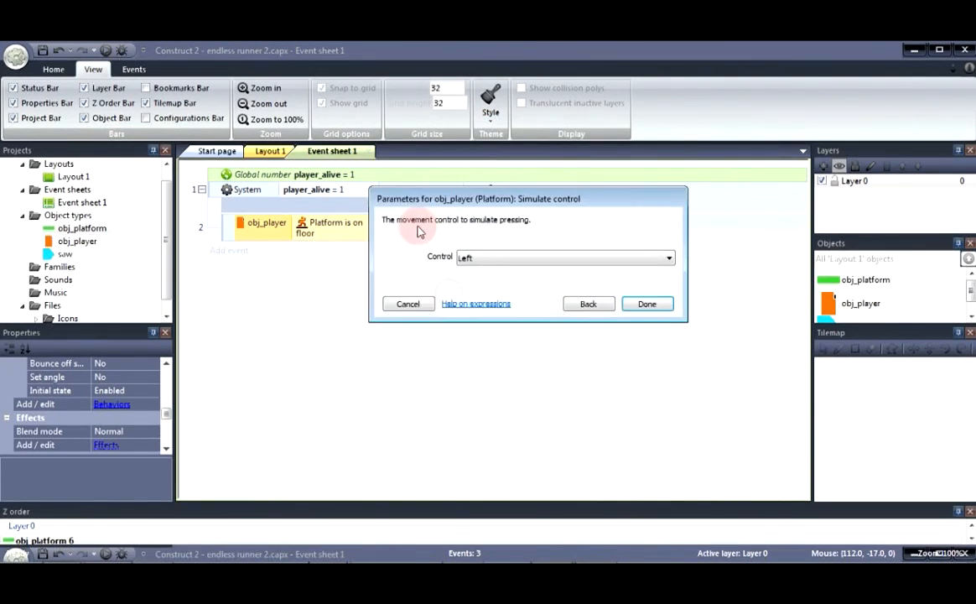
click(564, 257)
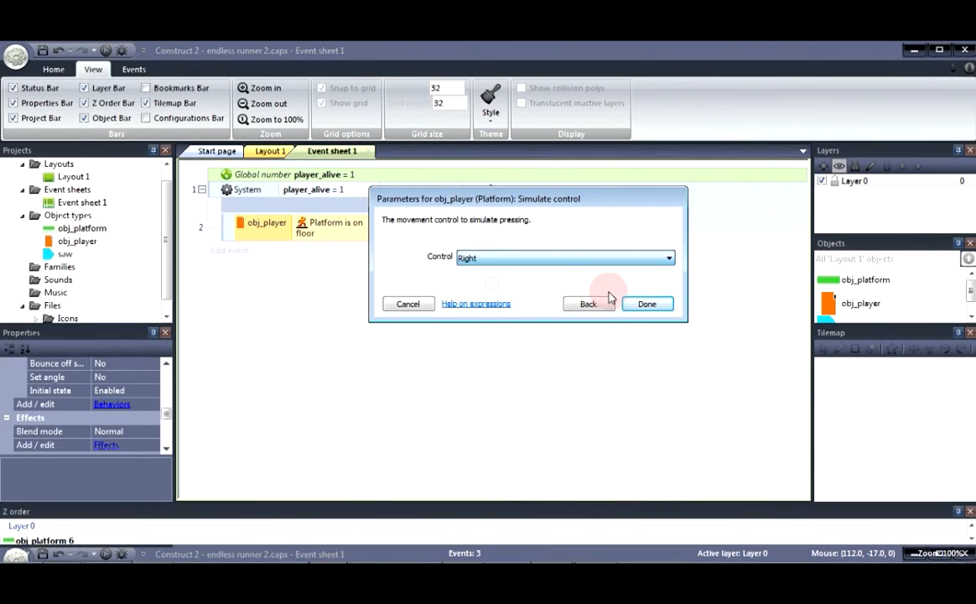
click(645, 303)
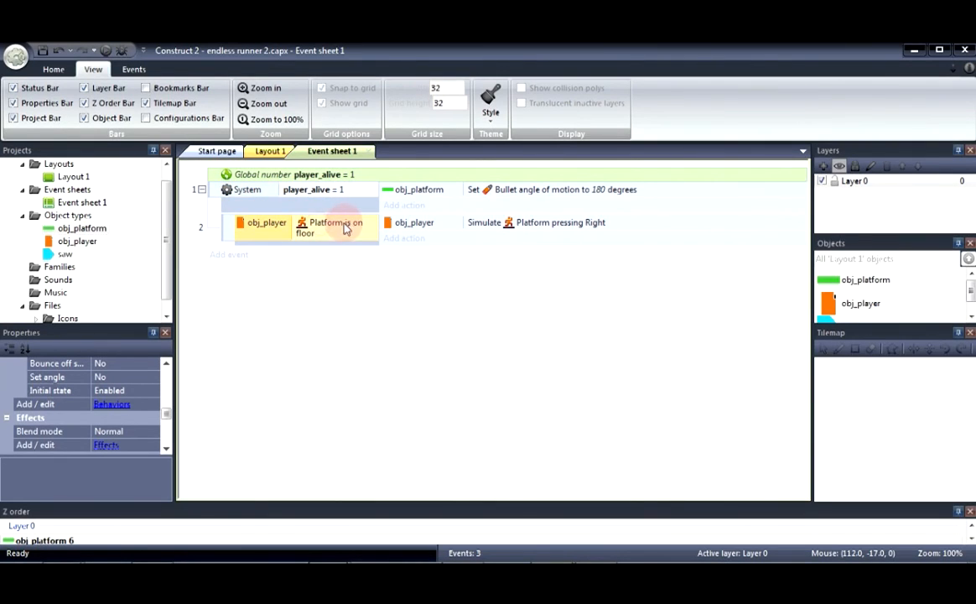
mouse_move(324, 237)
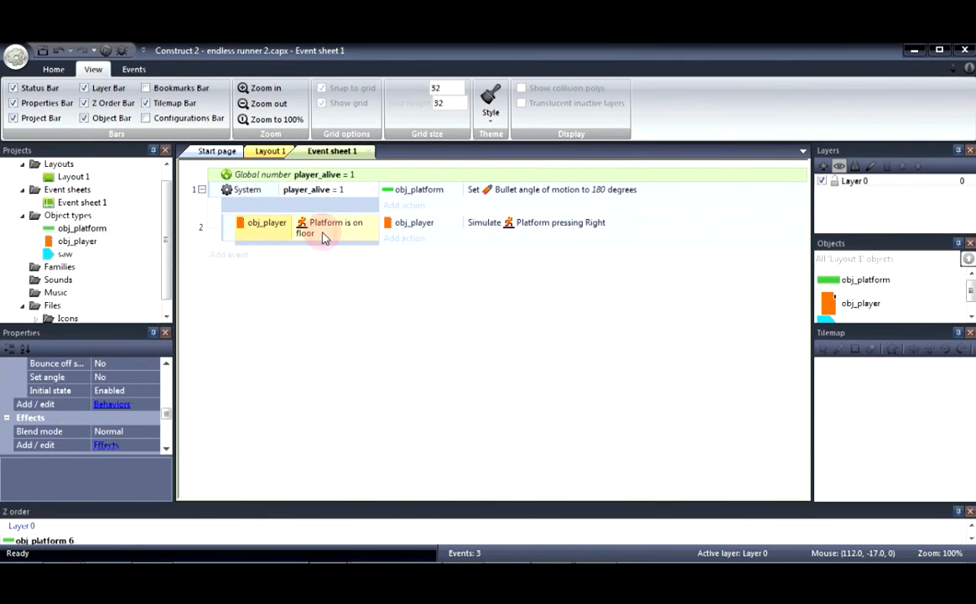
mouse_move(359, 235)
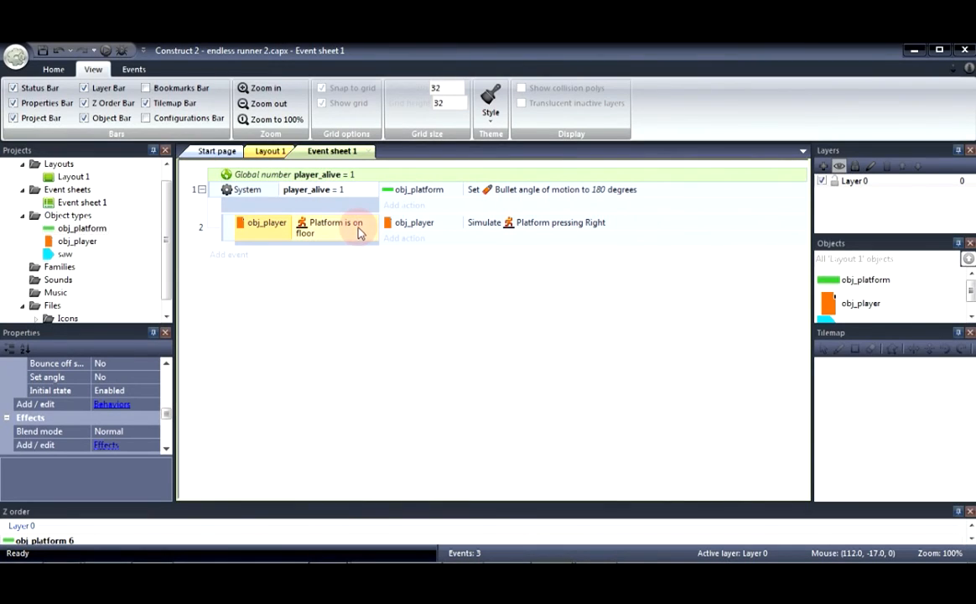
mouse_move(369, 233)
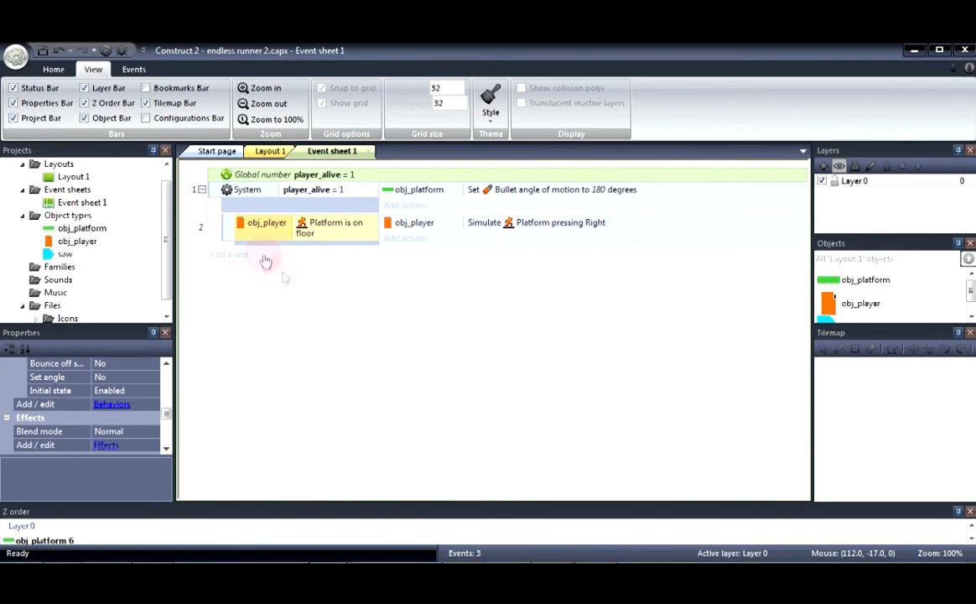
mouse_move(413, 226)
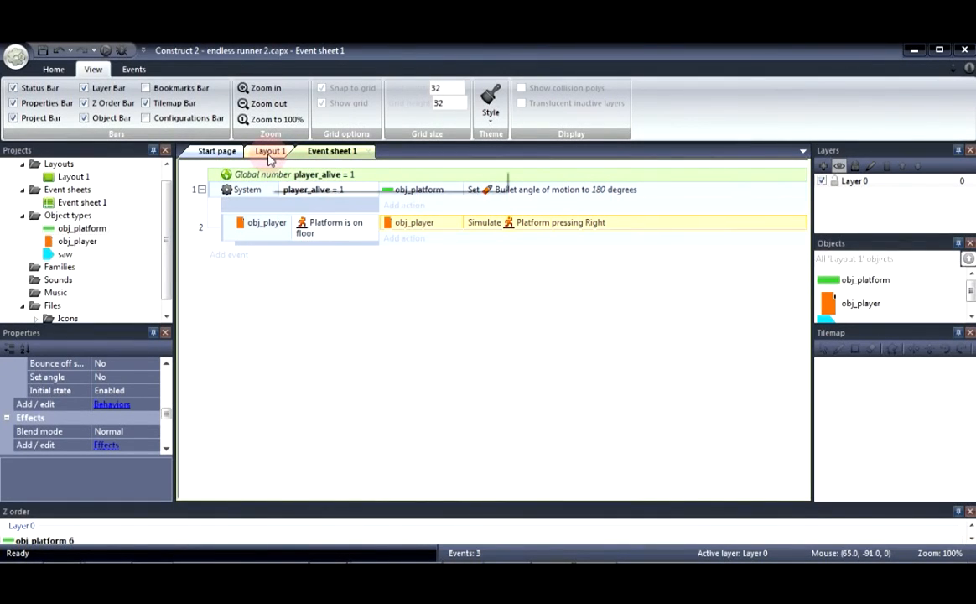
Return to Layout 1 and select the saw to check its Sine settings.
click(270, 151)
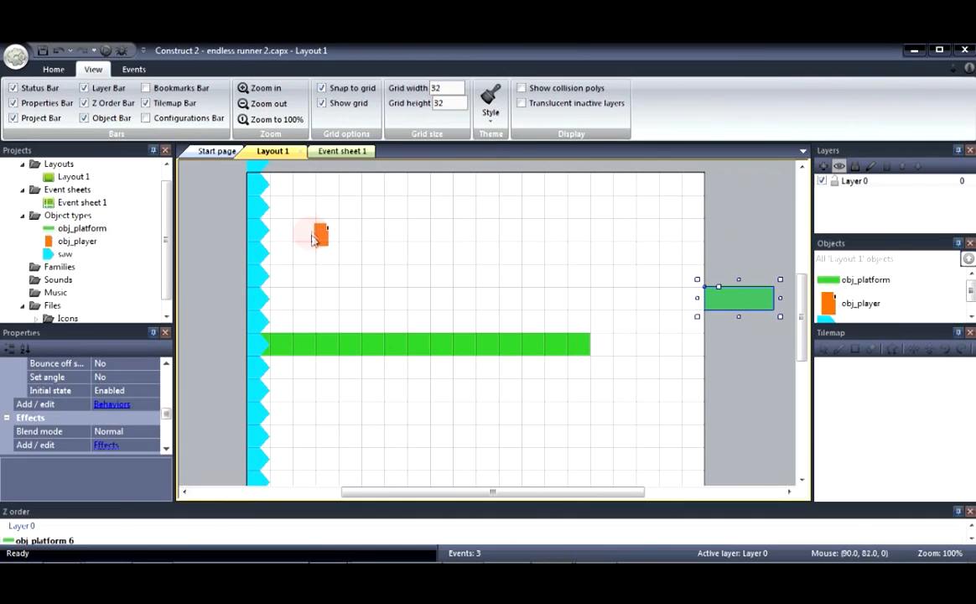
mouse_move(617, 242)
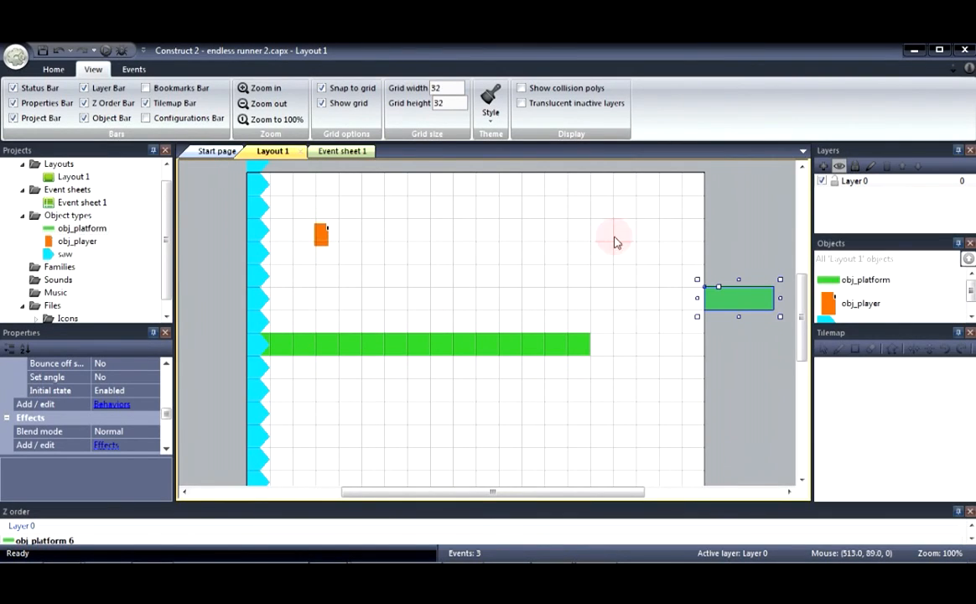
mouse_move(302, 344)
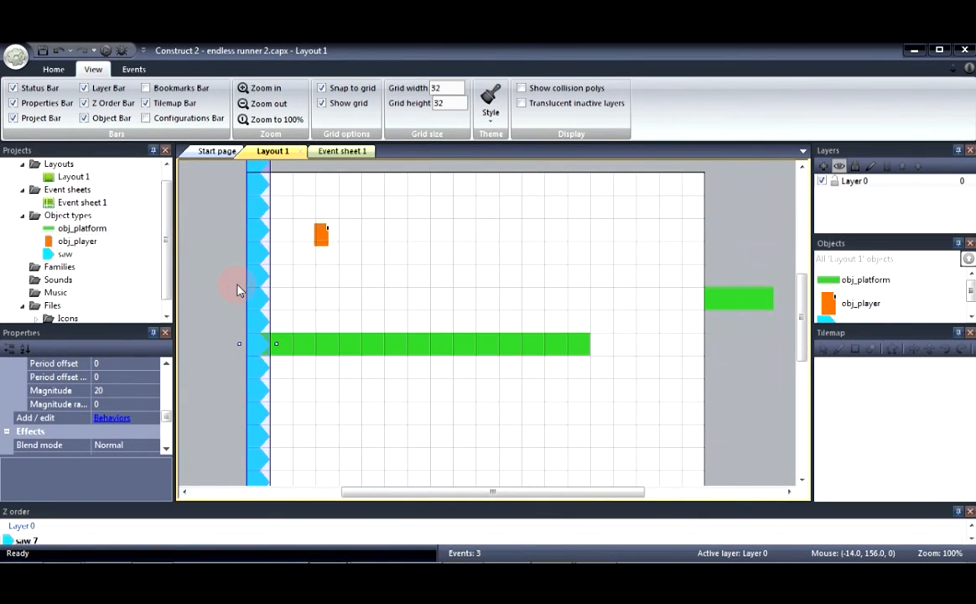
mouse_move(321, 319)
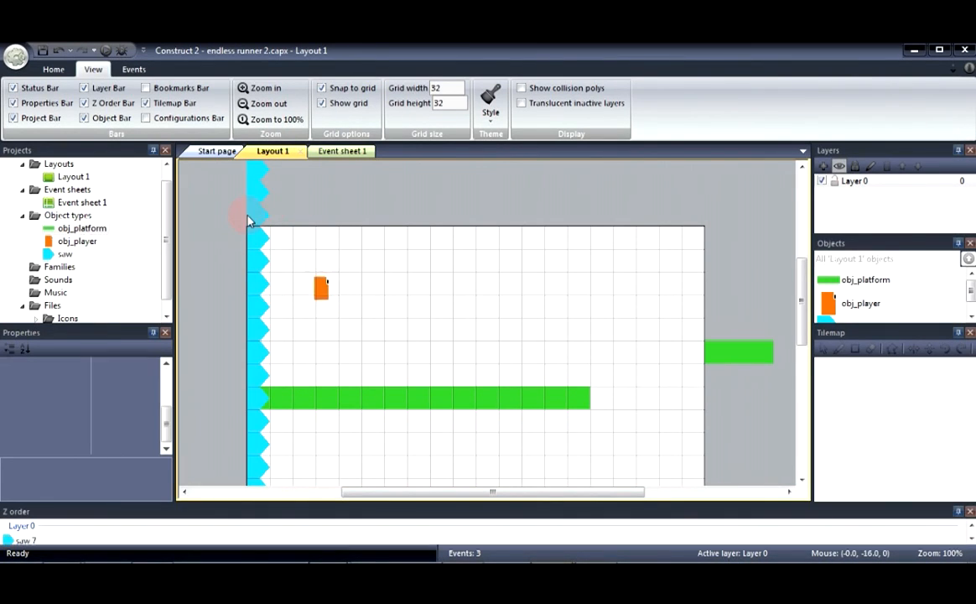
click(321, 287)
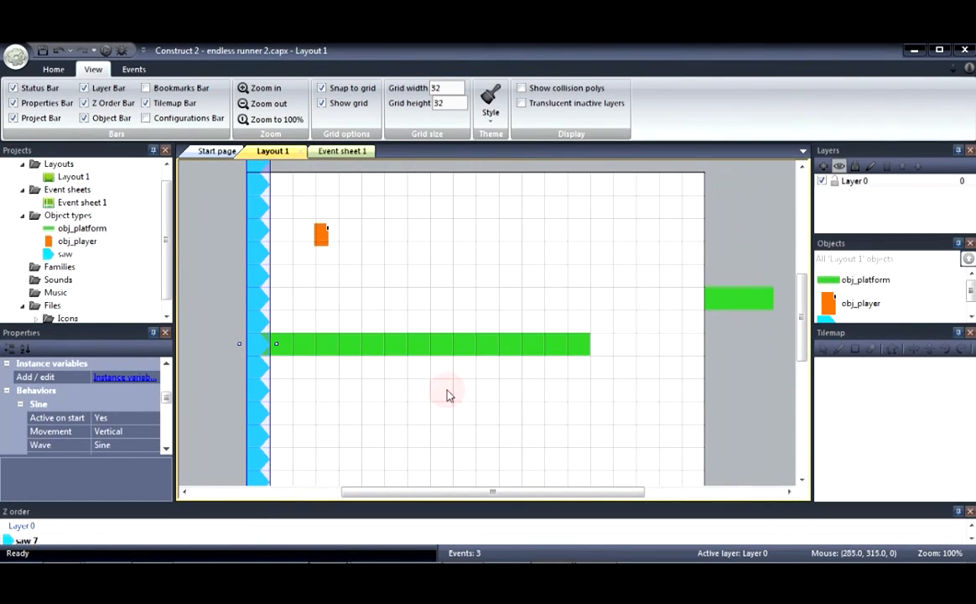
click(555, 344)
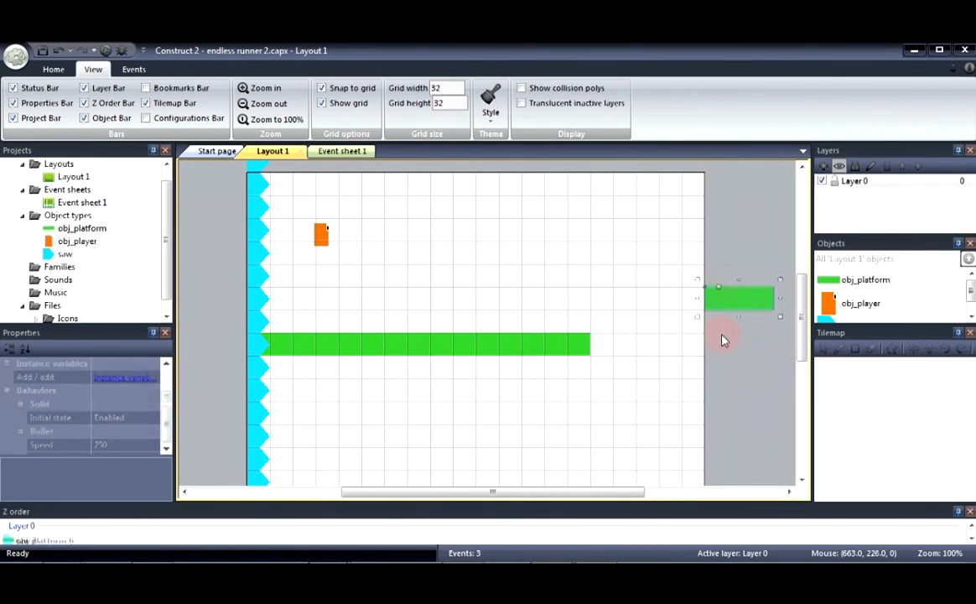
Drag the small green platform beyond the right edge up one grid cell.
click(718, 317)
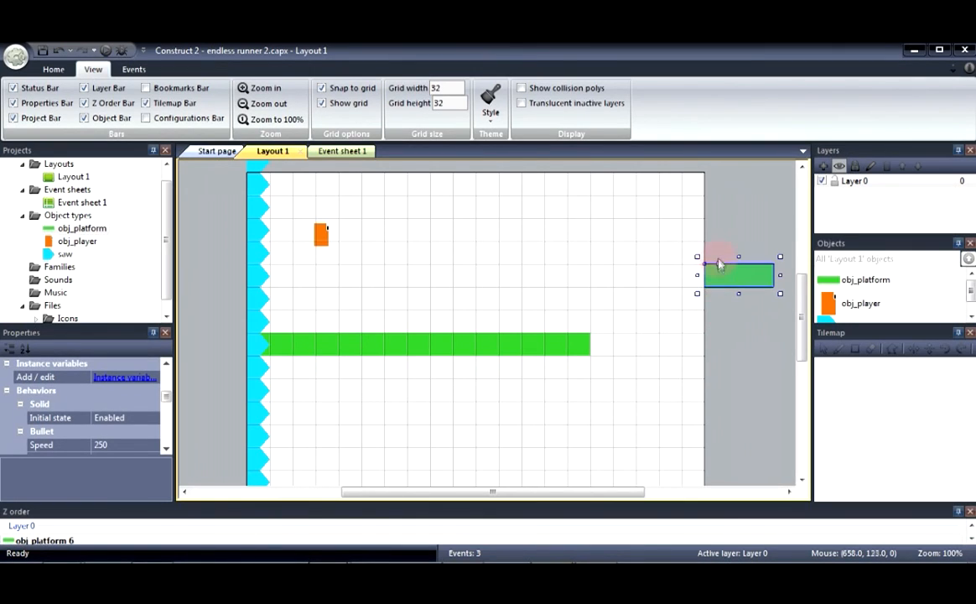
mouse_move(717, 285)
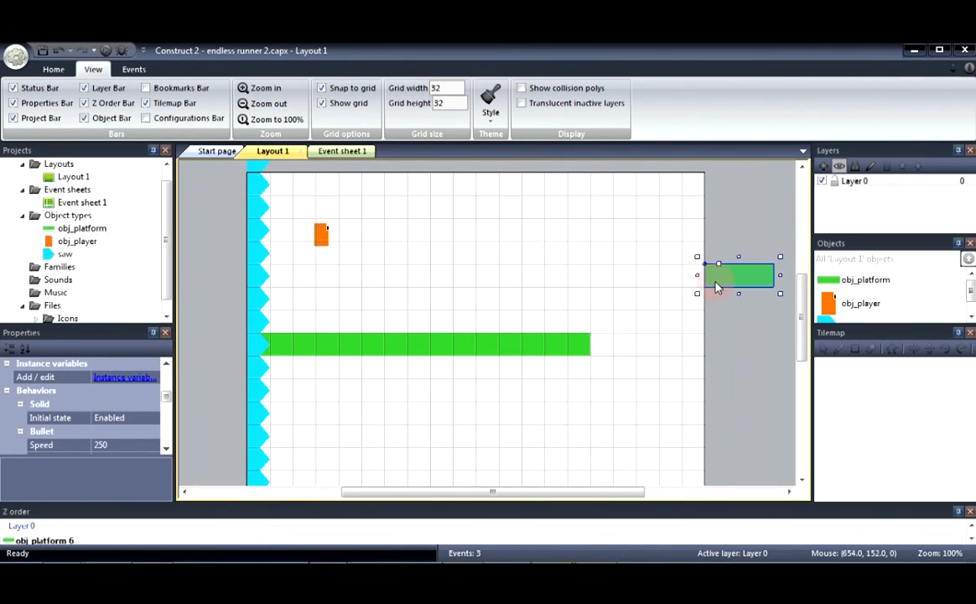
drag(719, 275, 721, 320)
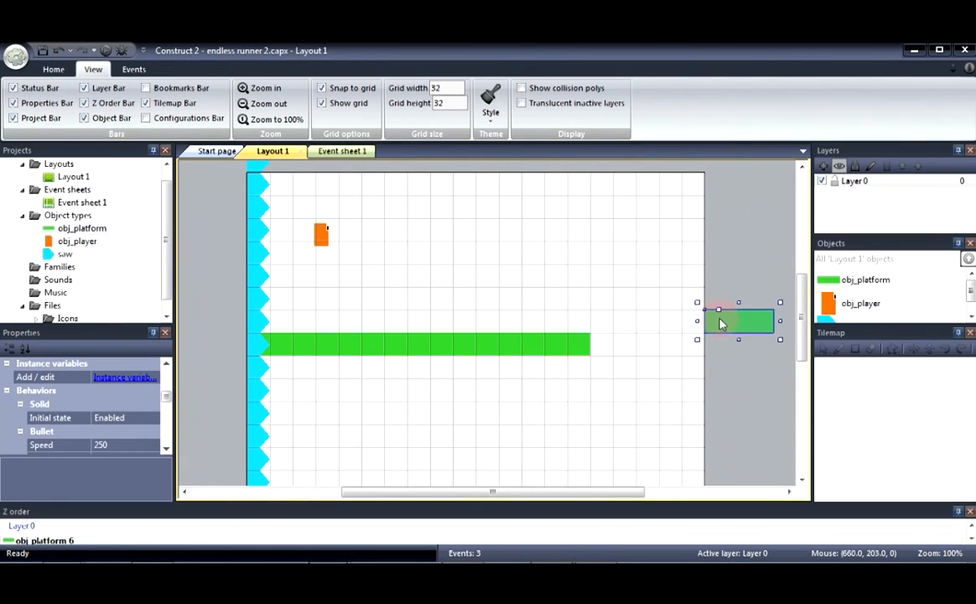
drag(720, 322, 717, 275)
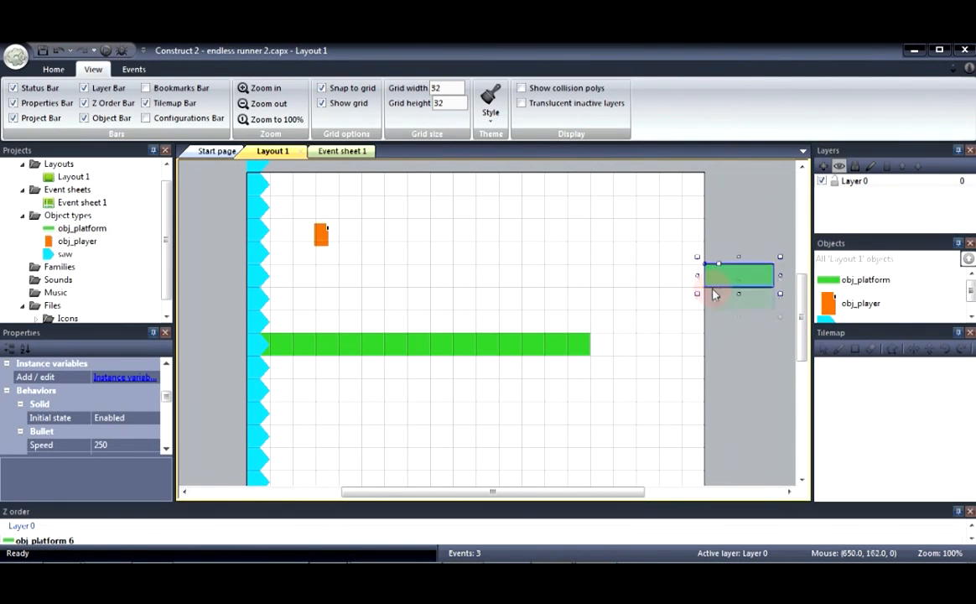